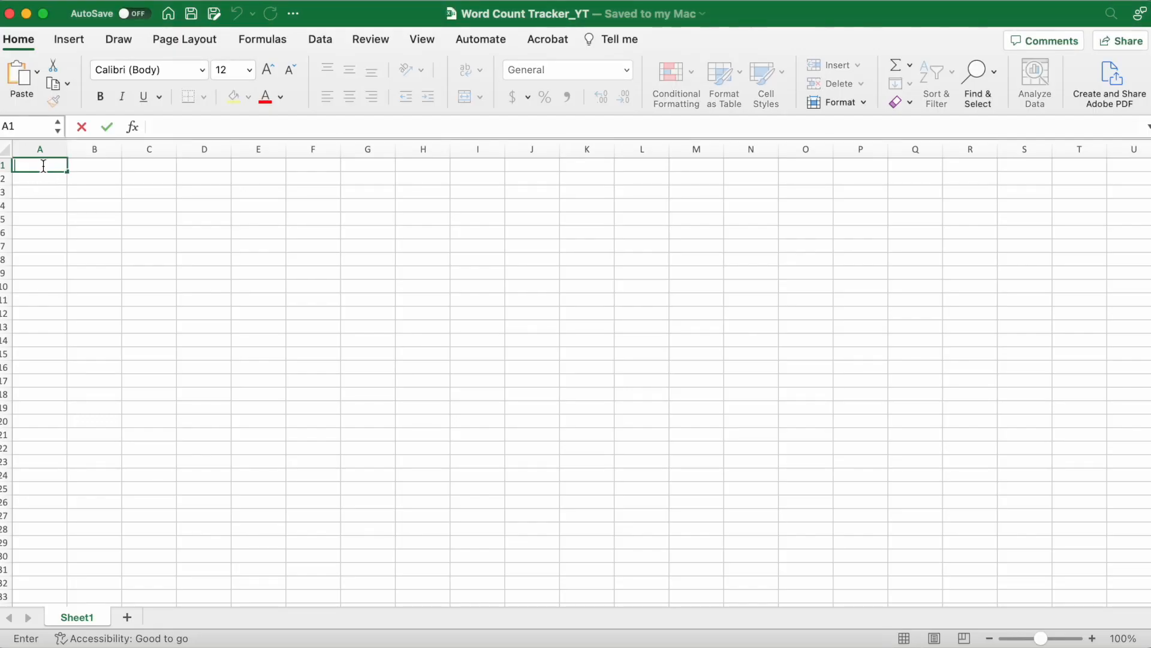
Enter headings Date, Sprint 1, Sprint 2, Sprint 3, Average and Total in A1:F1
text(Dat)
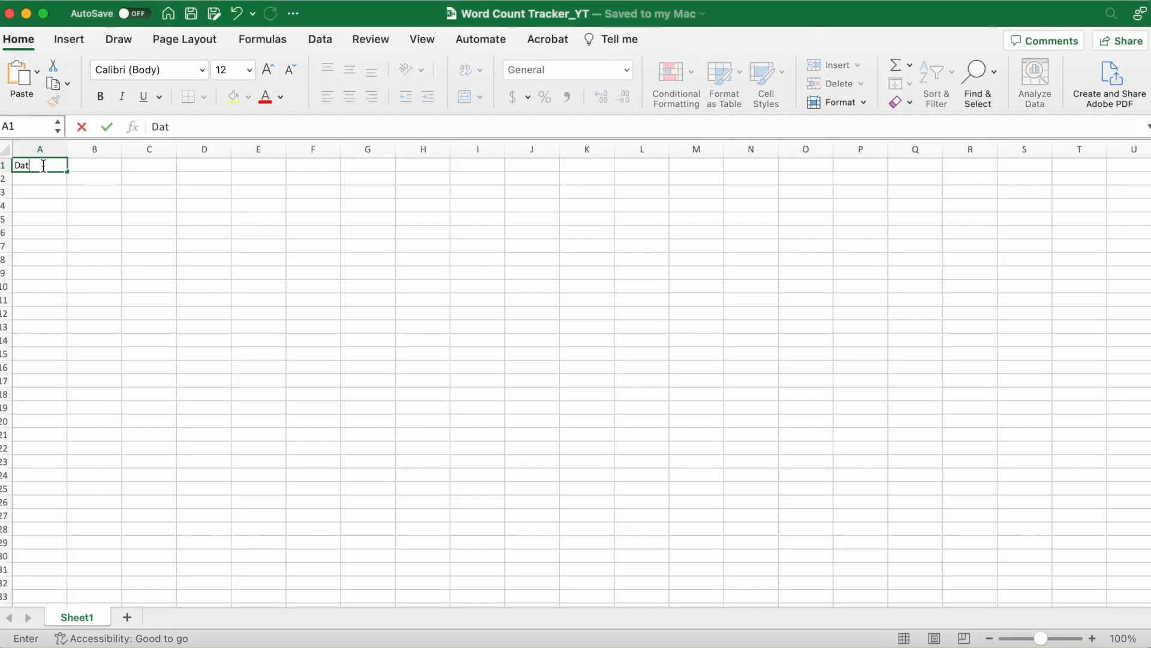
text(Sprint 1)
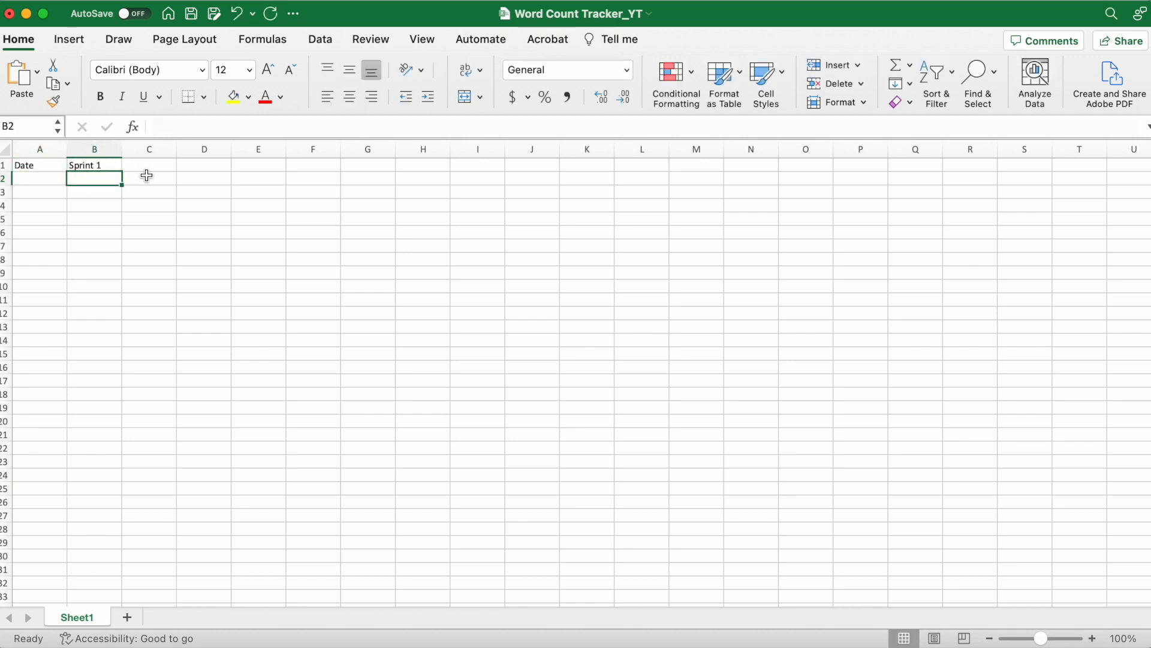
text(Sprint)
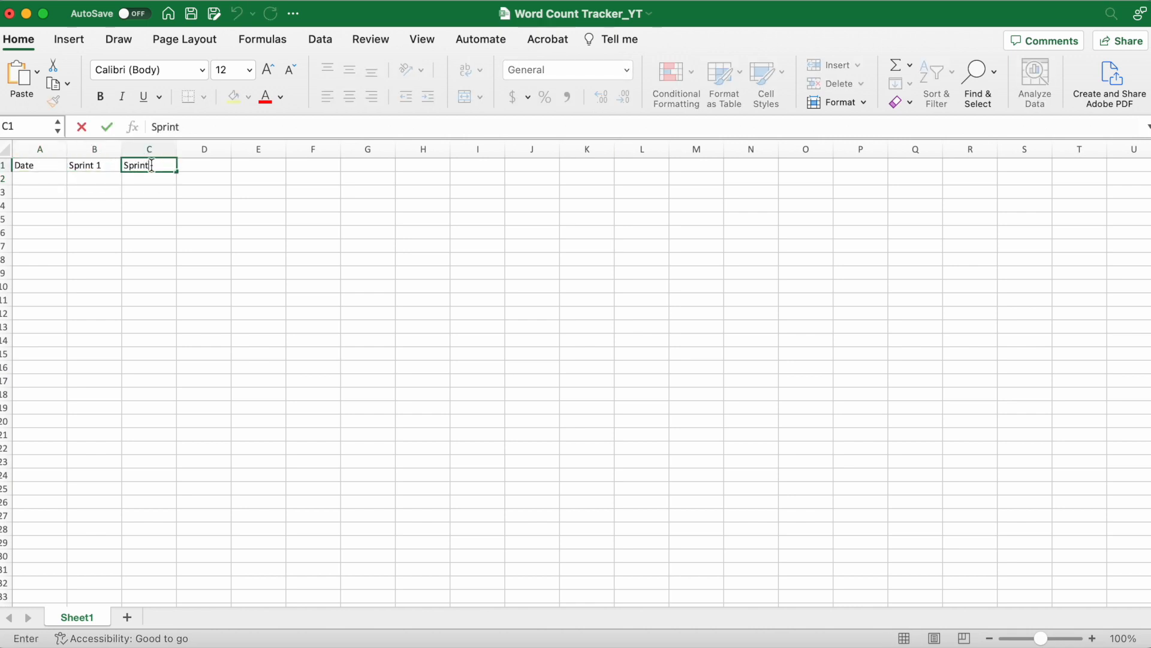
key(enter)
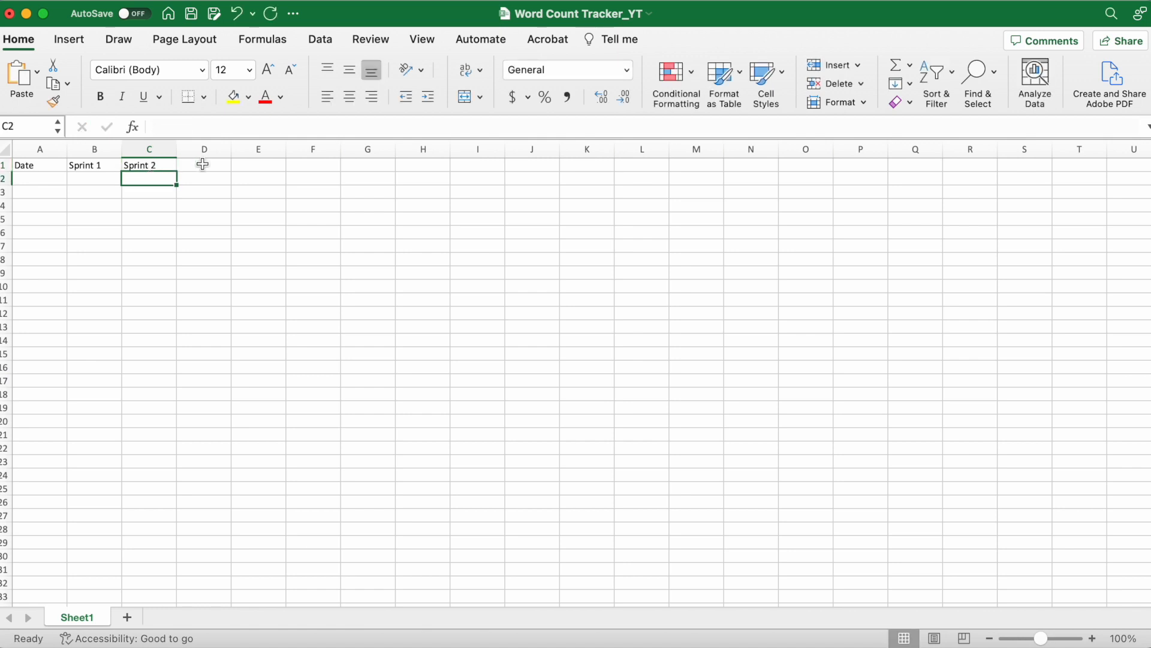
text(Sprint 3)
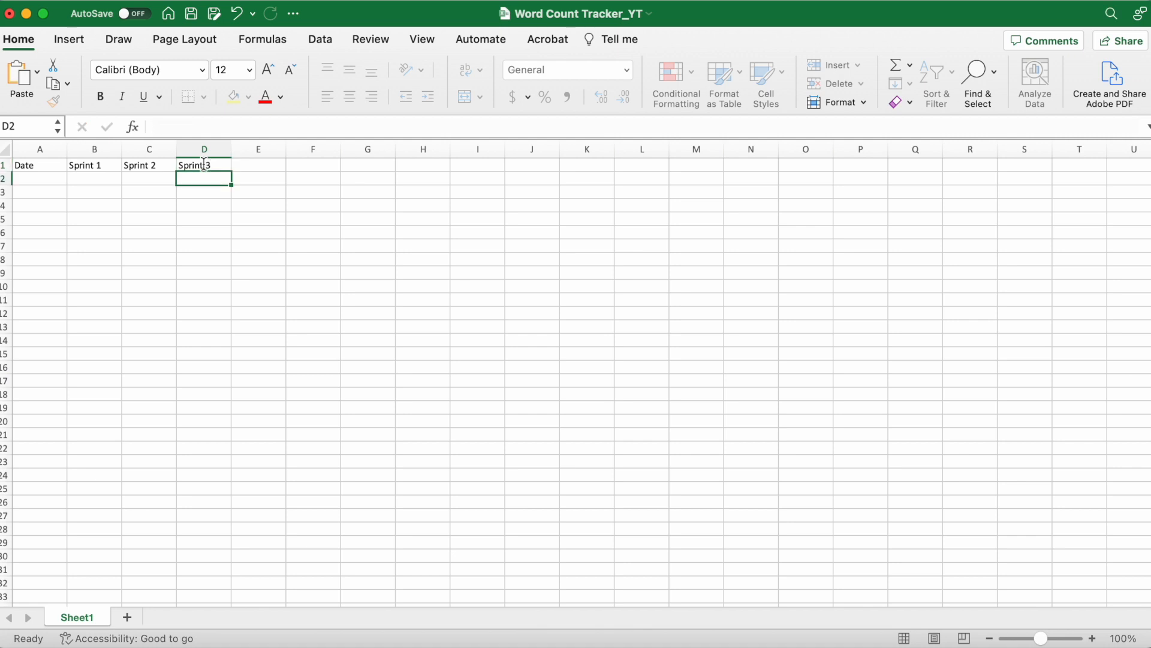
text(A)
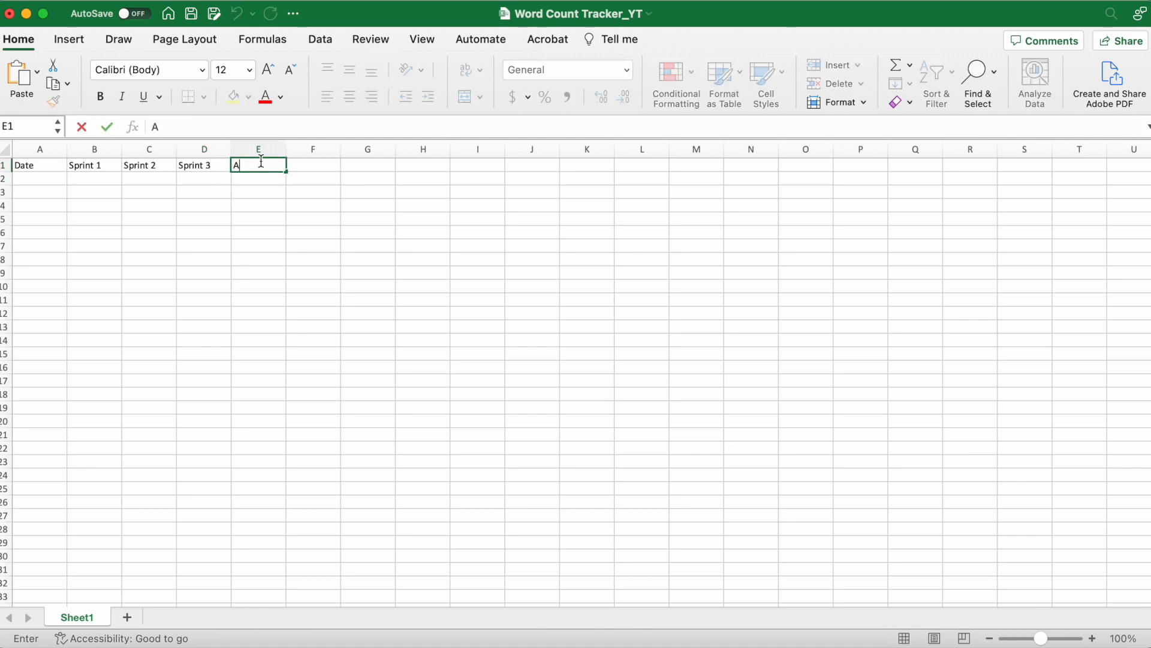
text(Average)
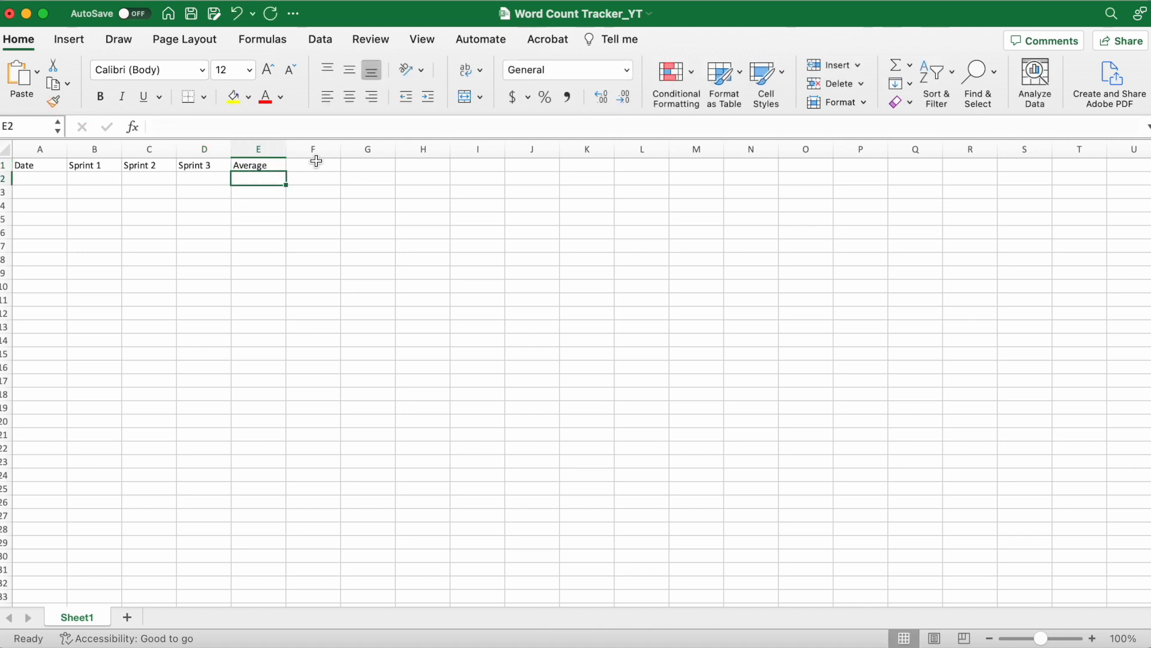
text(Total)
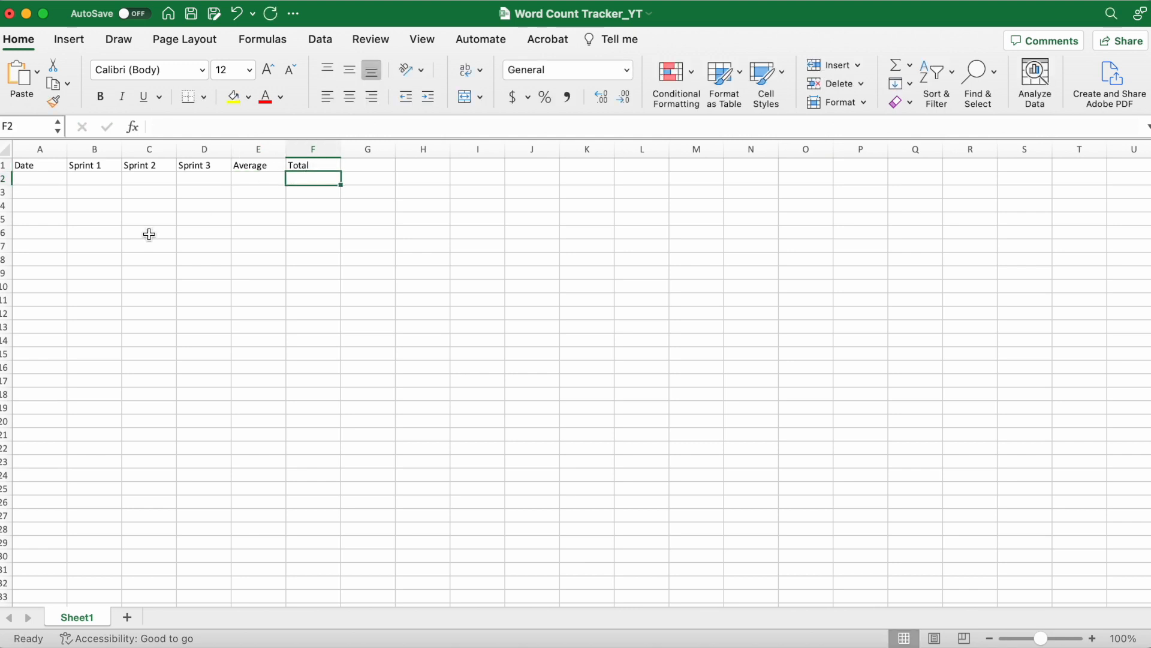
Drag row 1 taller and center its headings horizontally and vertically
click(4, 165)
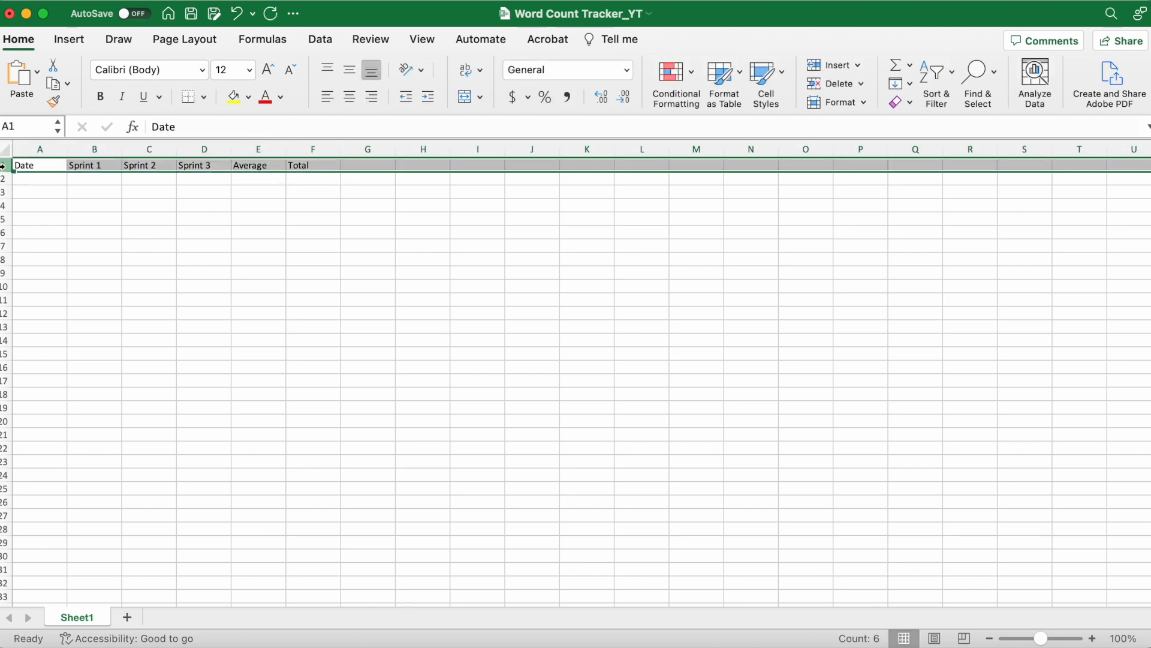
drag(2, 172, 2, 180)
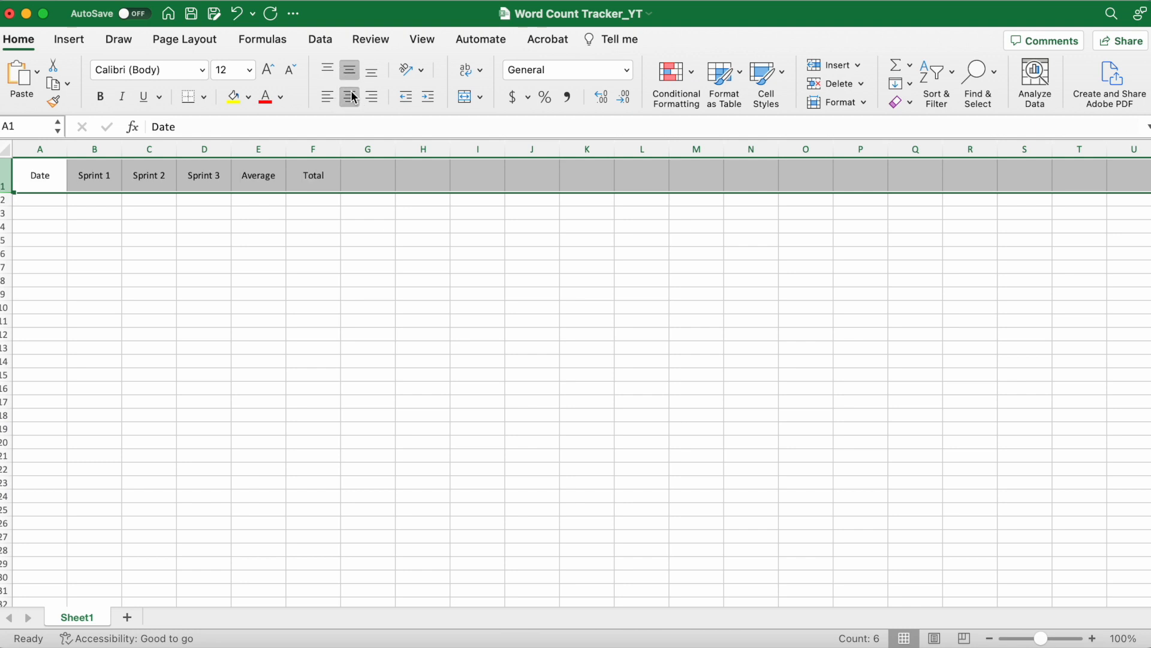
click(40, 199)
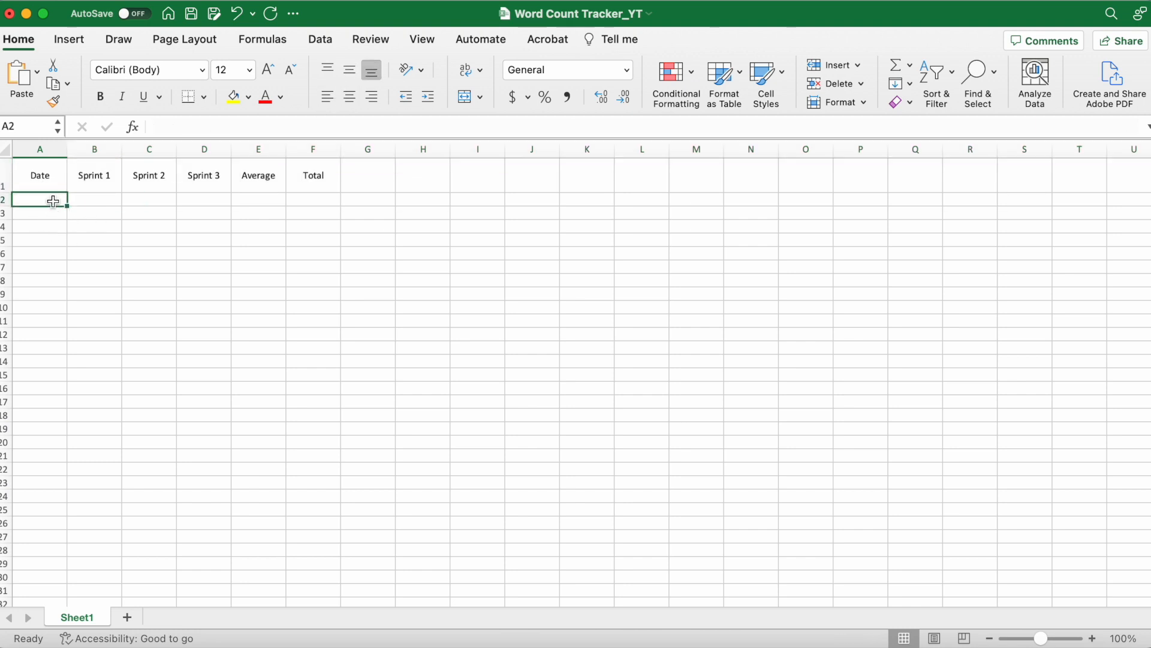
Format column A with the Date category's short 3/14/12 type
right_click(40, 174)
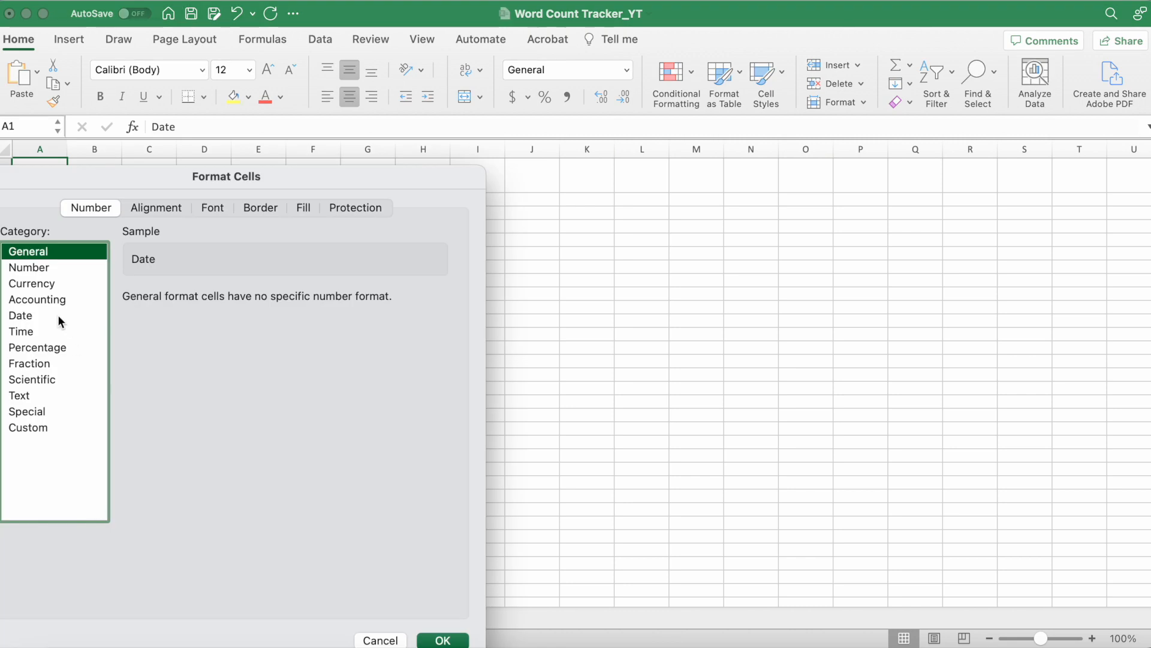
click(19, 316)
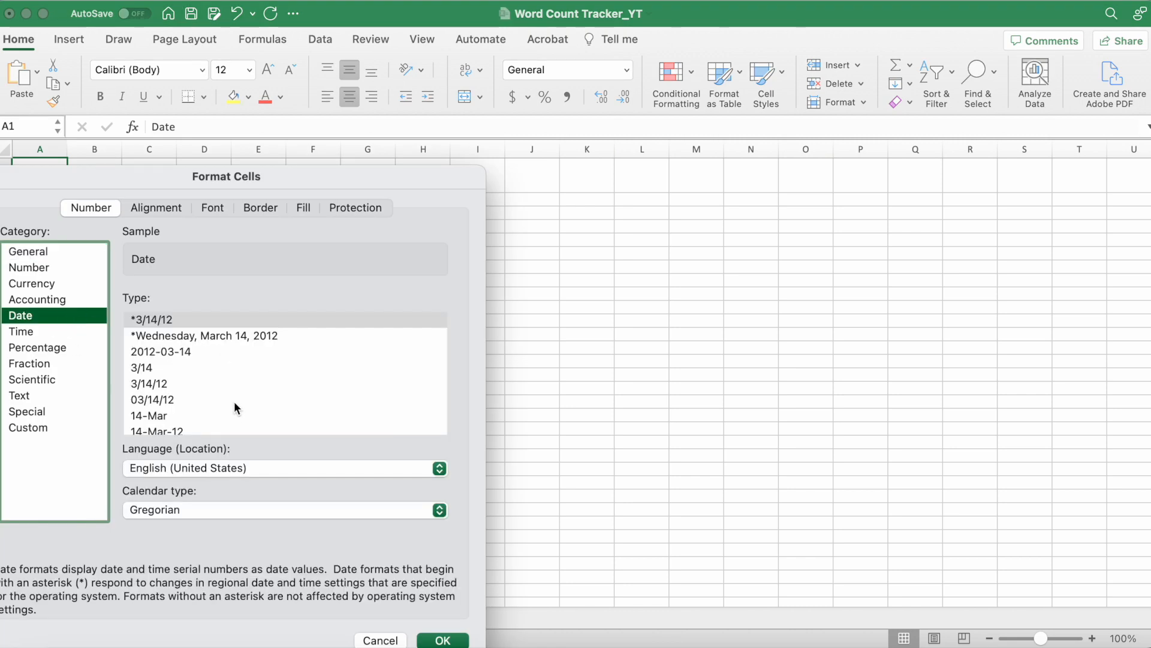
click(152, 399)
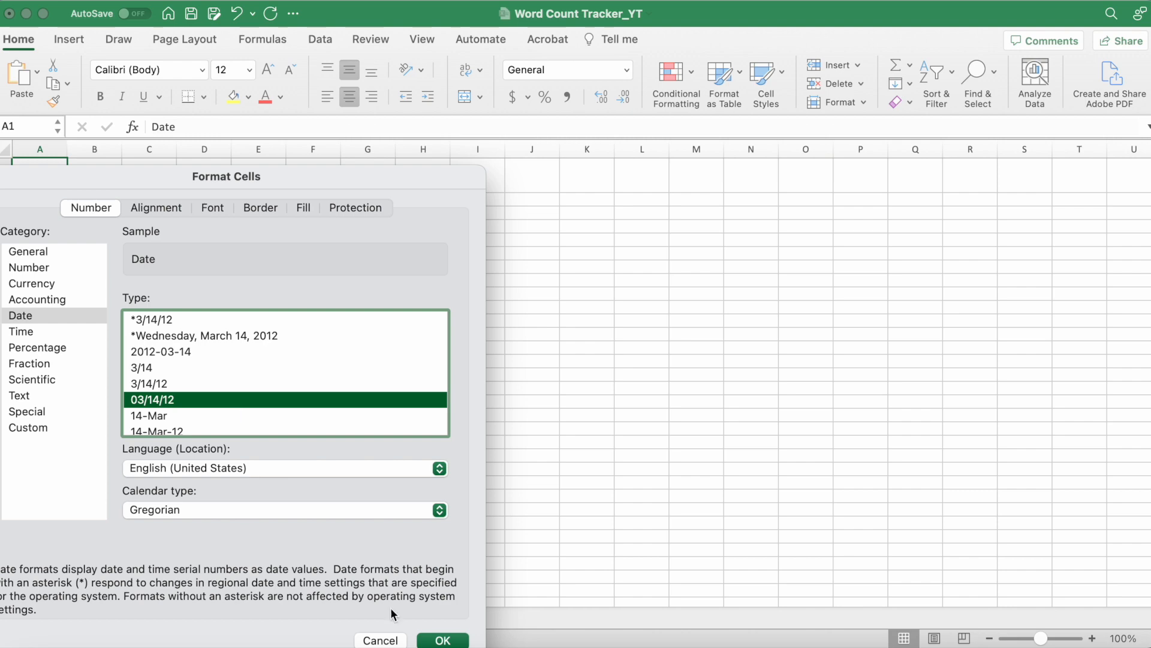
mouse_move(343, 382)
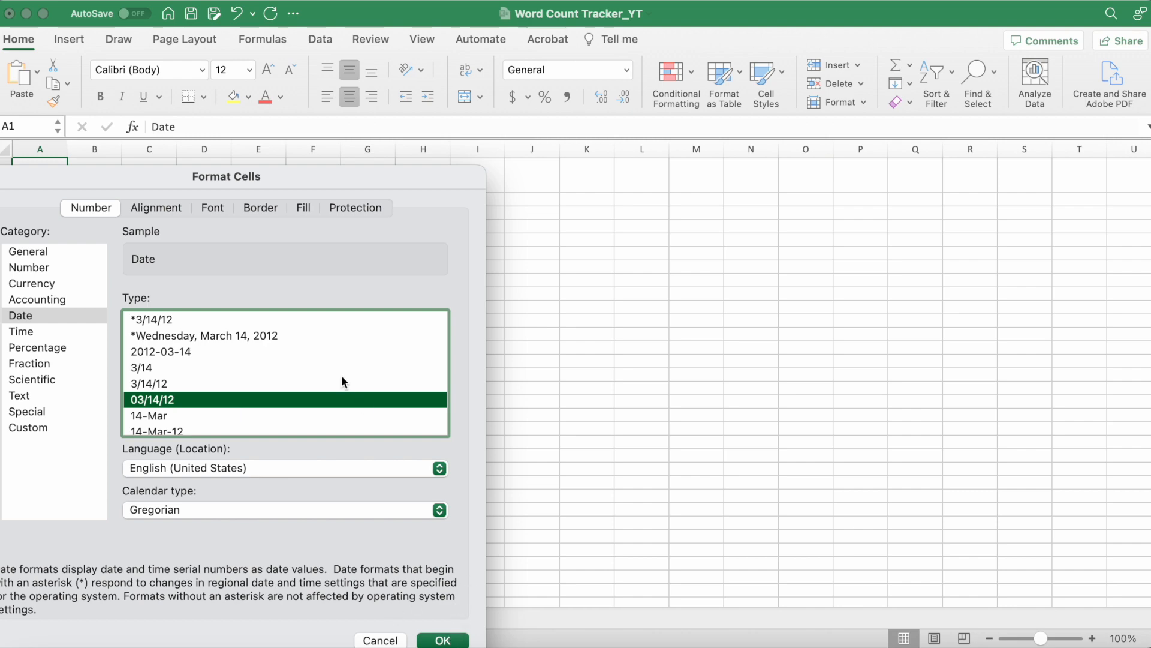
click(149, 384)
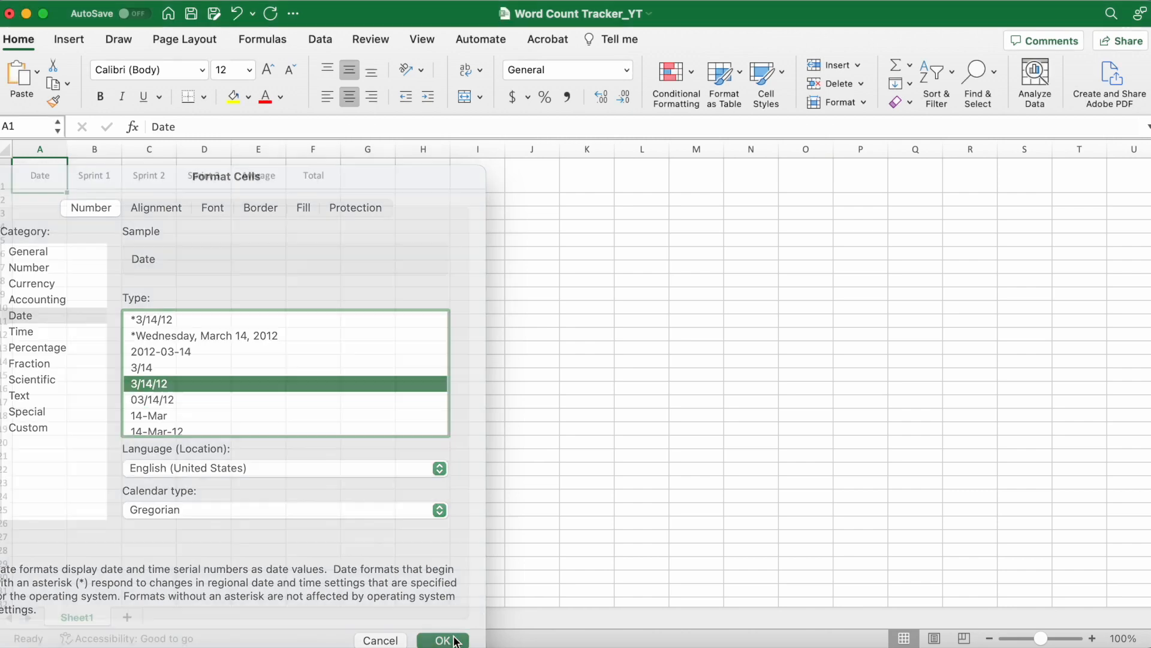
click(442, 640)
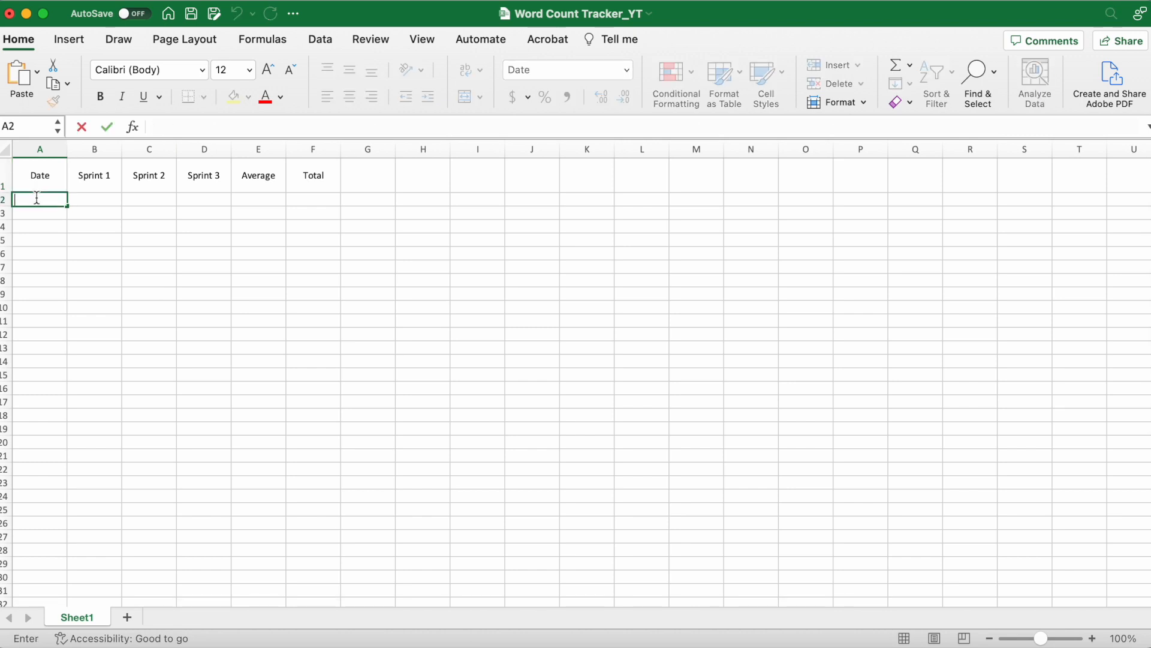
Enter dates 1/14/23 through 1/19/23 and sprint word counts for the first two days
text(1/14/23)
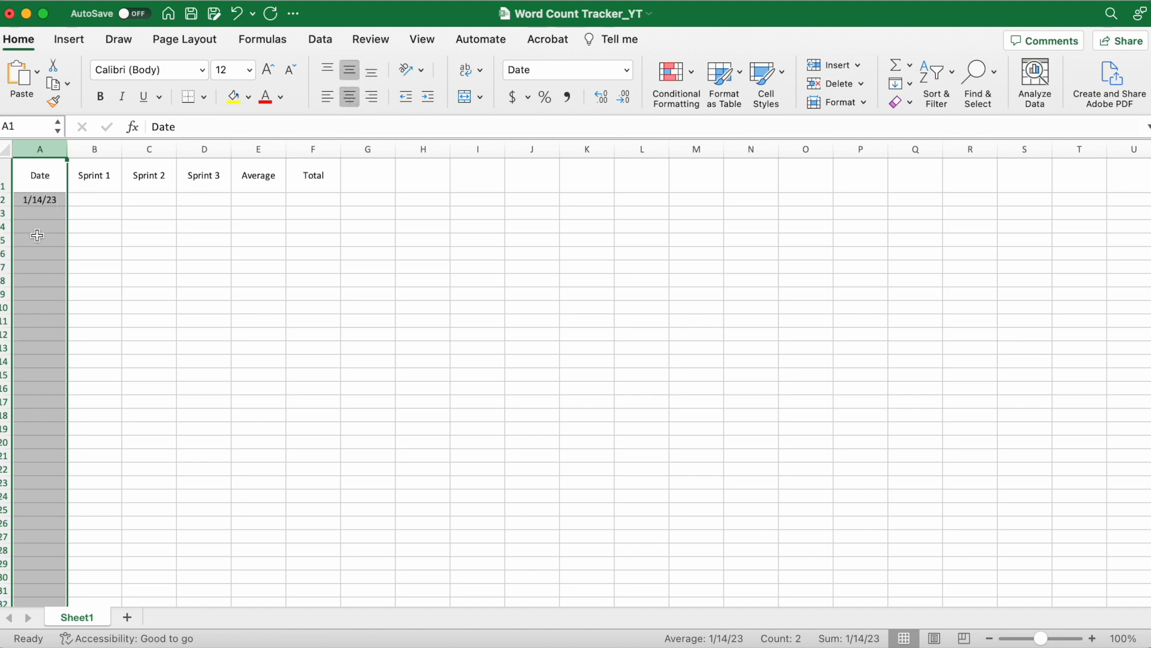
click(39, 213)
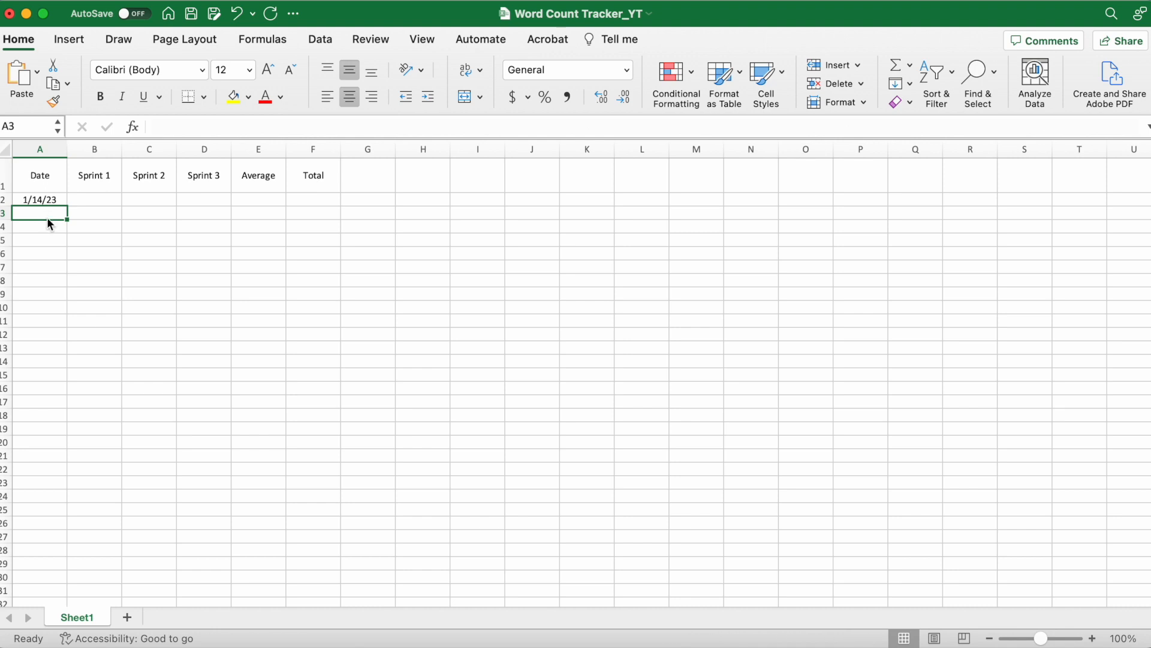
text(234)
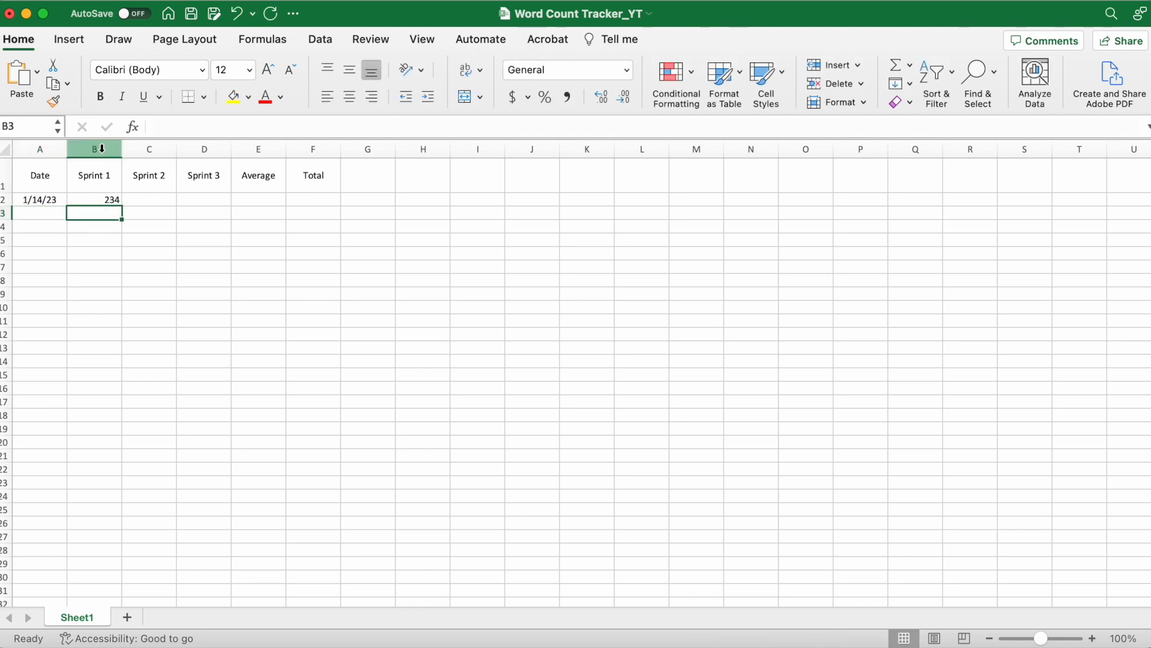
text(34)
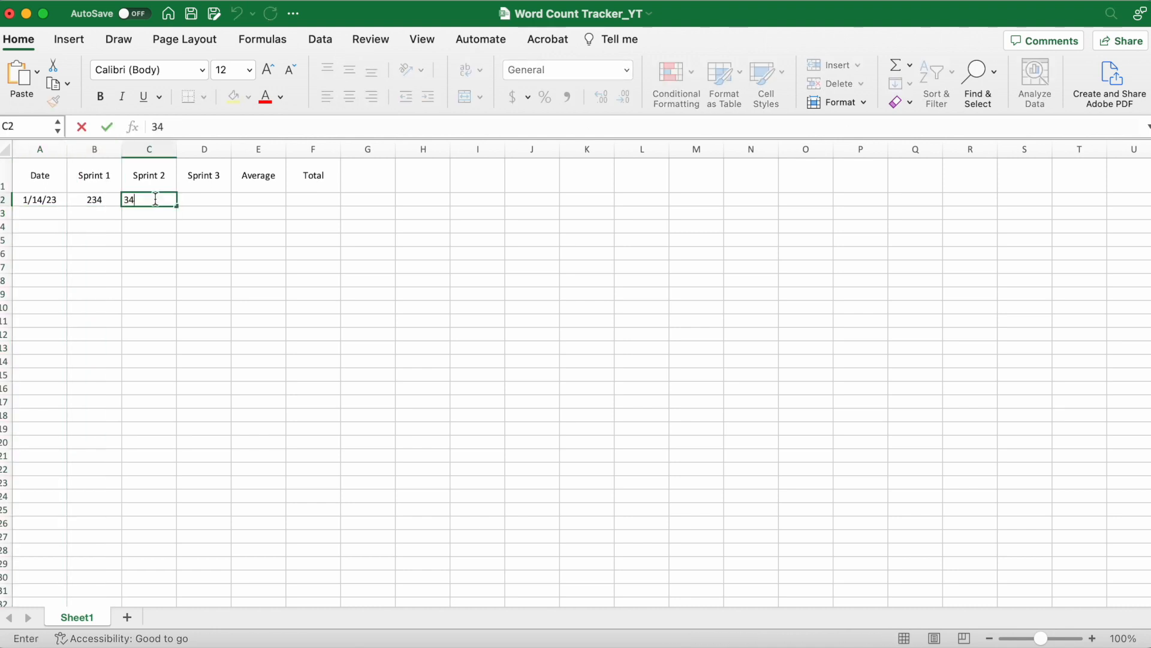
click(148, 149)
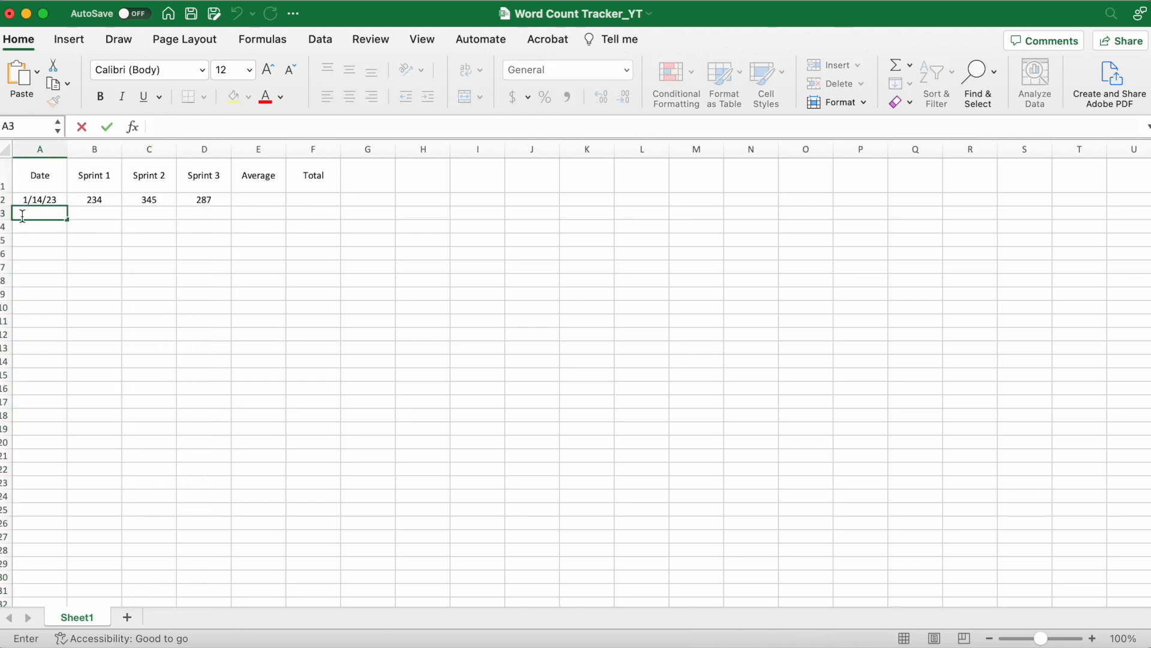
text(1/15/23)
click(204, 213)
text(10)
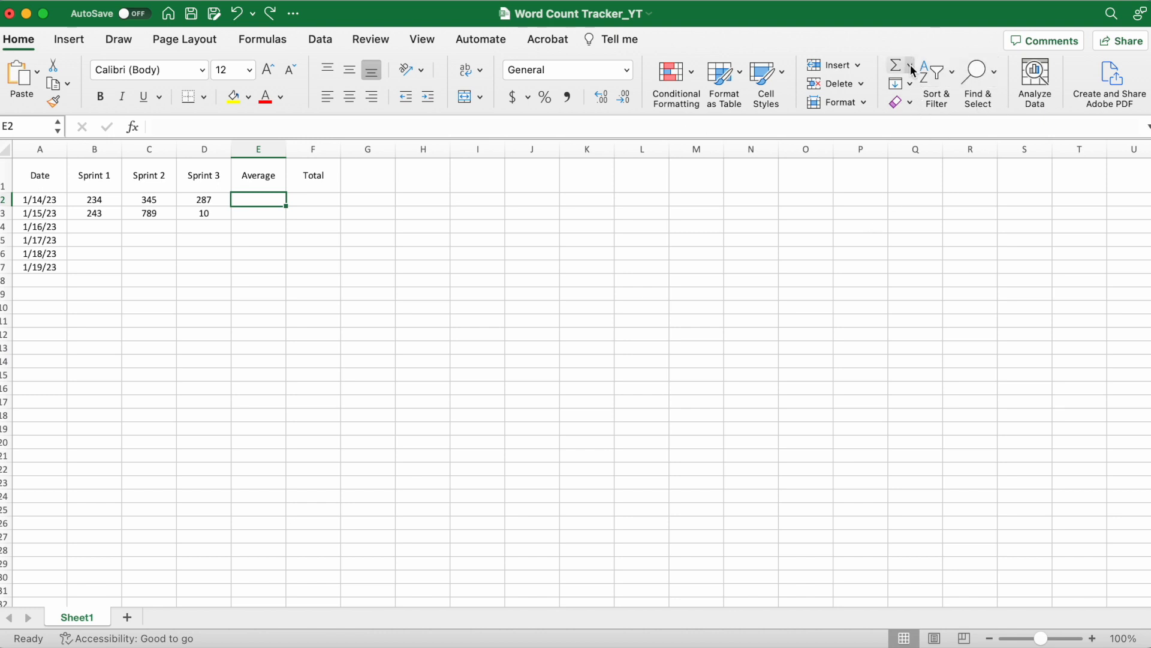
Insert an AutoSum Average in E2 and a Sum in F2 for the 1/14/23 row
click(910, 66)
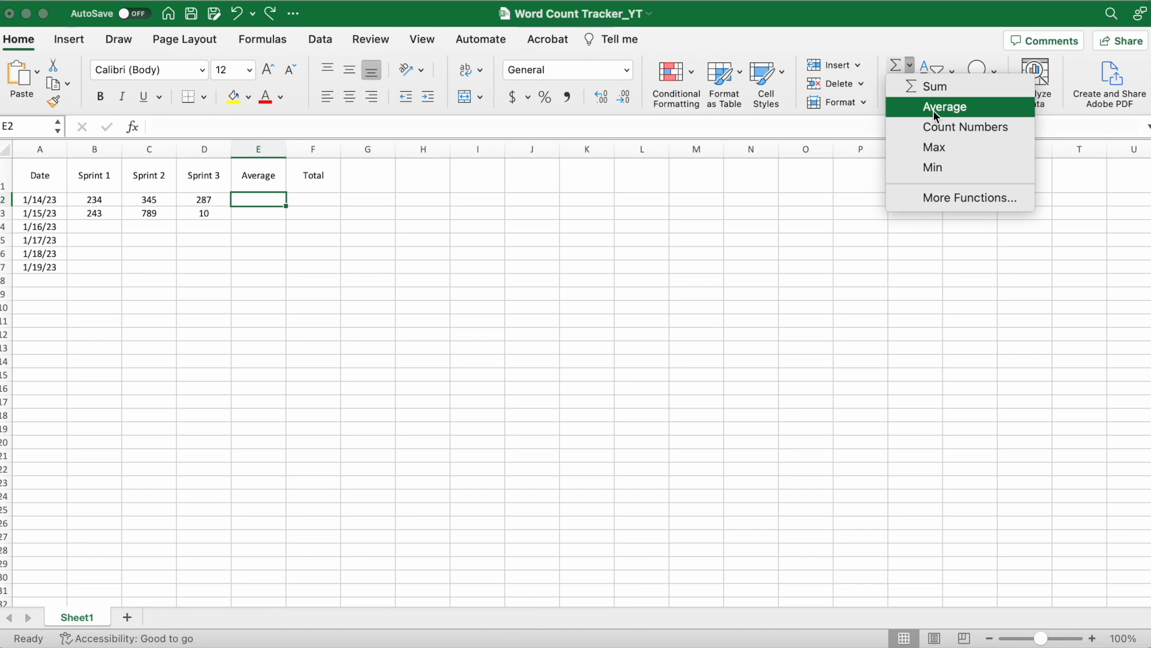
click(946, 107)
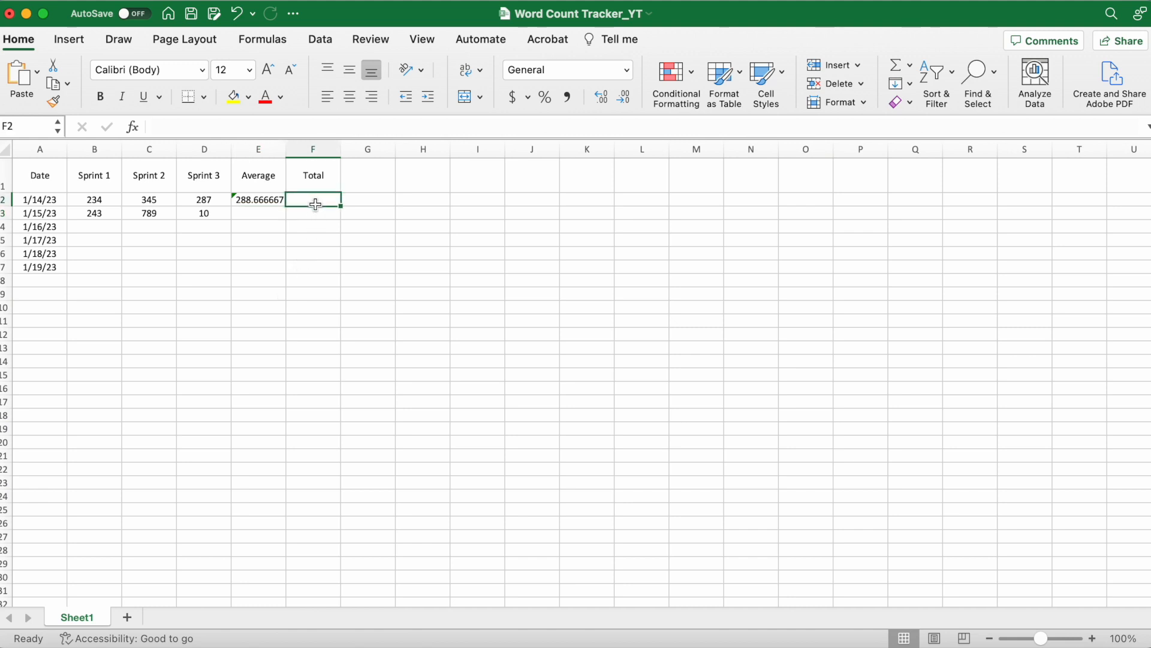
click(910, 67)
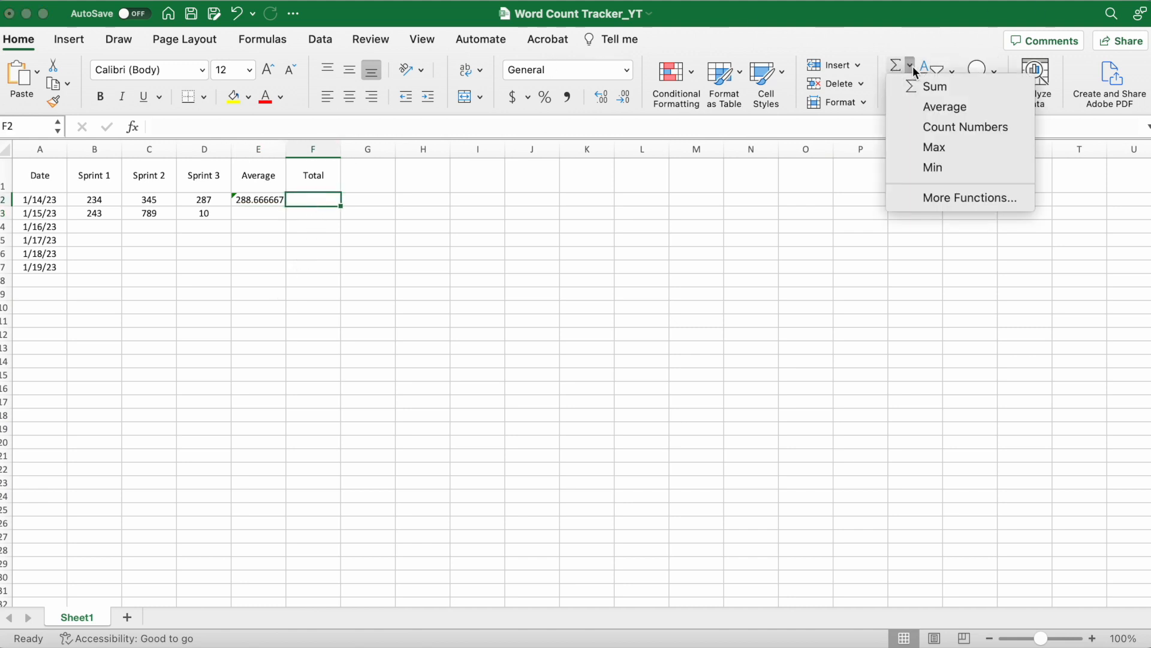
click(936, 86)
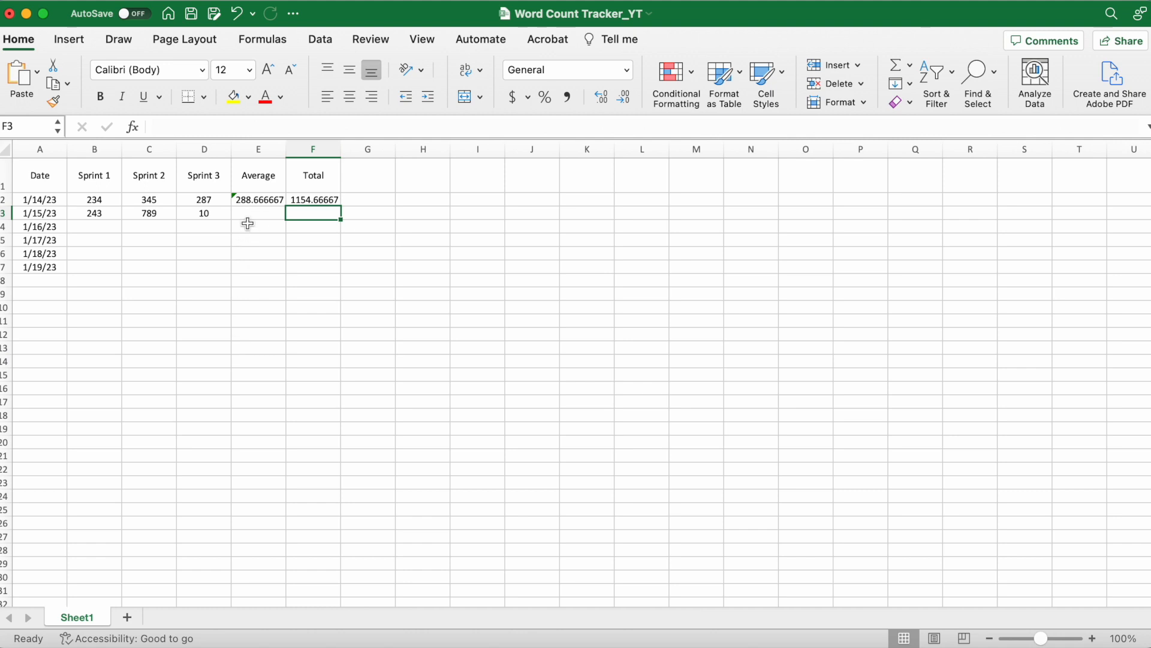
click(258, 199)
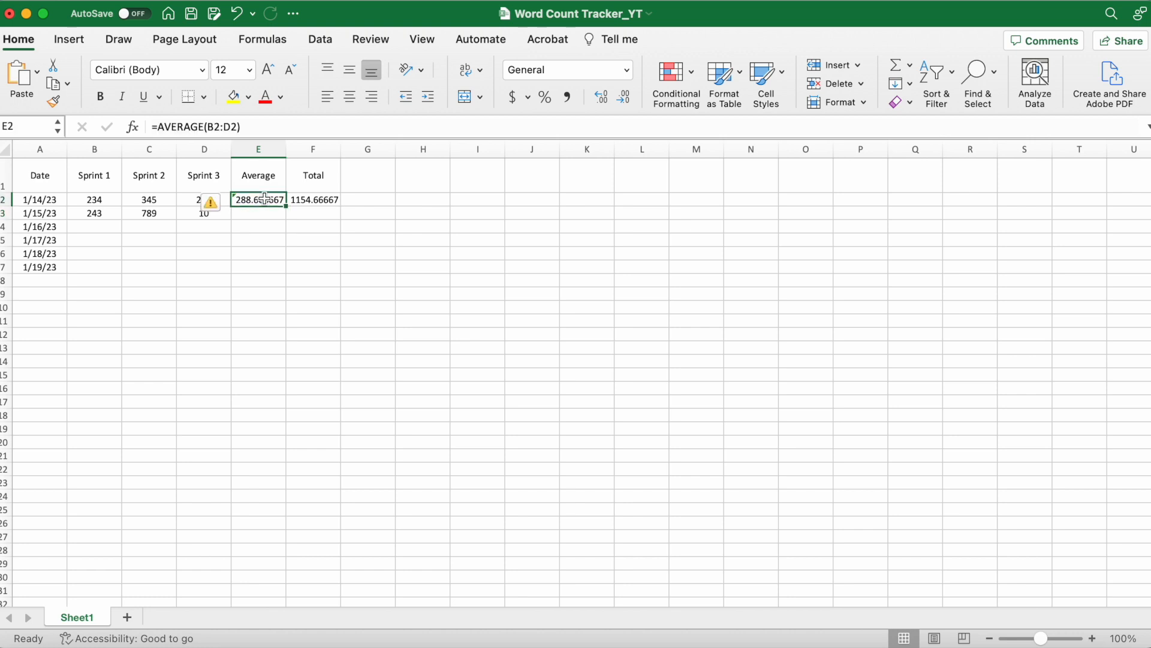
Enter 1/16/23 counts 387, 254, 123 and fill Average and Total down to row 4
drag(258, 199, 259, 213)
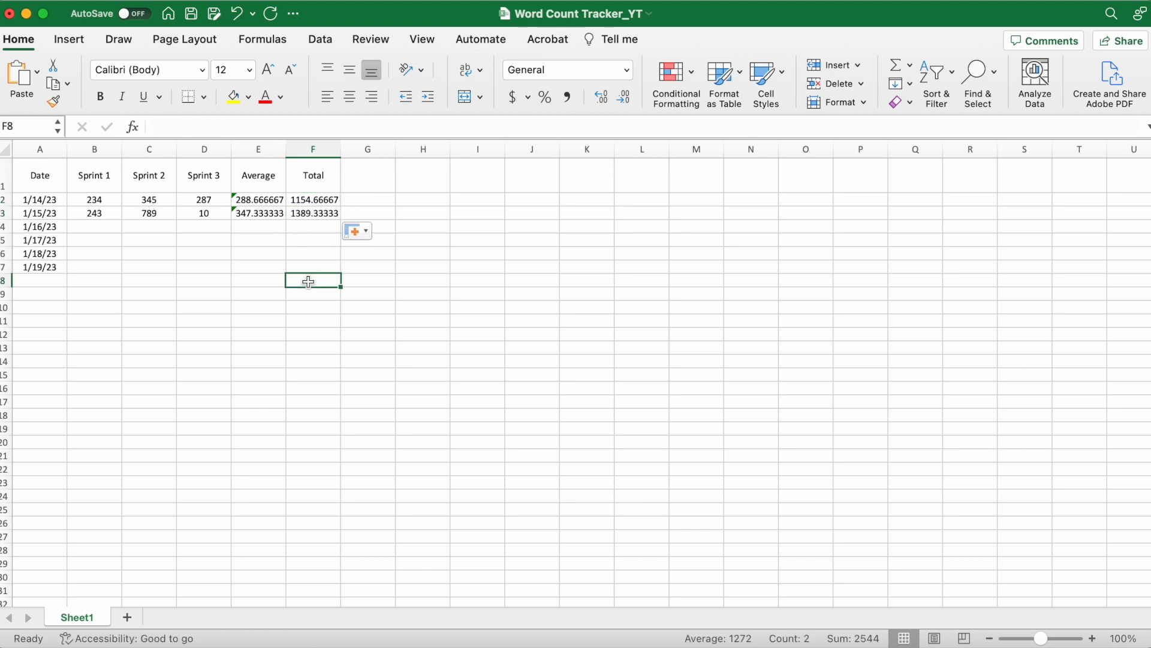
click(94, 226)
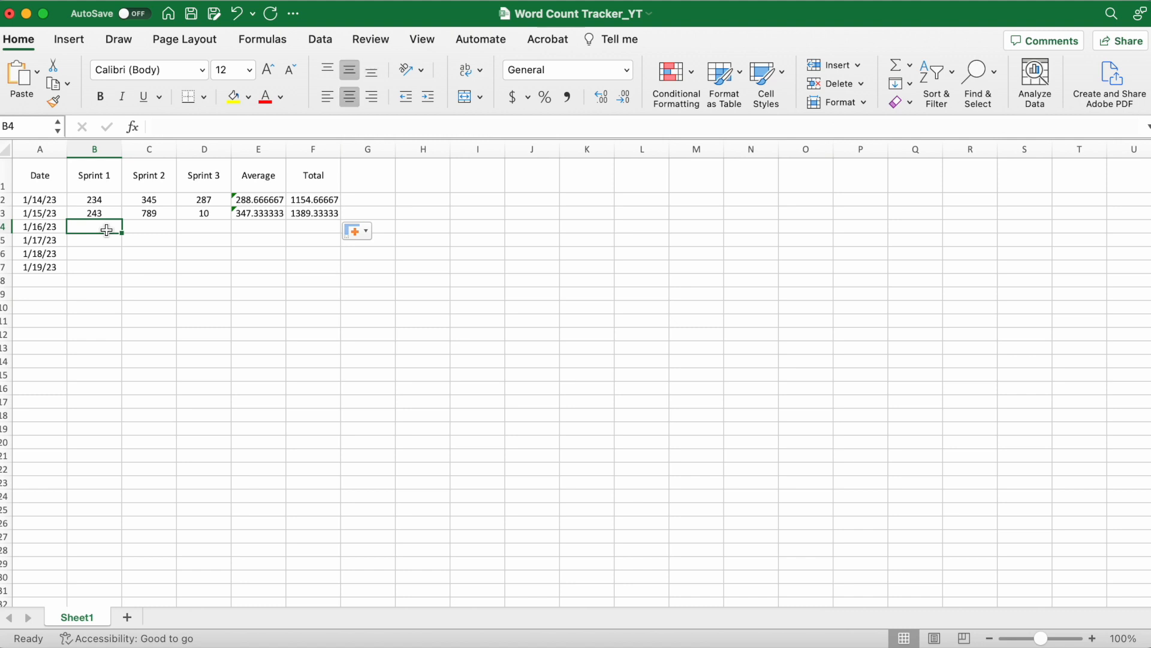
text(387)
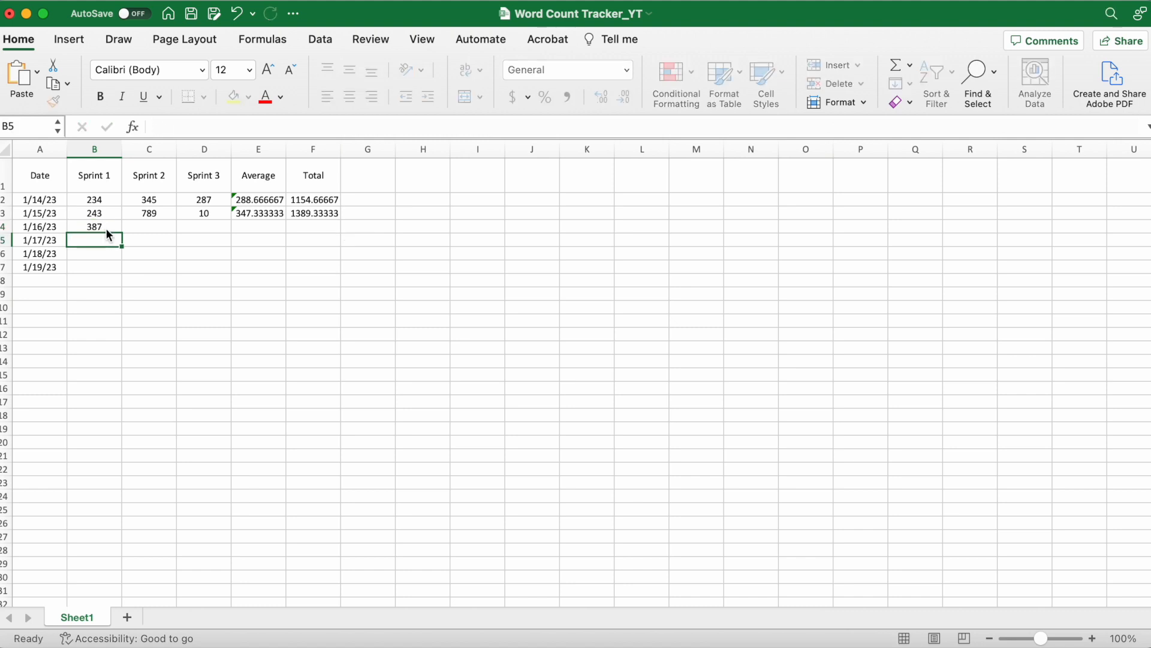
text(254)
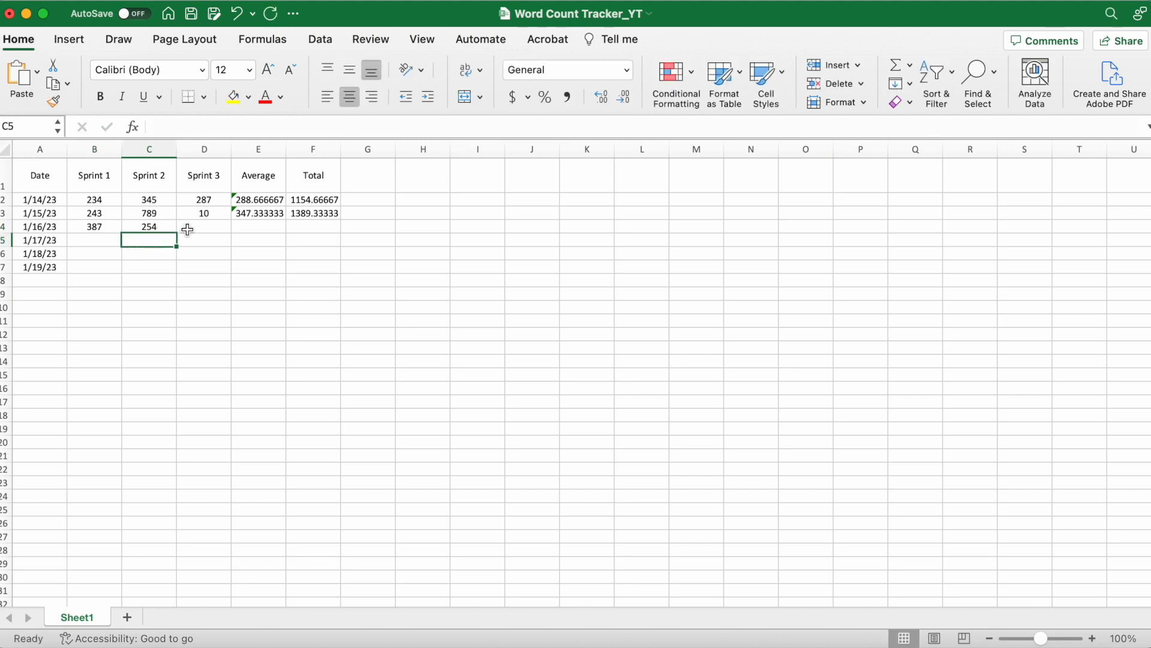
text(123)
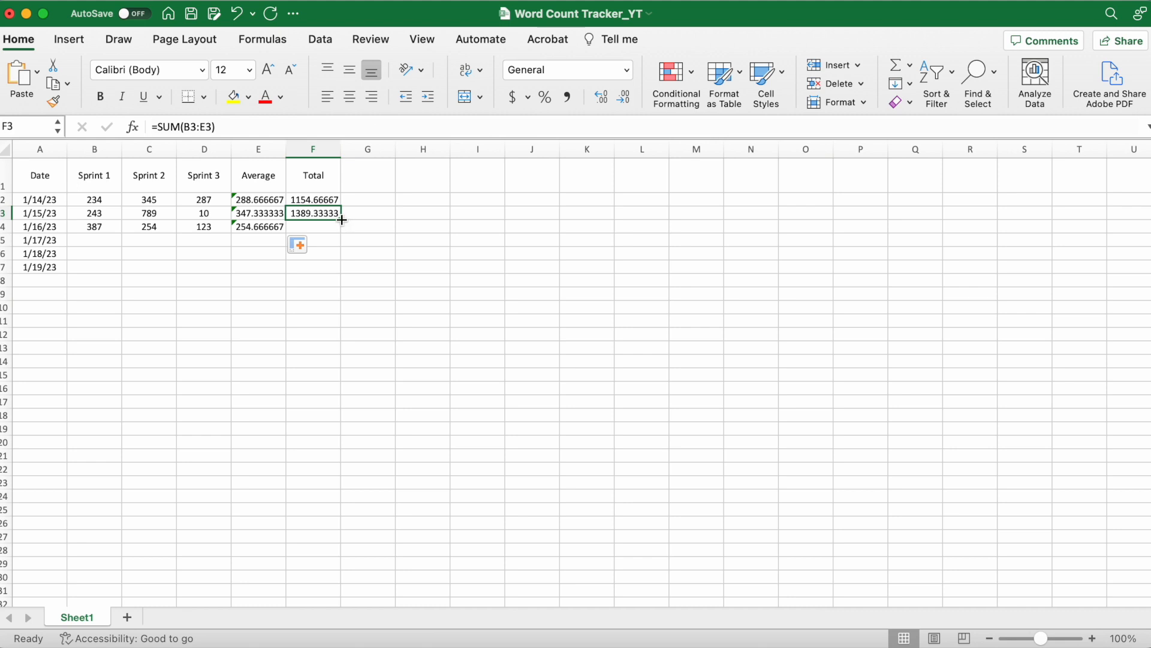
drag(341, 218, 341, 226)
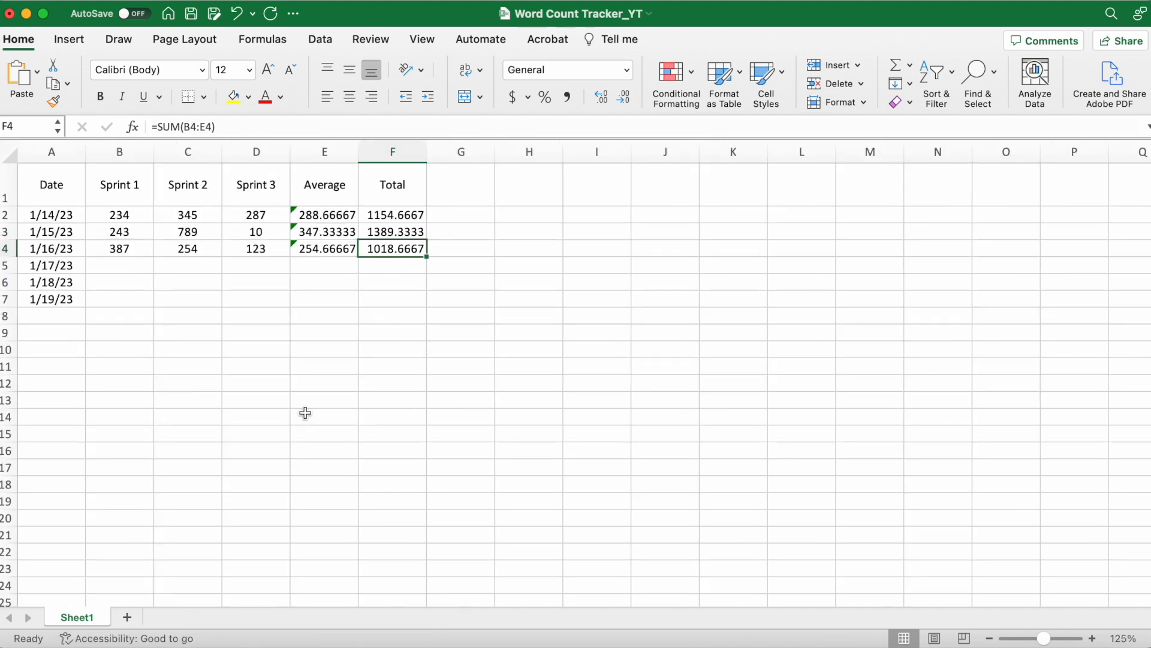
mouse_move(397, 217)
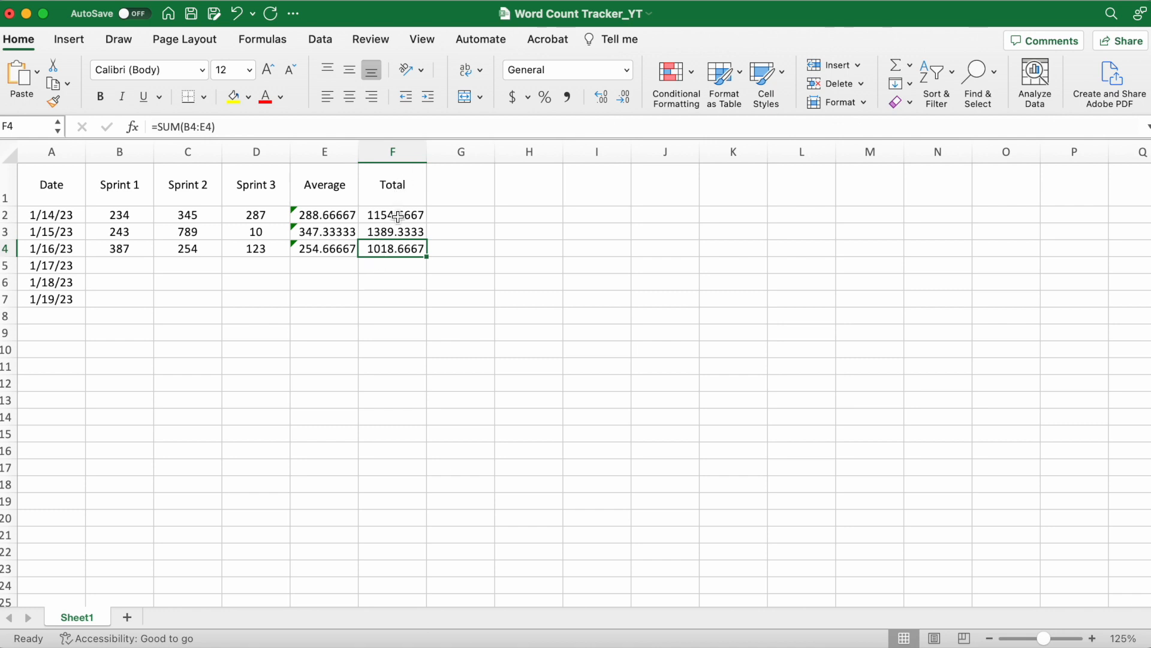
Change the Total formula to =SUM(B2:D2) and fill it down through F7
click(392, 215)
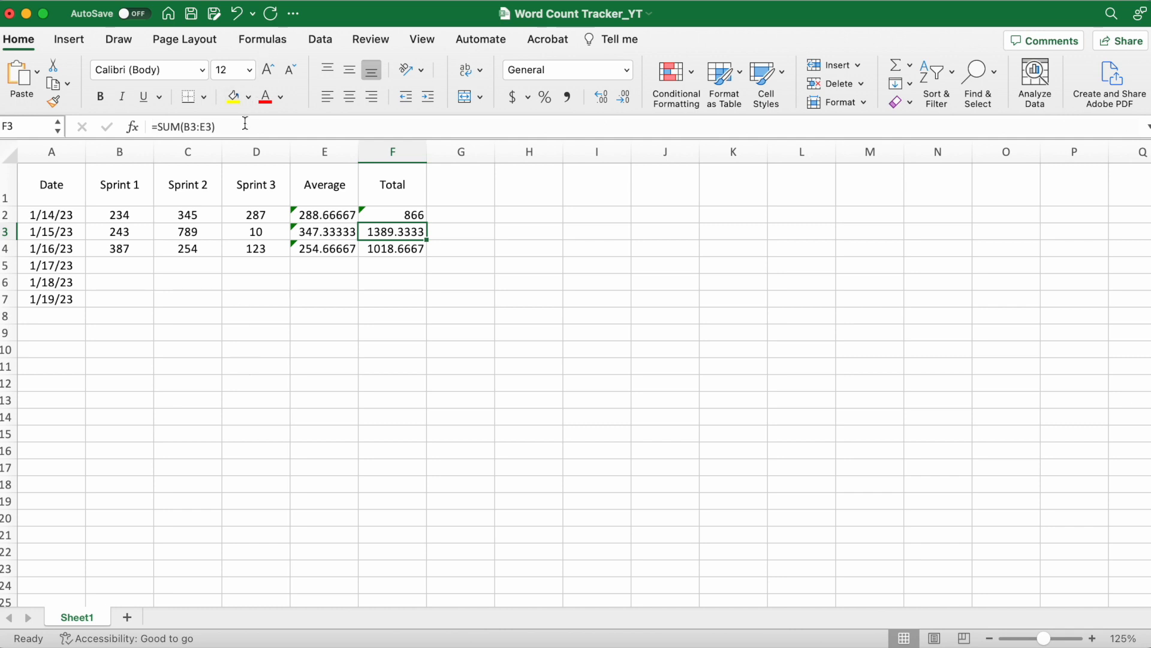
mouse_move(245, 126)
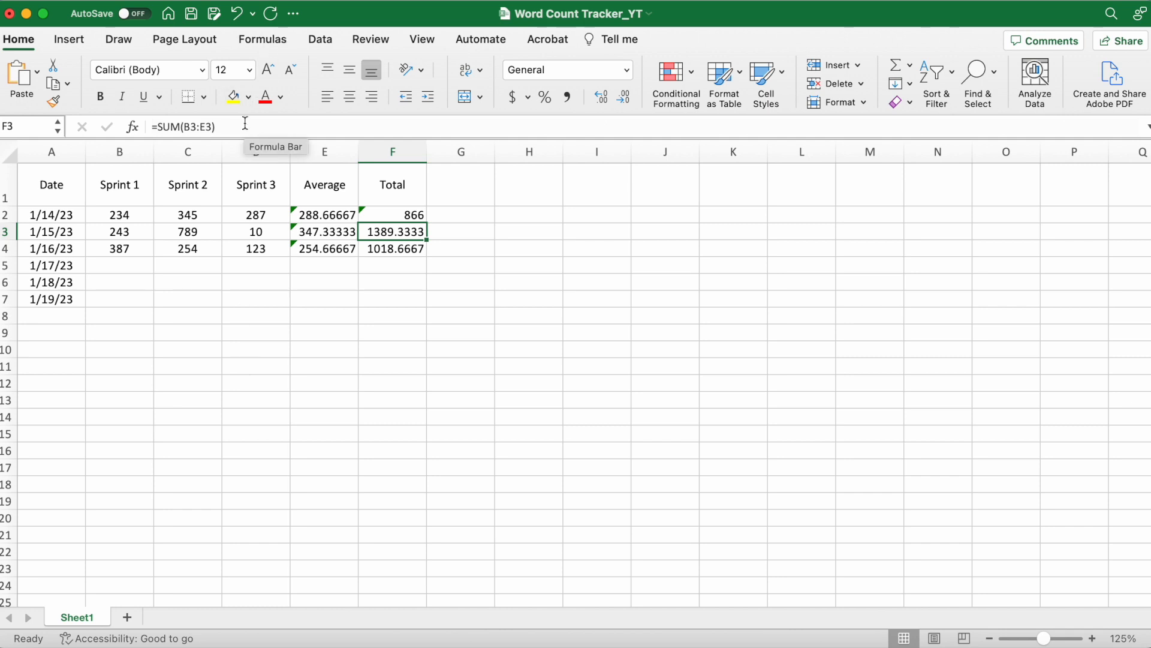
click(392, 214)
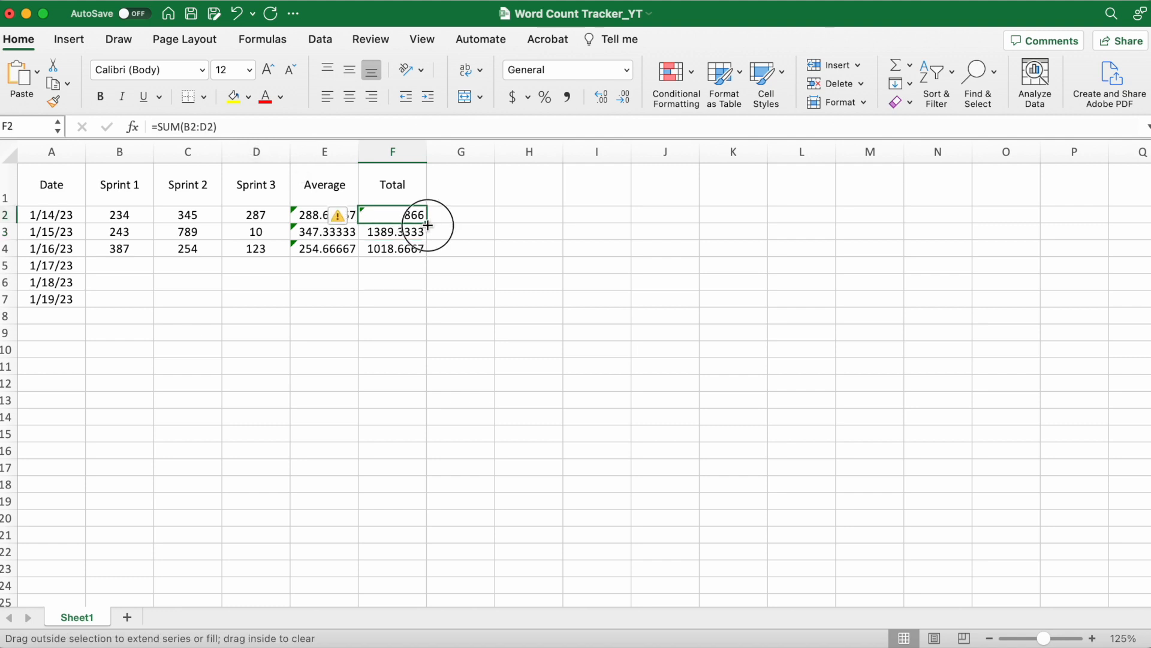
drag(426, 224, 415, 248)
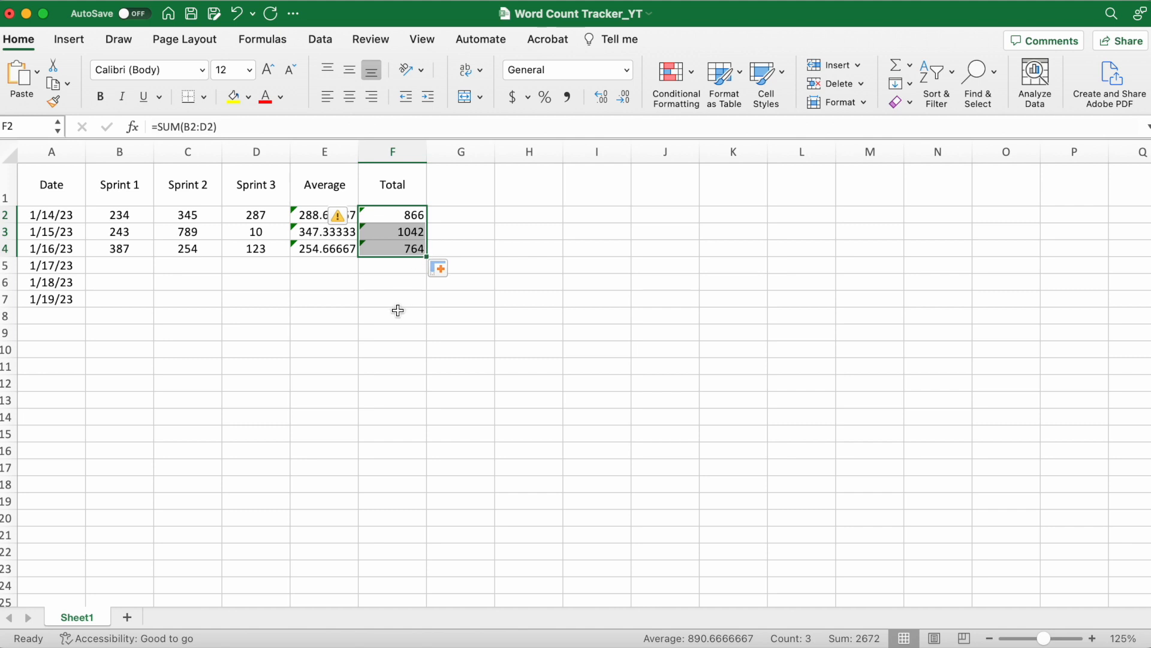
click(392, 248)
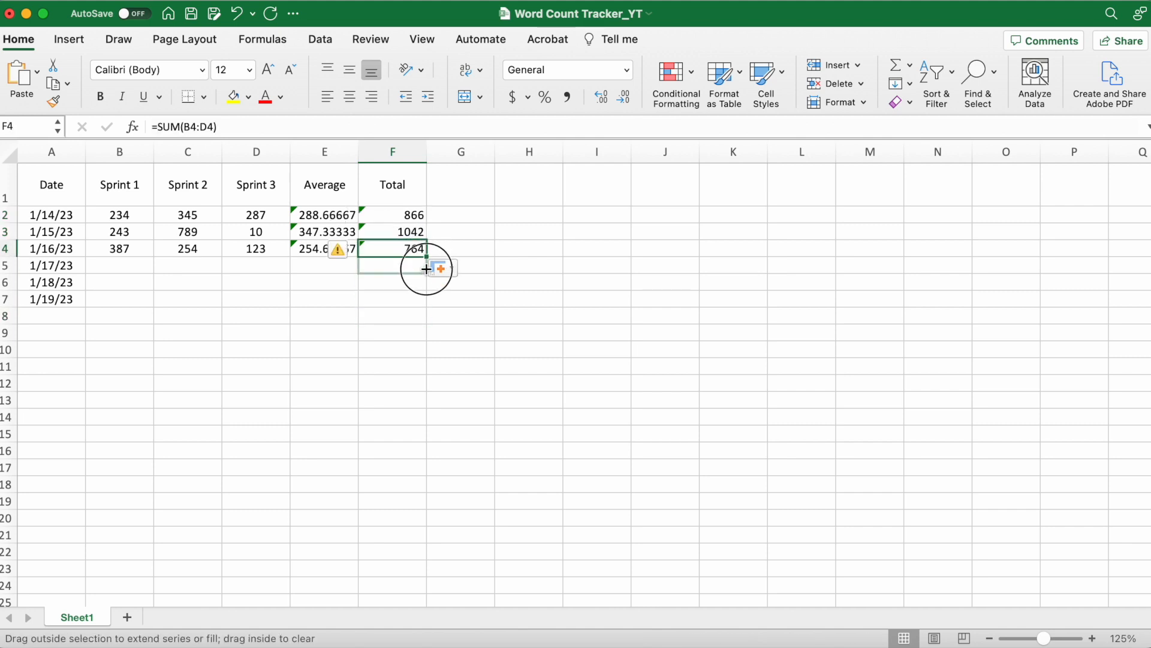
drag(426, 256, 411, 299)
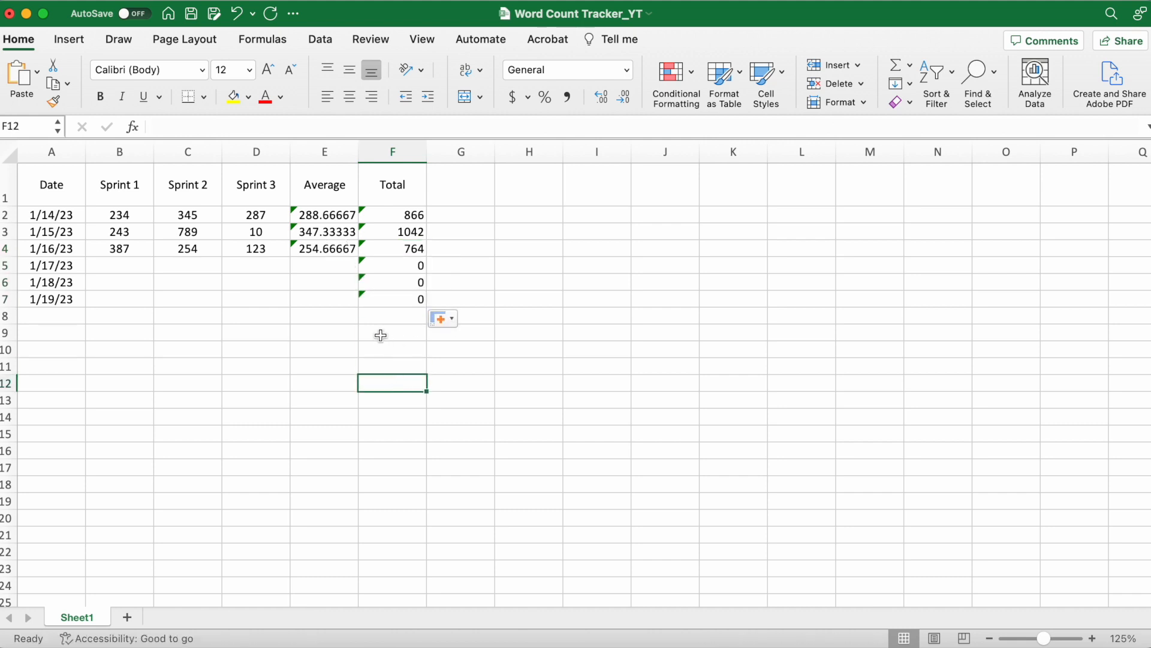
Sum the Total column into F9 for 2672 and begin a date in new row 8
click(393, 333)
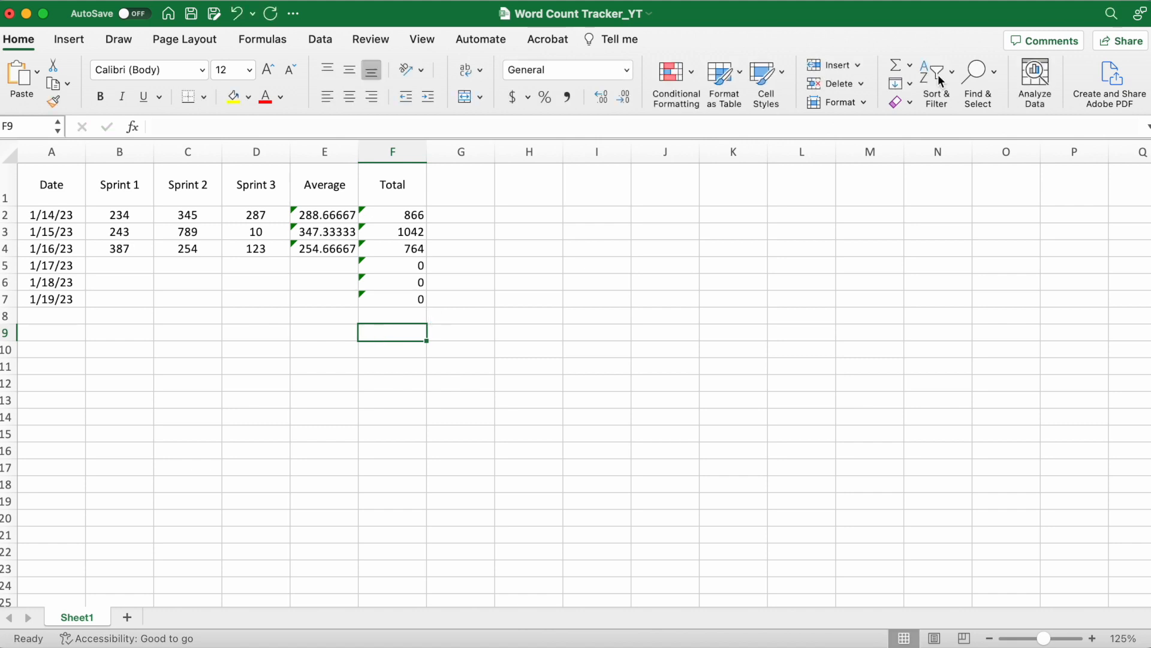
click(910, 66)
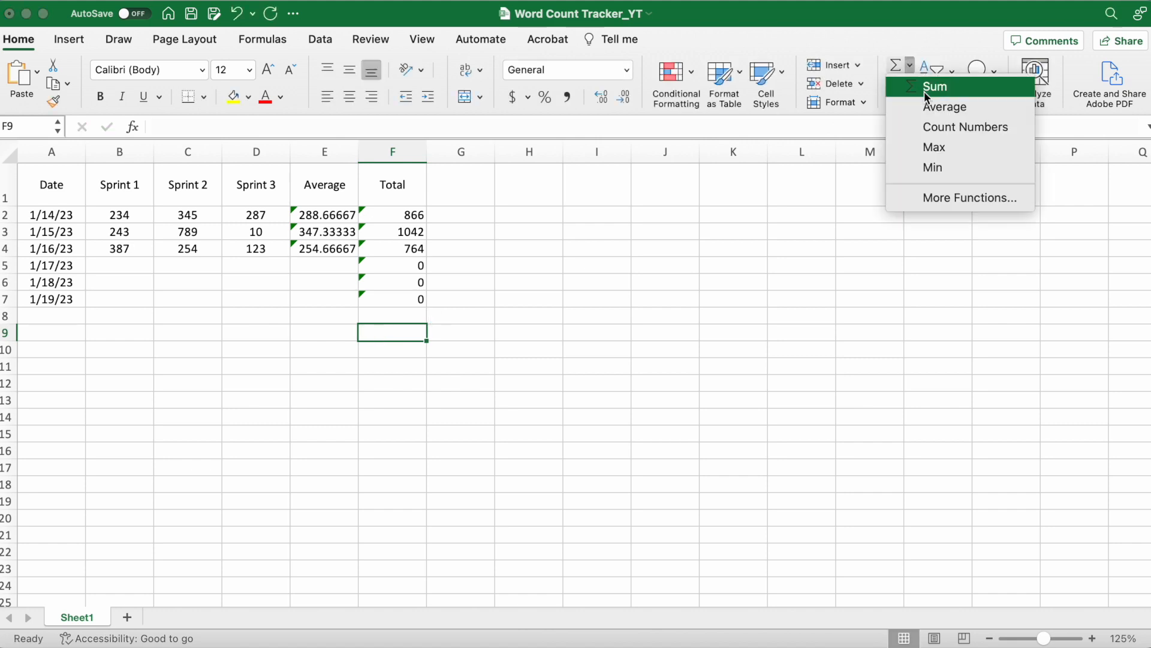
click(935, 87)
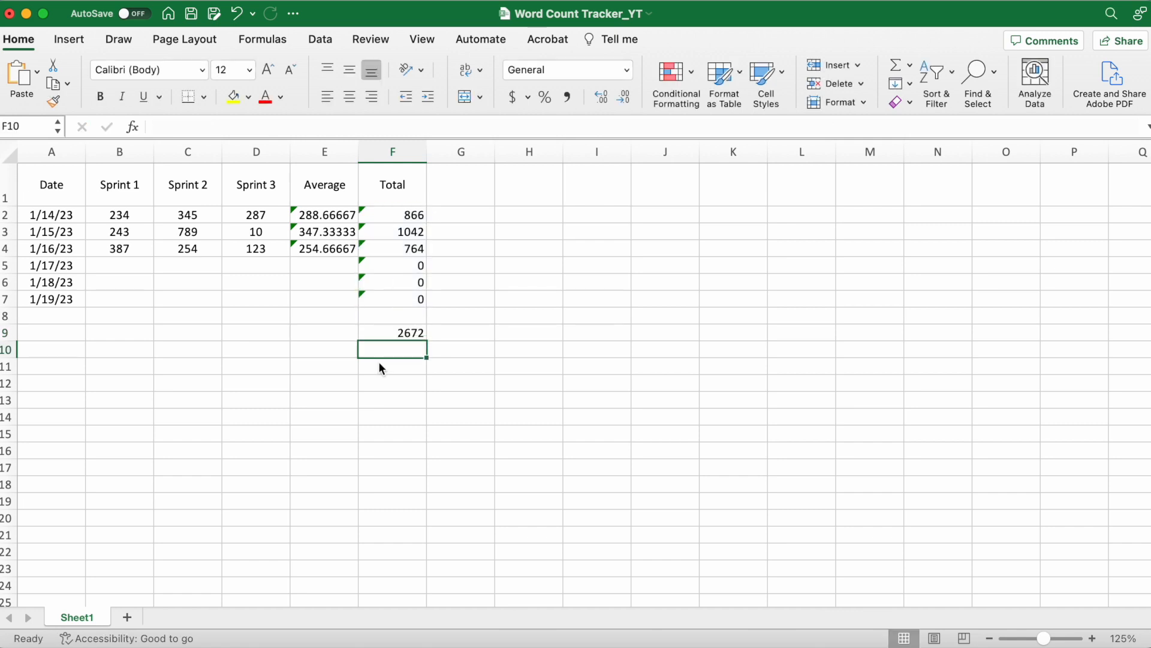
mouse_move(42, 330)
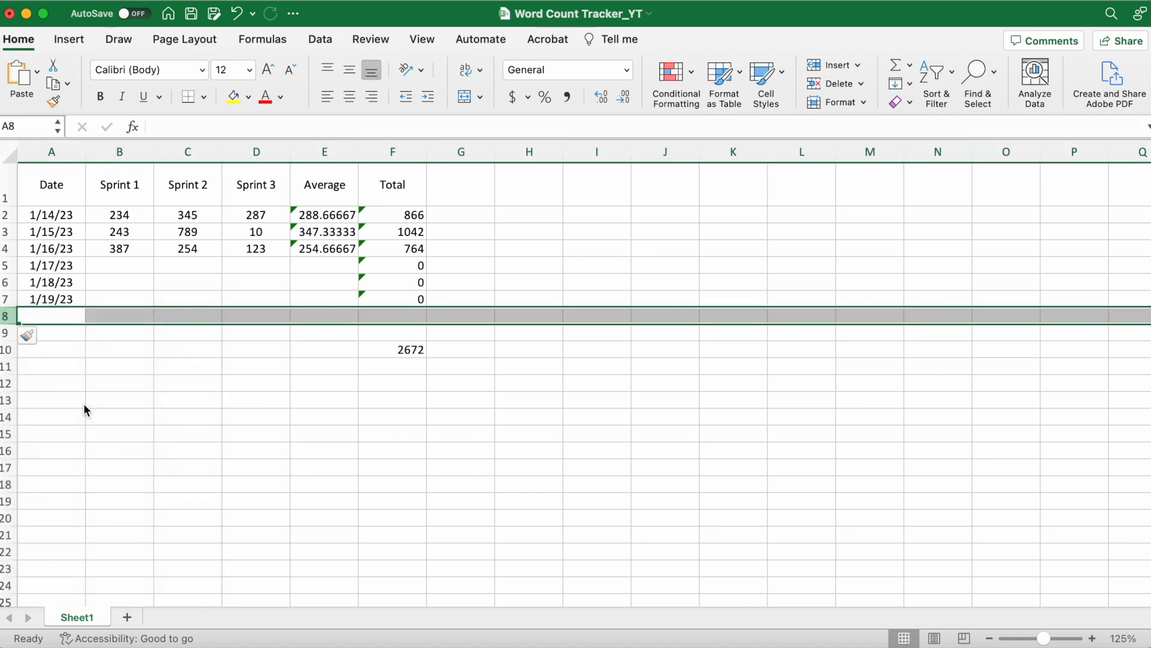
click(52, 316)
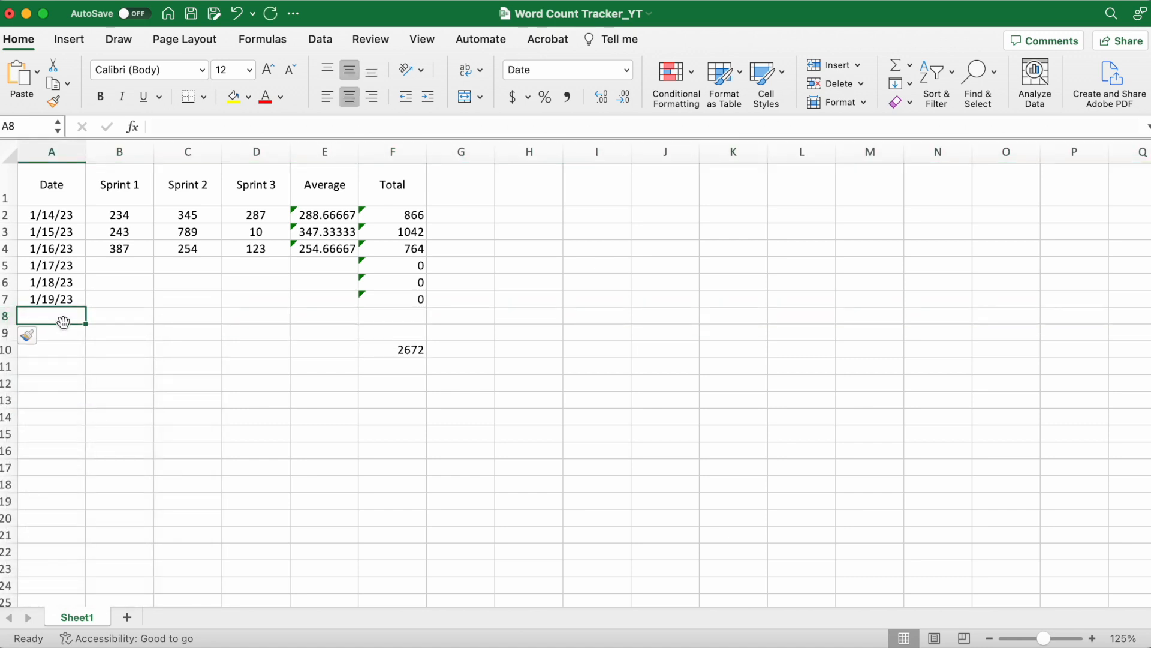
text(1/20/23)
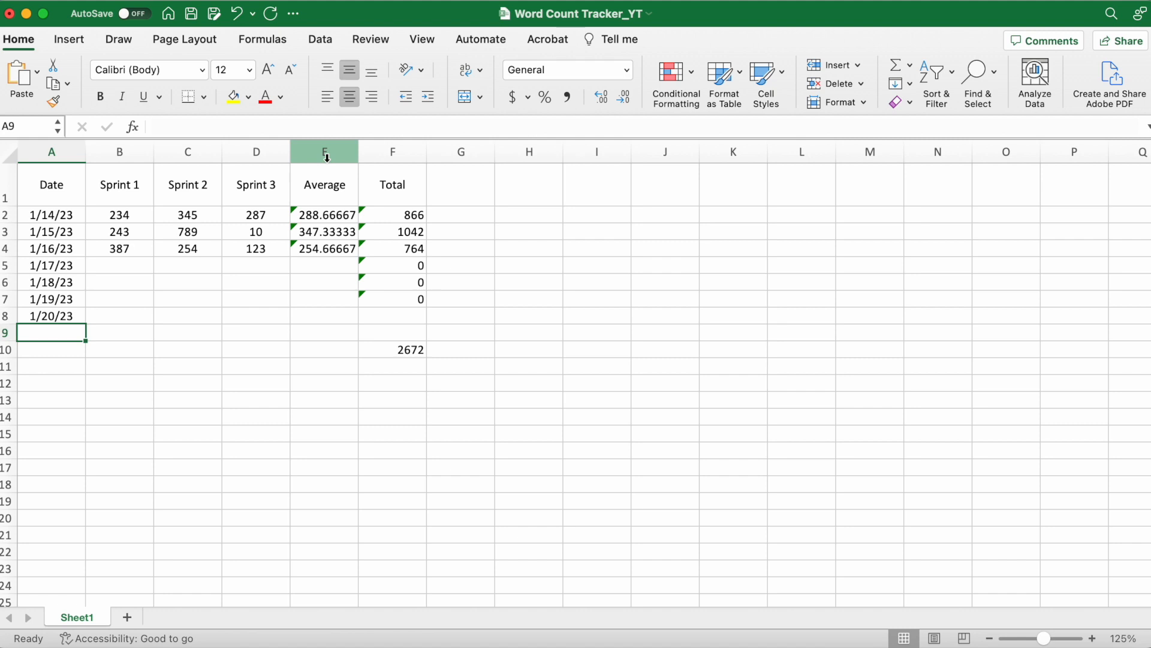
Insert a Sprint 4 column before Average
right_click(324, 151)
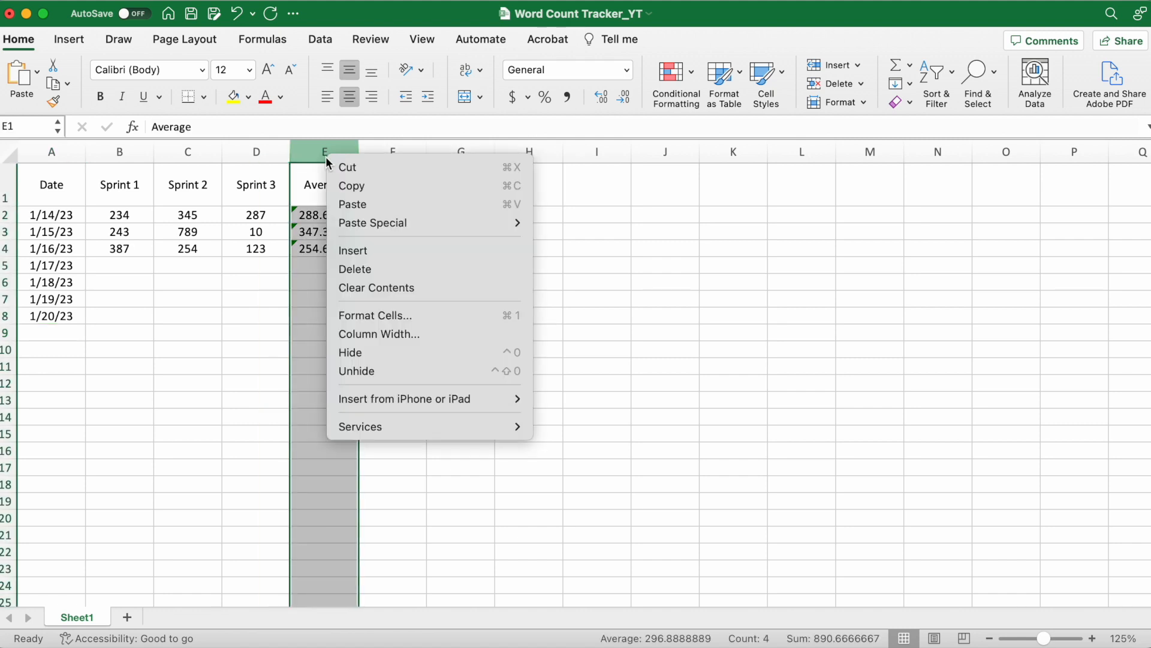
mouse_move(357, 251)
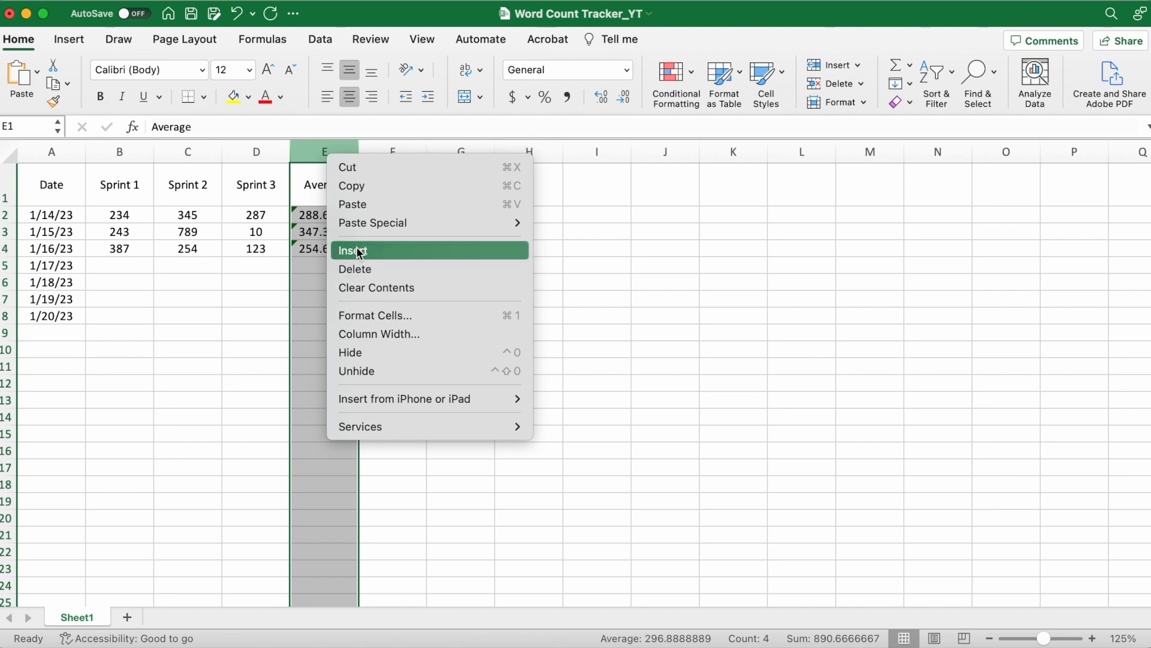
click(354, 251)
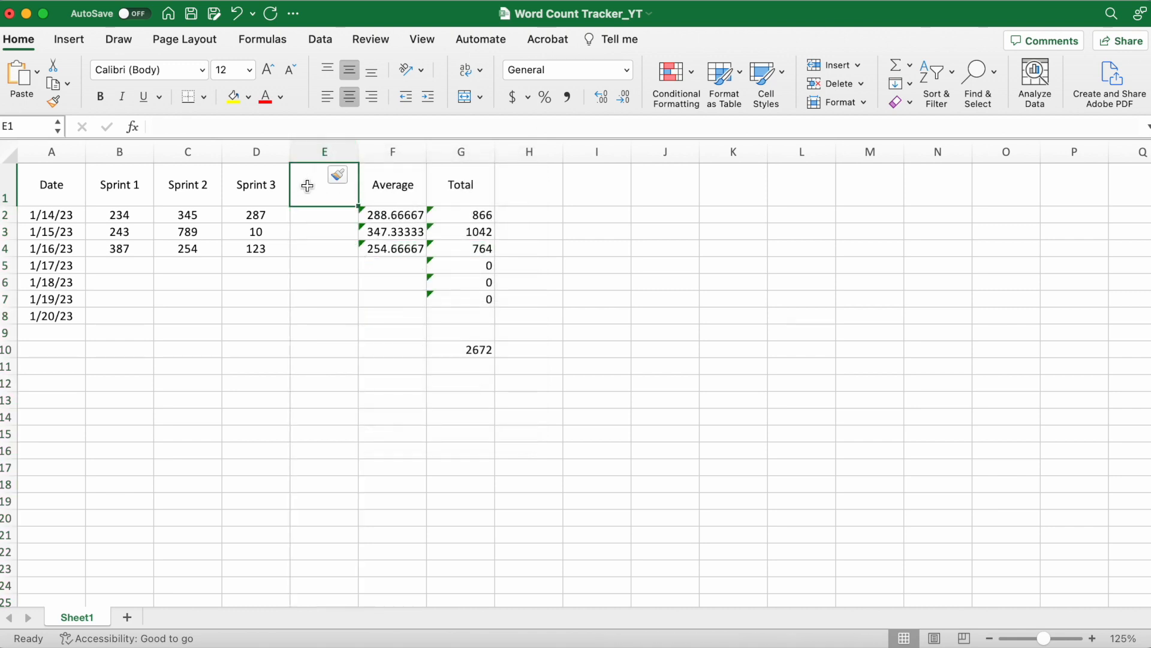
text(Sprint)
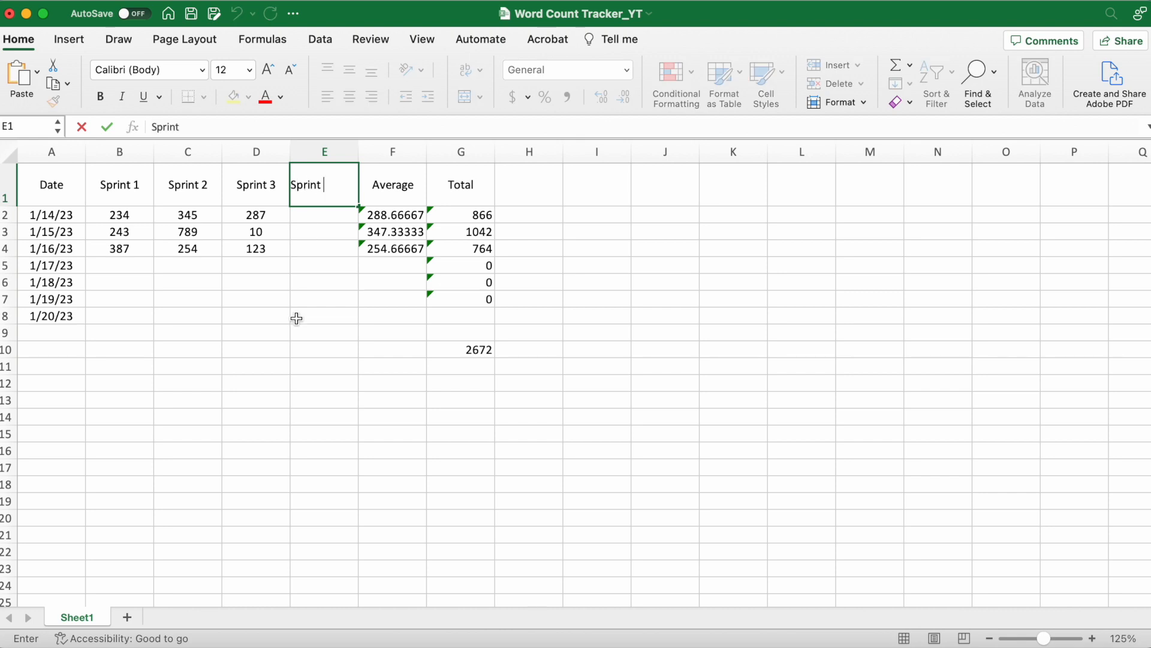
key(Return)
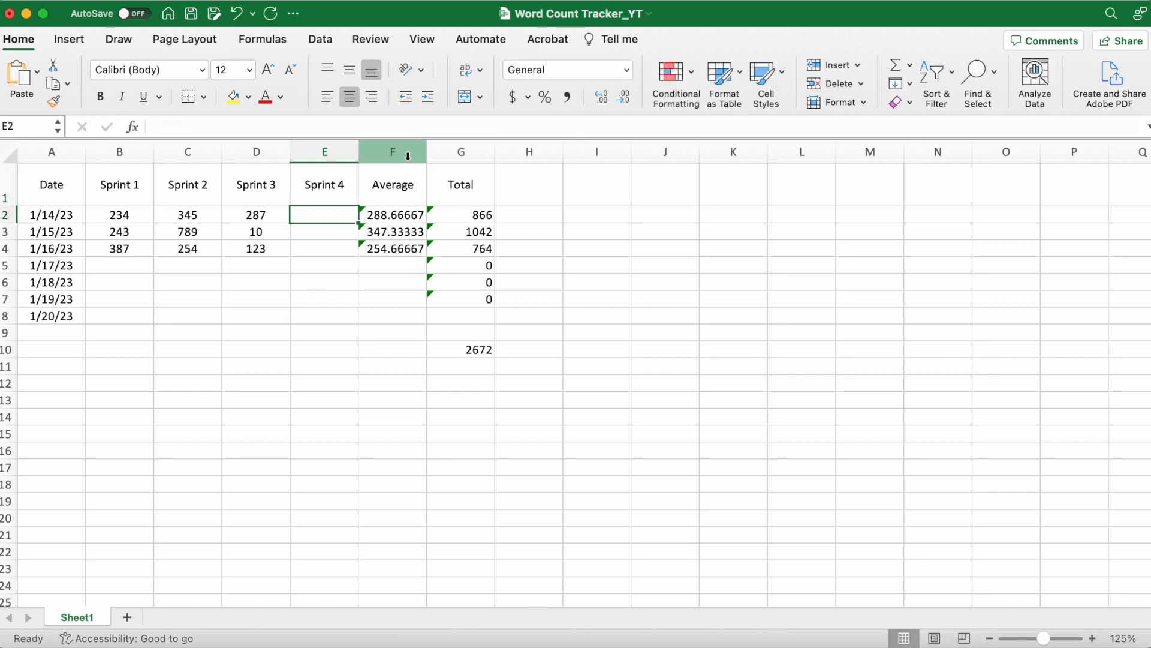
Insert a Sprint 5 column before Average and select the 1/14/23 Sprint 4 cell
click(392, 152)
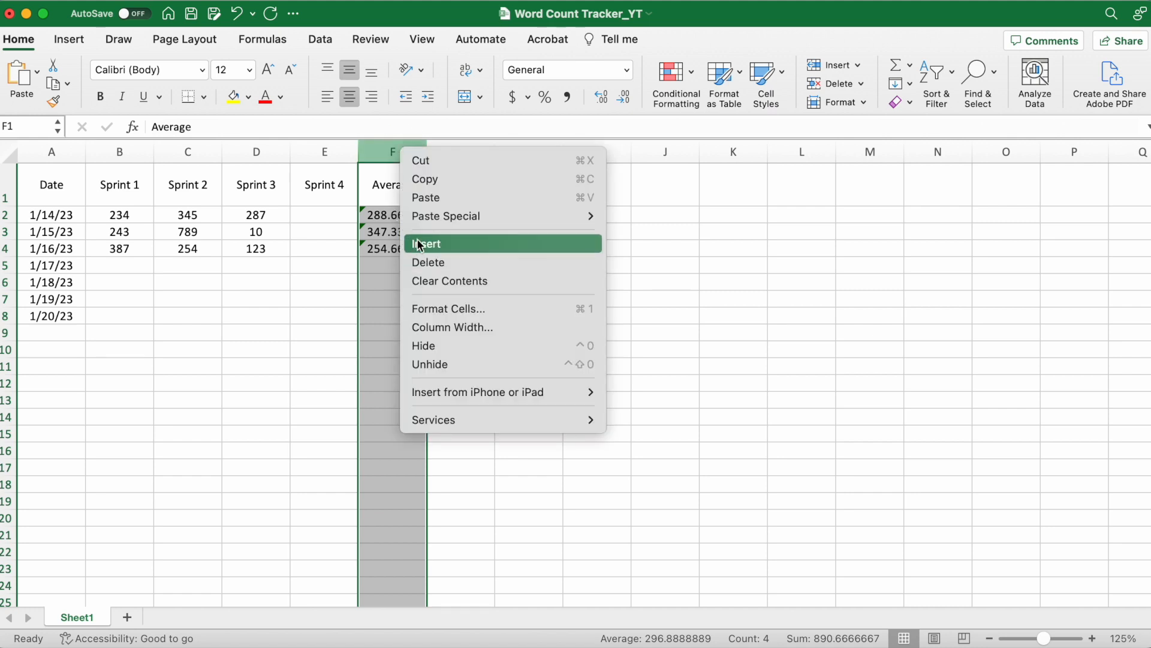
click(430, 244)
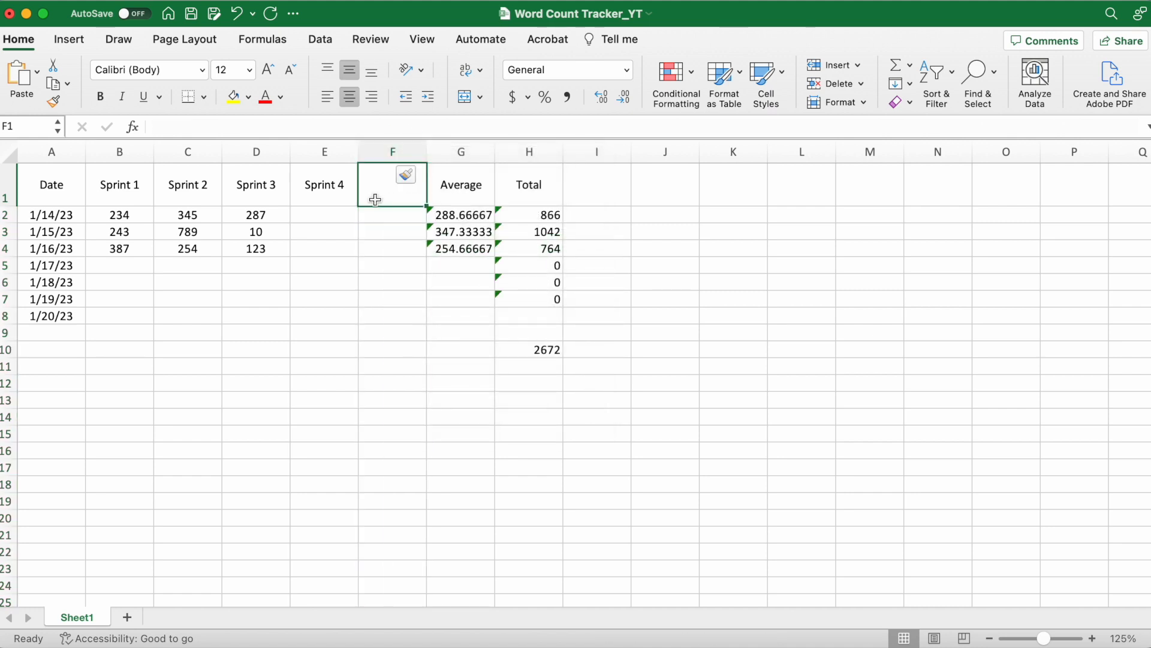
text(Sprint 5)
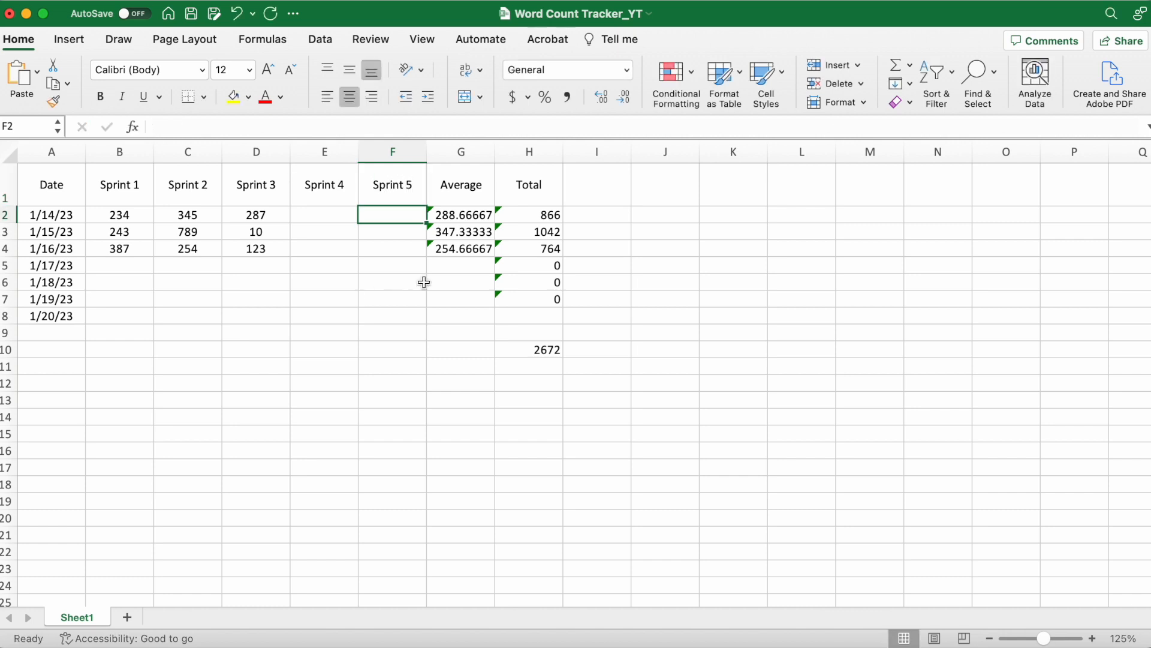
click(392, 282)
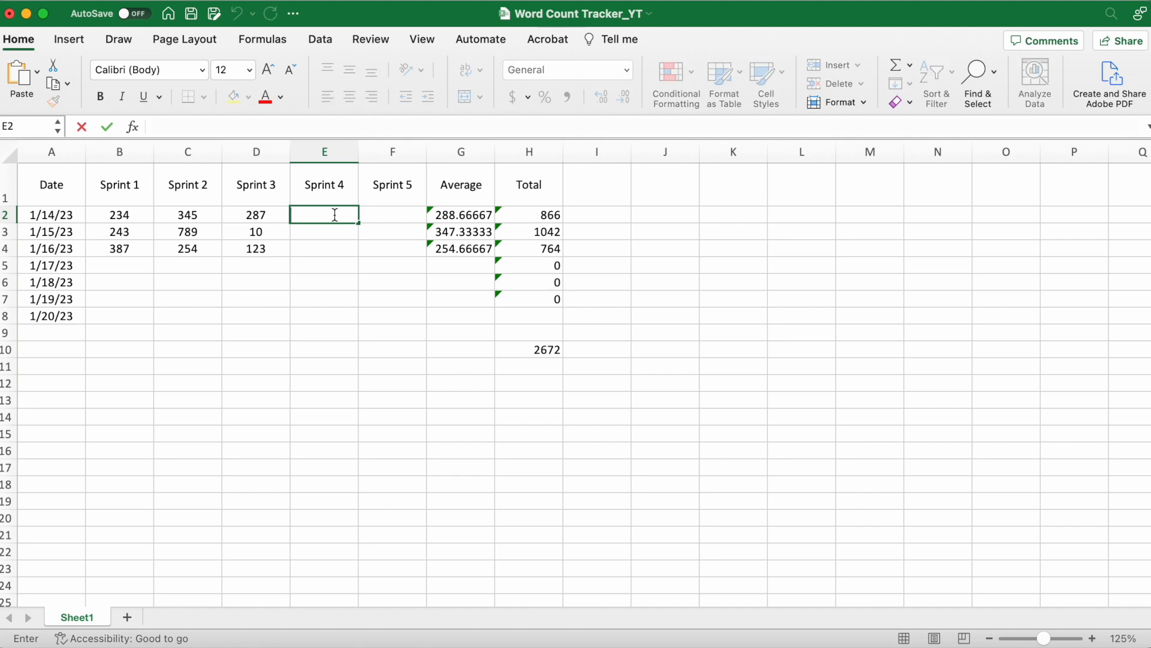
Enter 1/14/23 Sprint 4 and Sprint 5 counts 823 and 764
text(823)
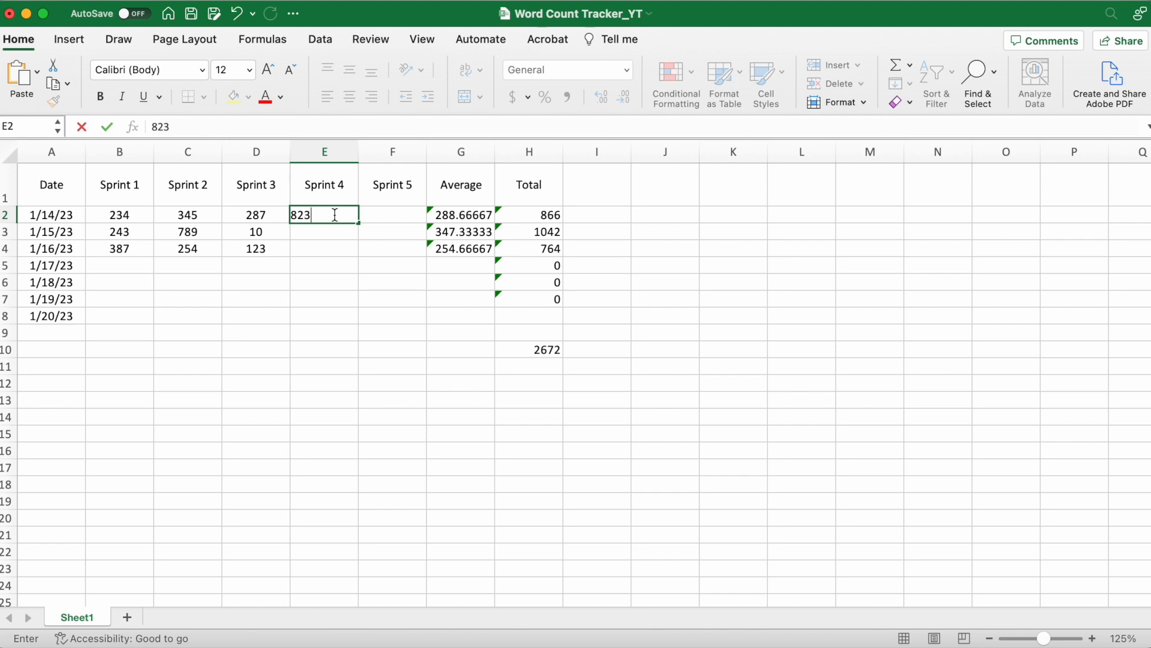
text(7)
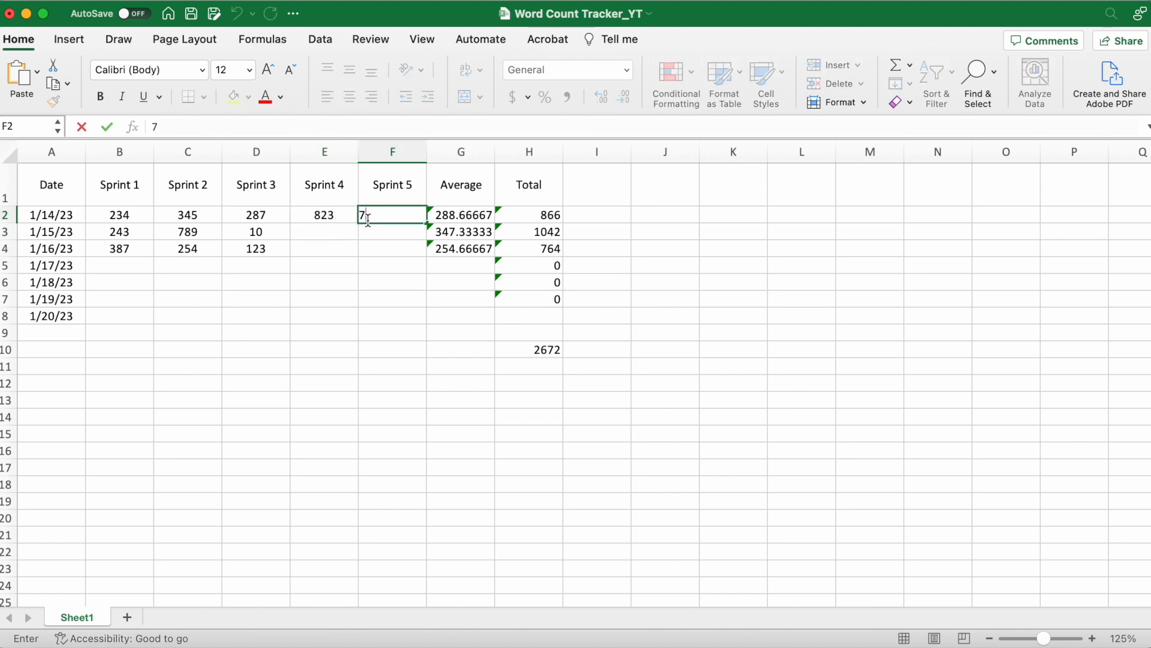
key(enter)
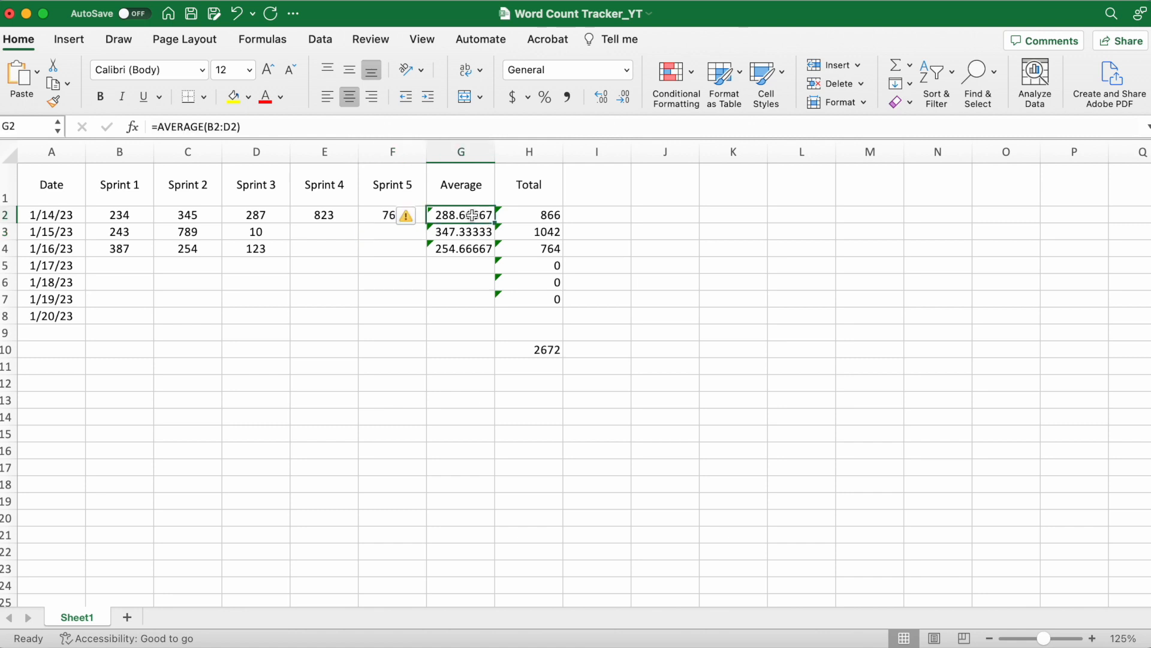
mouse_move(367, 247)
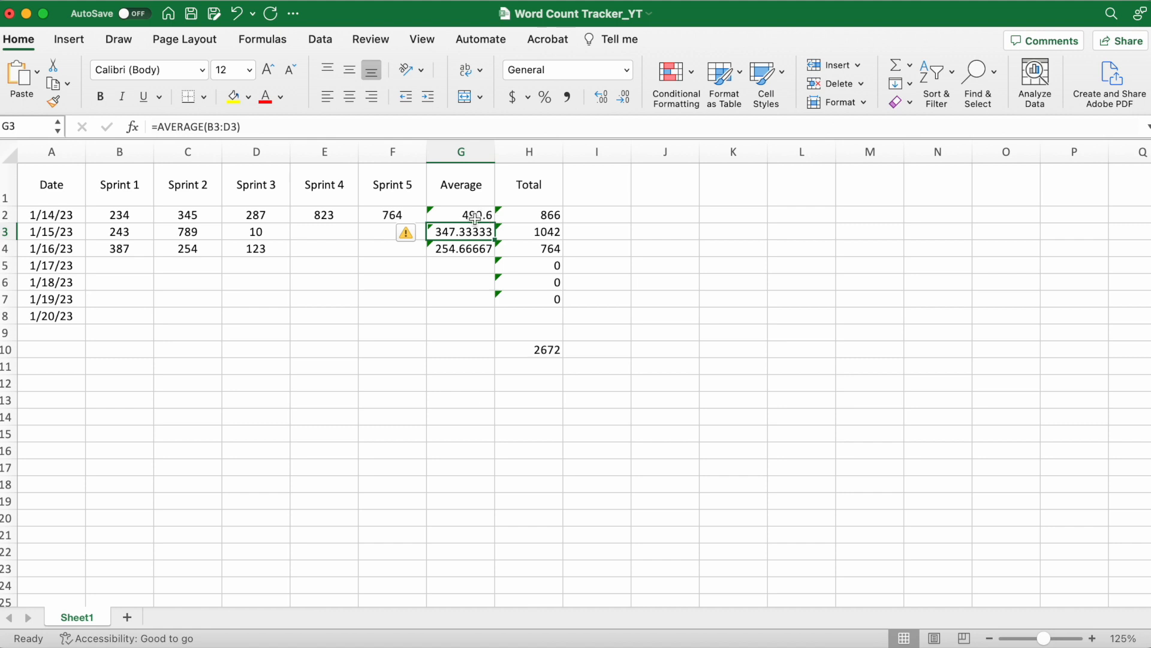
Fill the five-sprint Average and Total formulas down to row 9, and enter 23 in F7
click(527, 214)
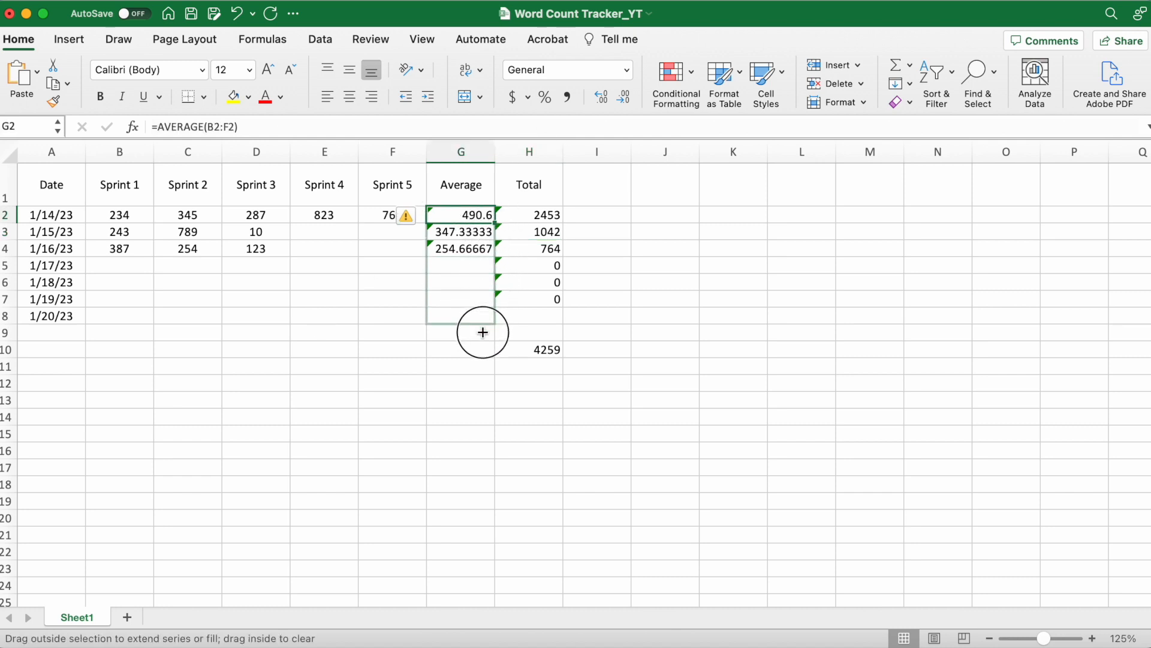
drag(482, 249, 482, 331)
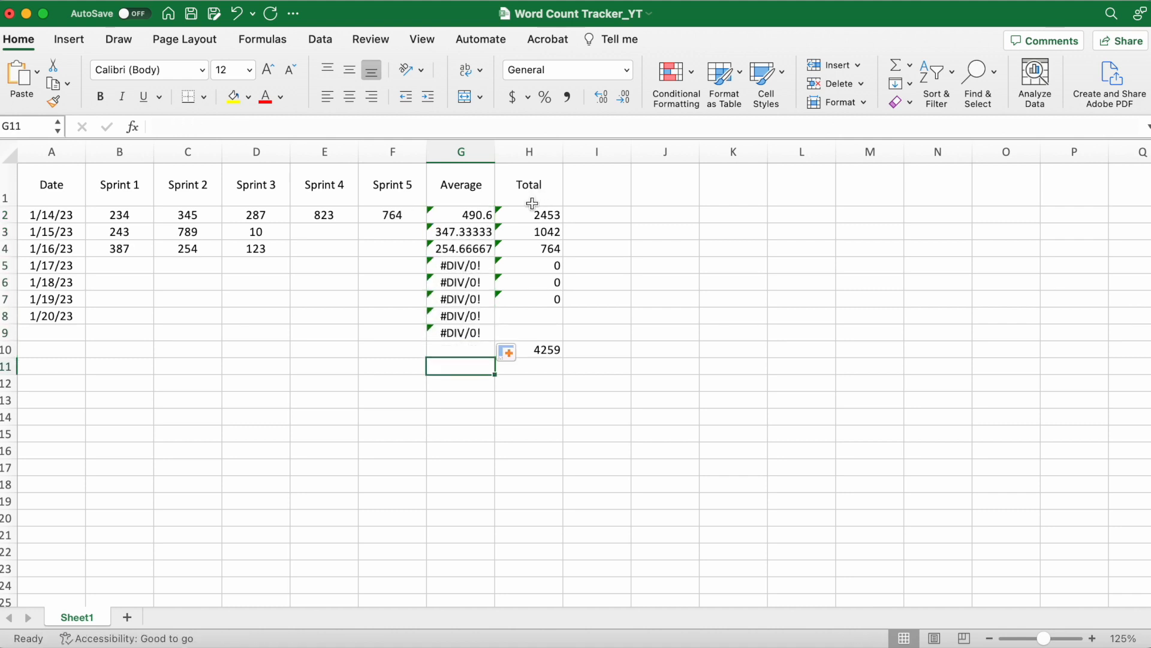
click(529, 215)
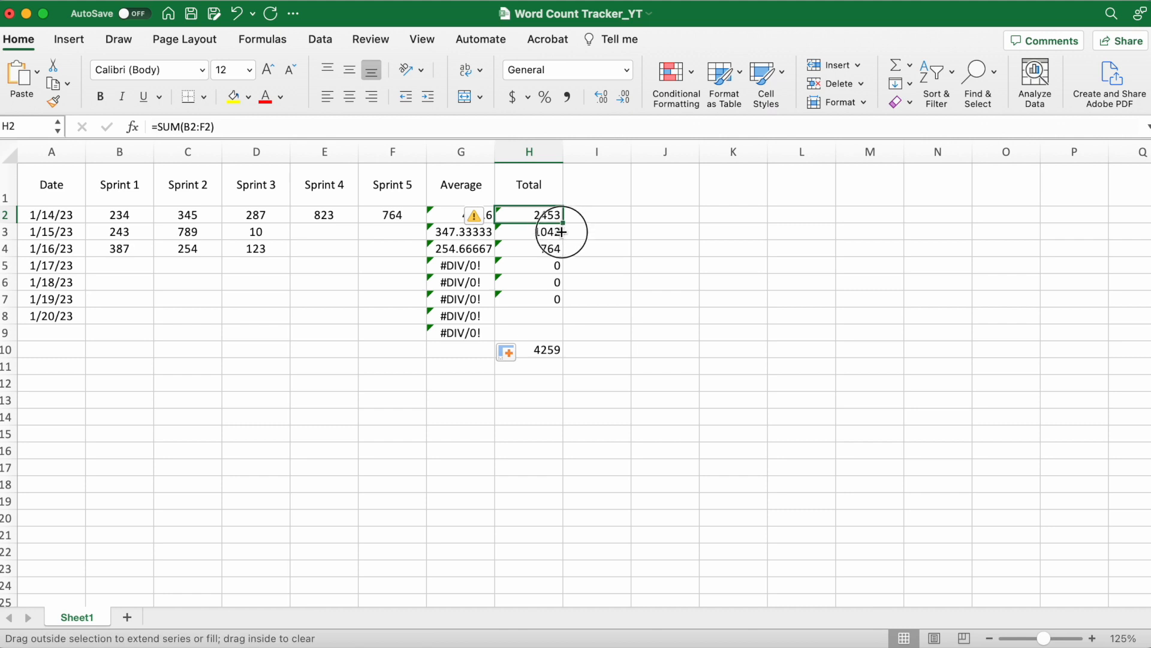
drag(546, 232, 547, 338)
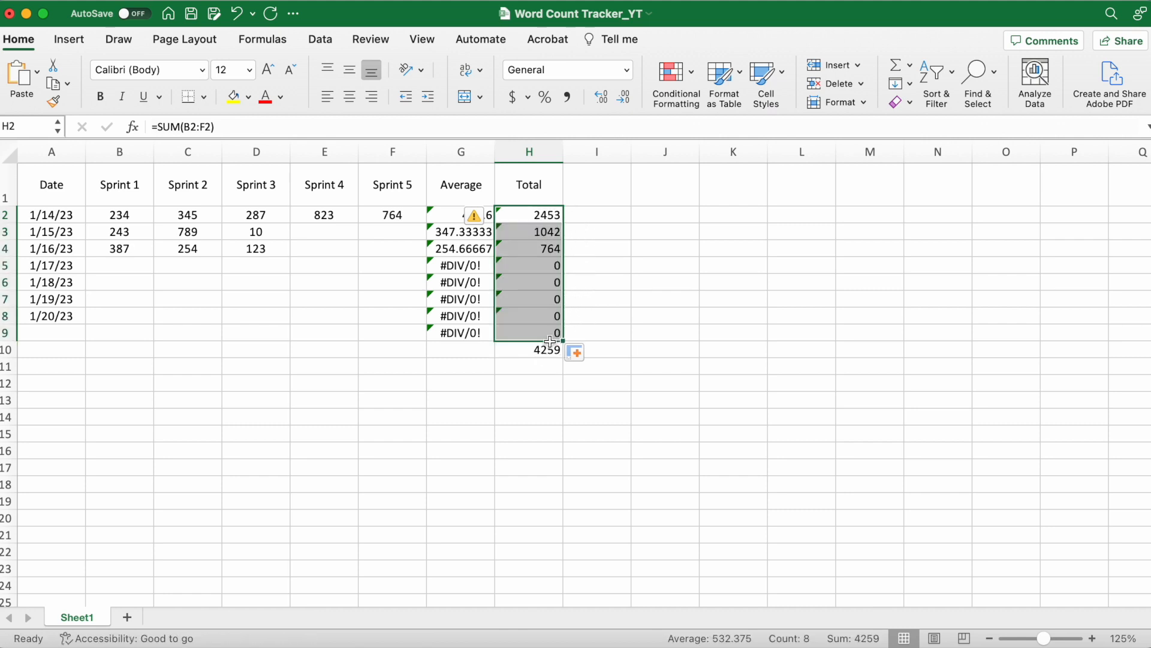
click(529, 433)
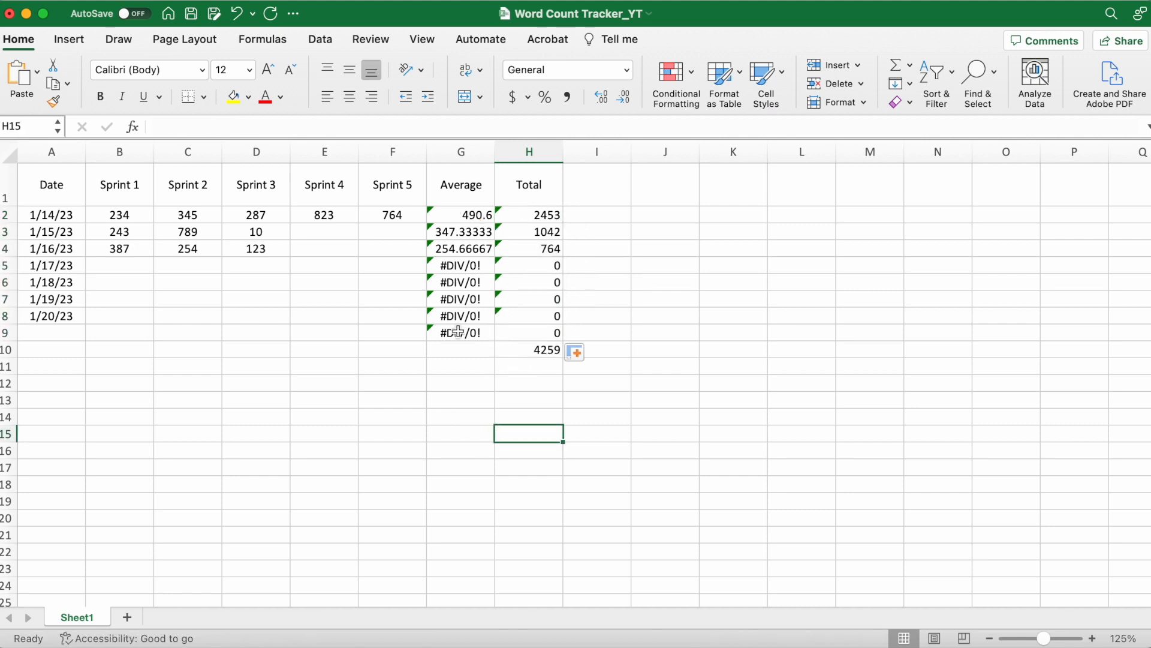
click(392, 298)
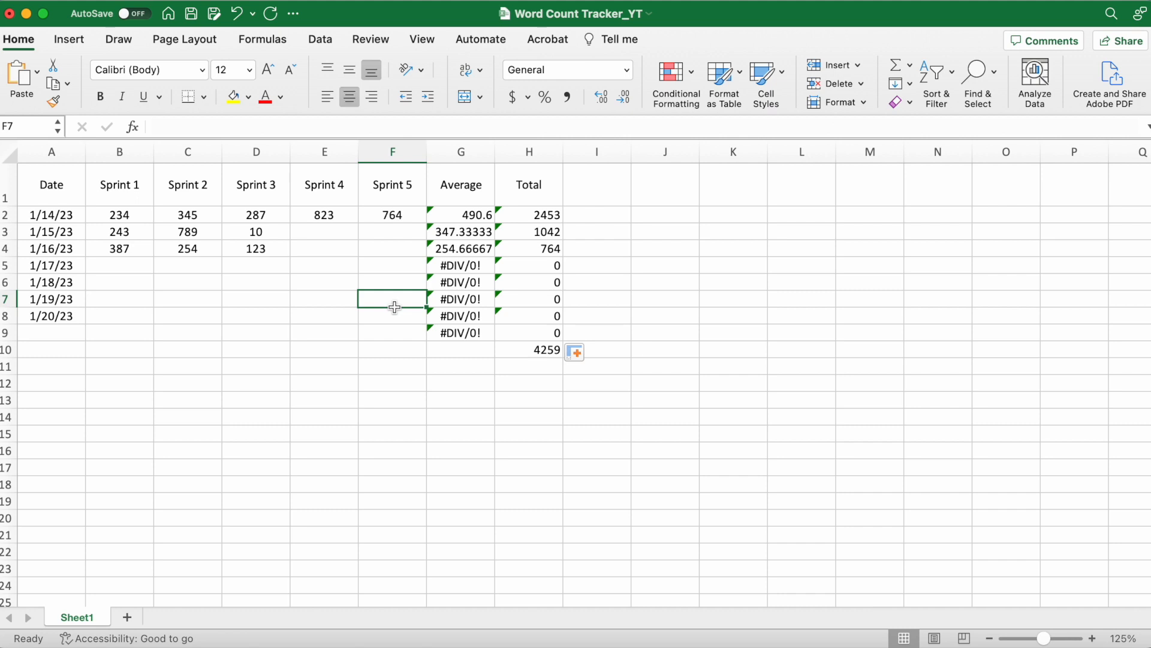
text(23)
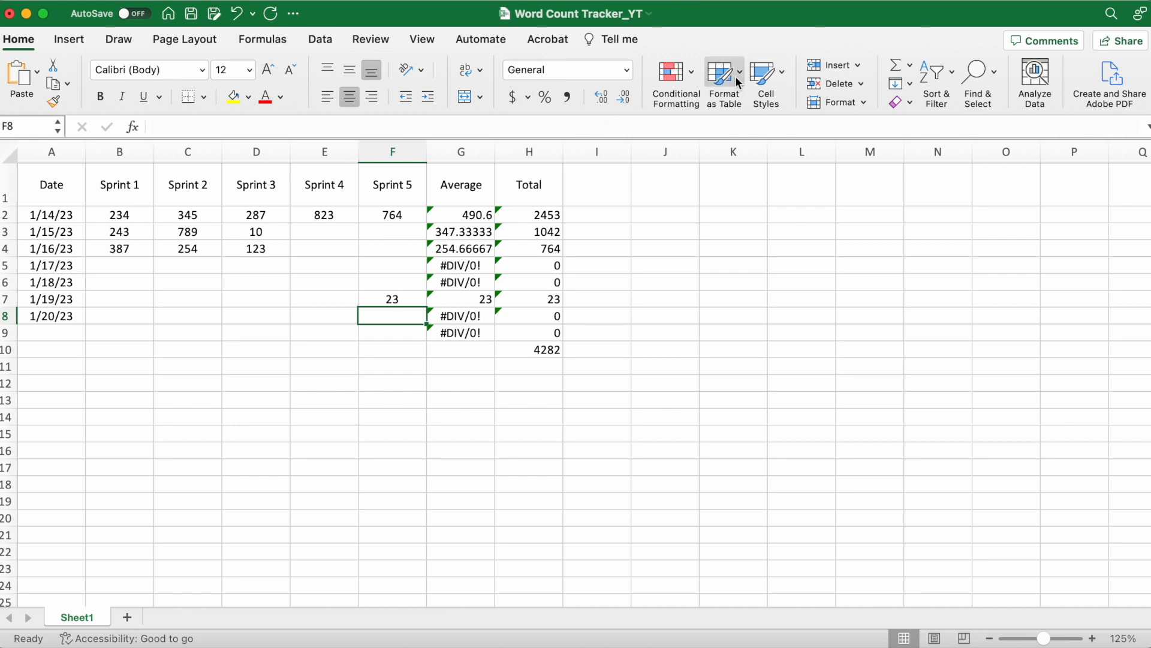
Apply a different workbook theme from the Themes gallery so text uses Century Gothic
click(723, 82)
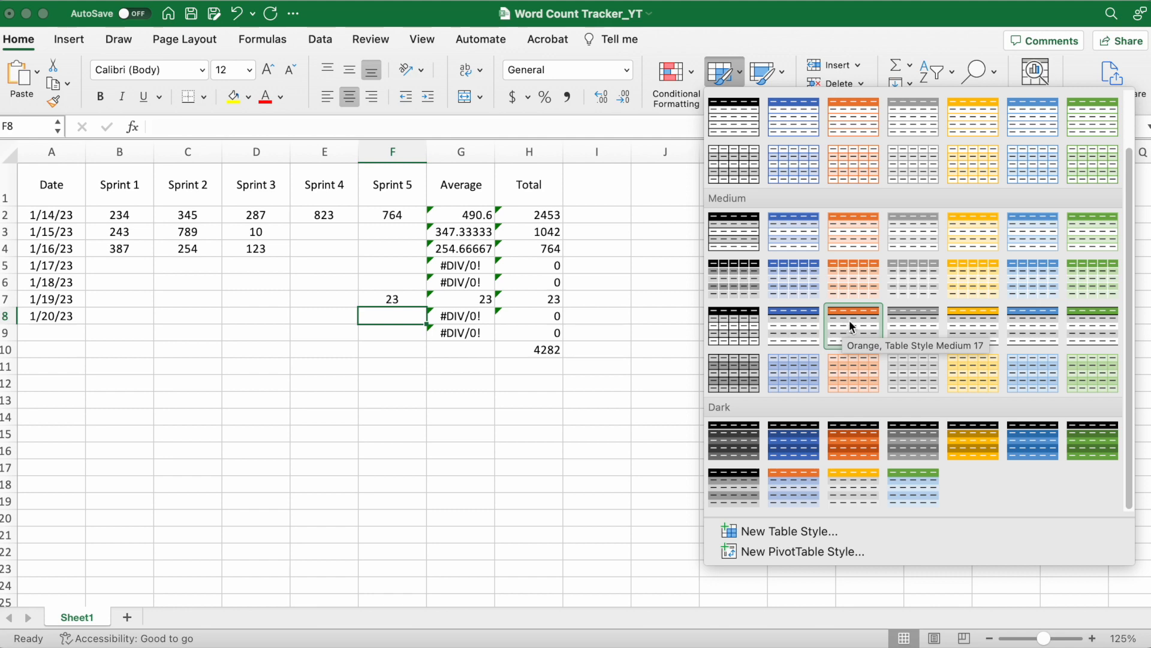
click(184, 39)
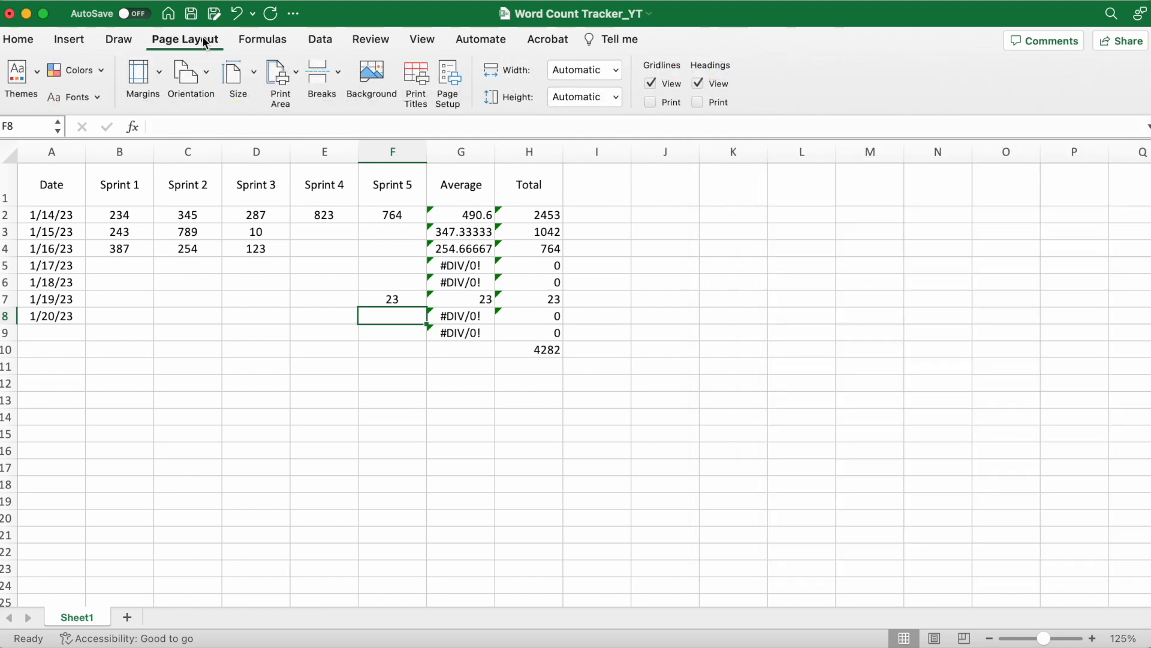
click(20, 81)
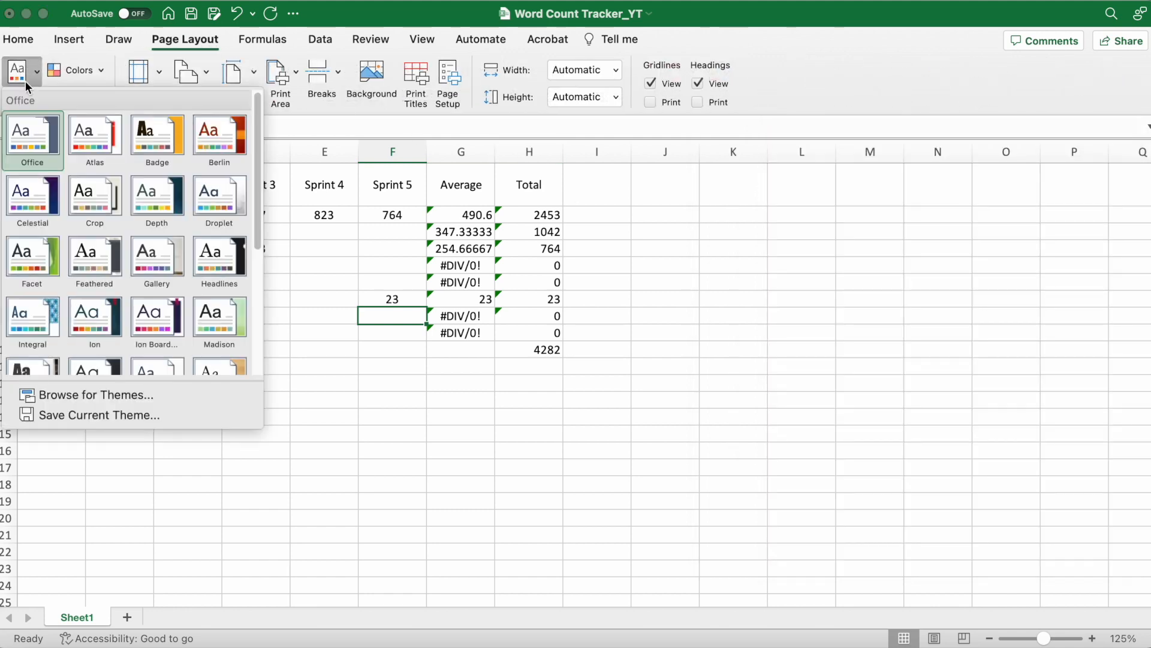
scroll(down, 3)
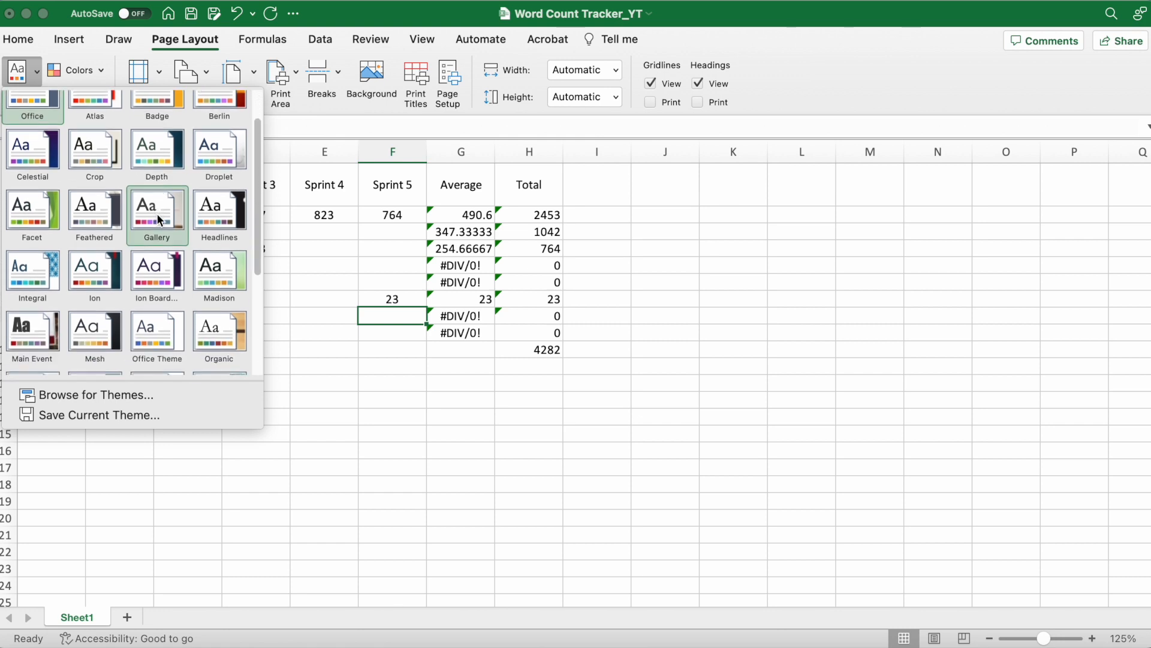
scroll(down, 3)
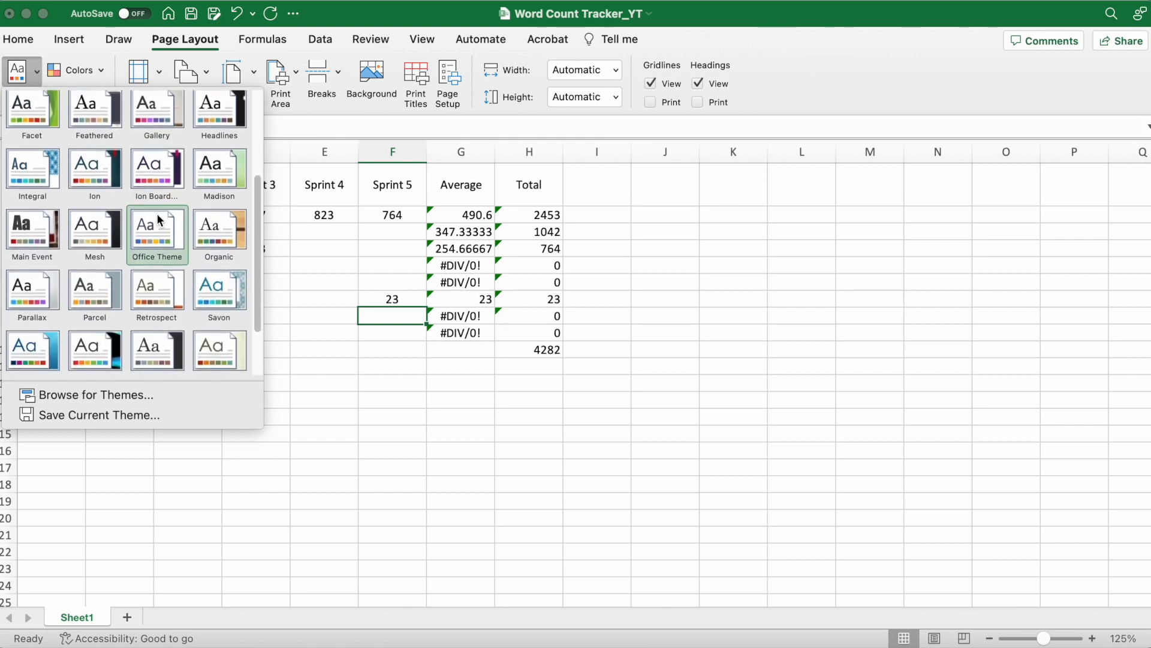
scroll(down, 3)
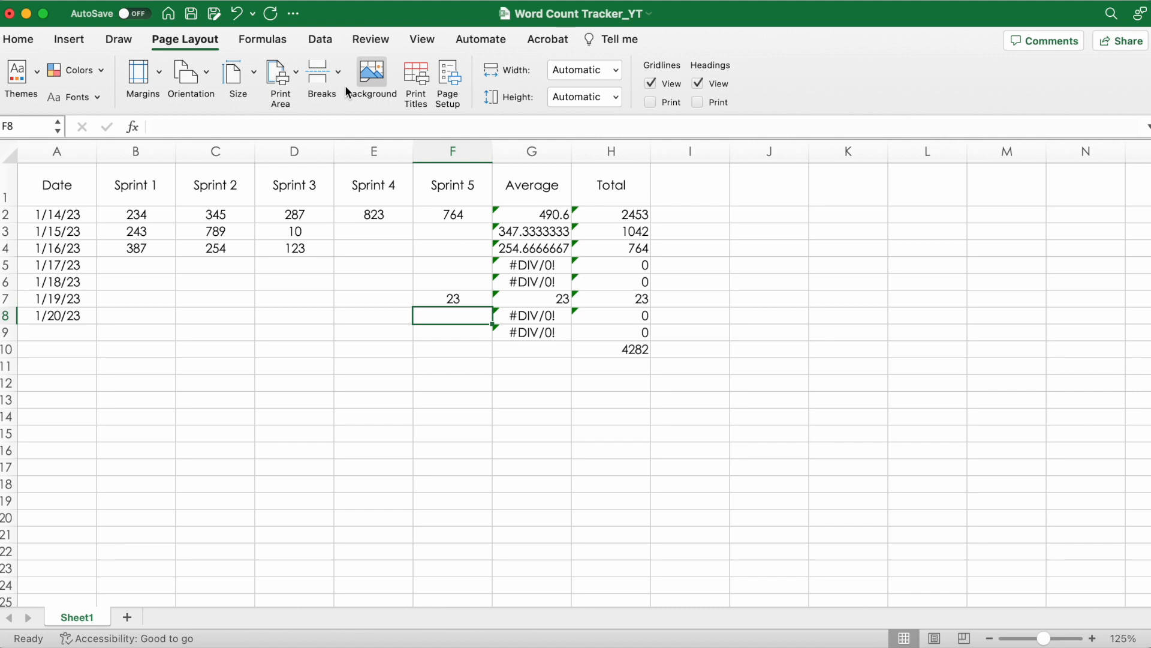
mouse_move(123, 59)
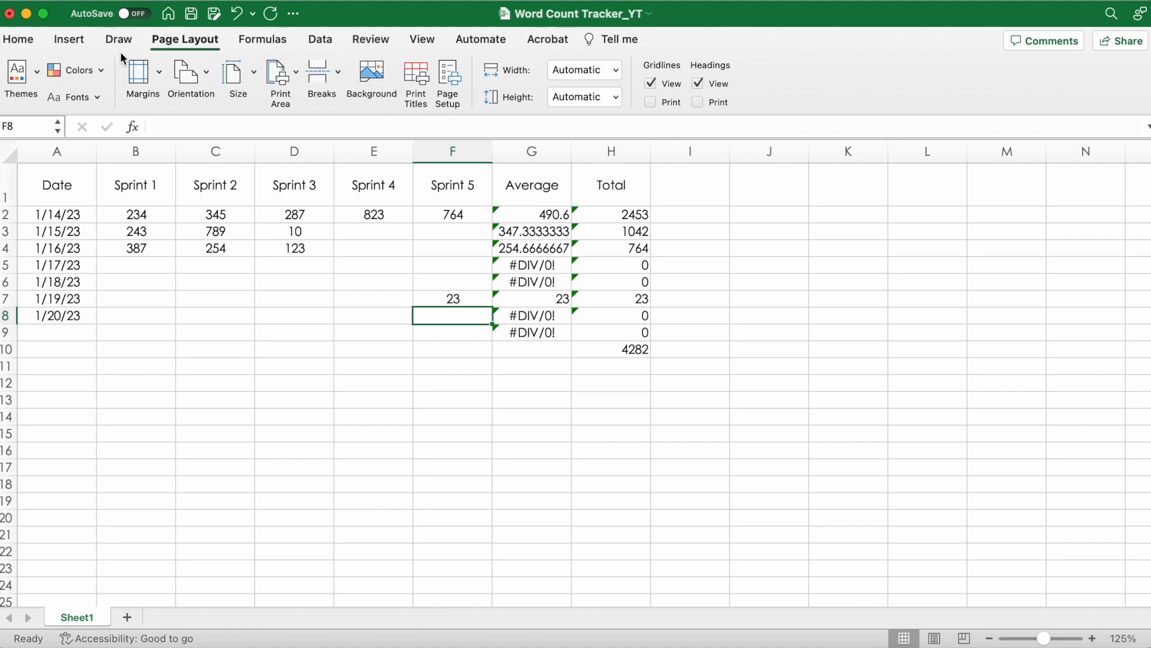
click(22, 78)
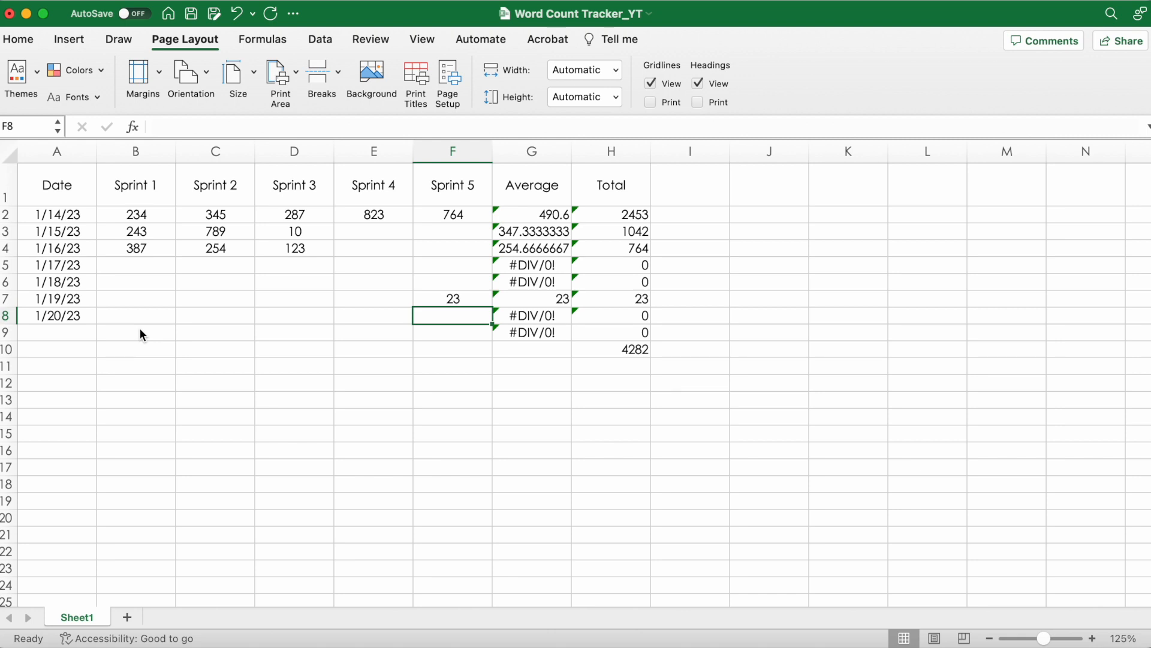
mouse_move(160, 199)
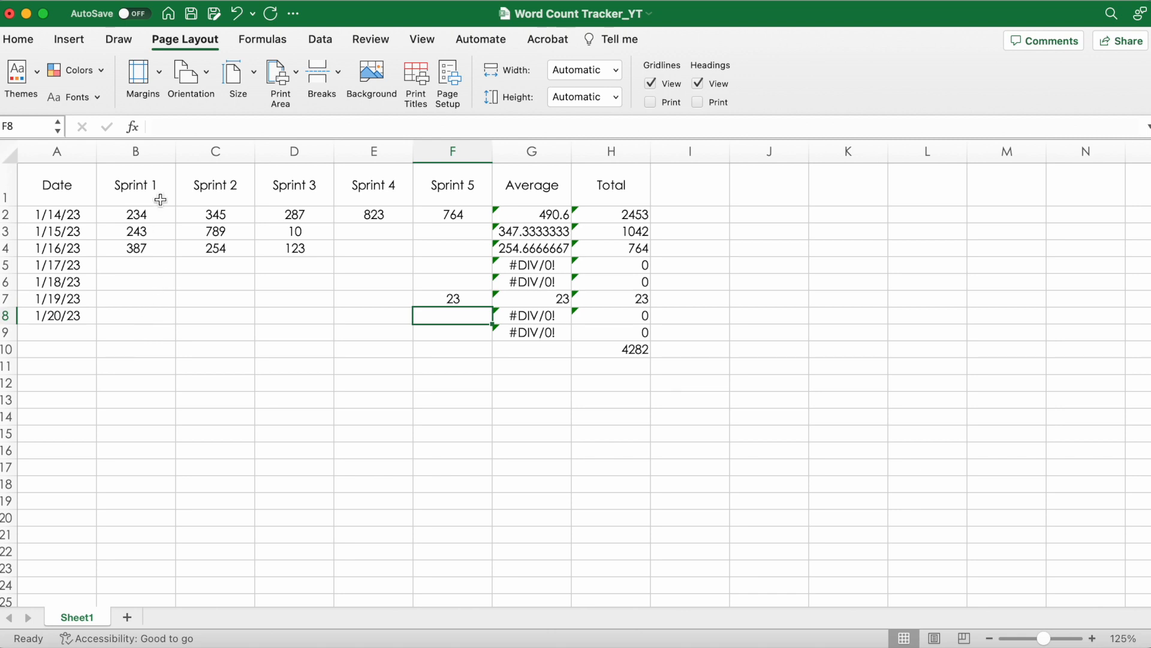
click(19, 39)
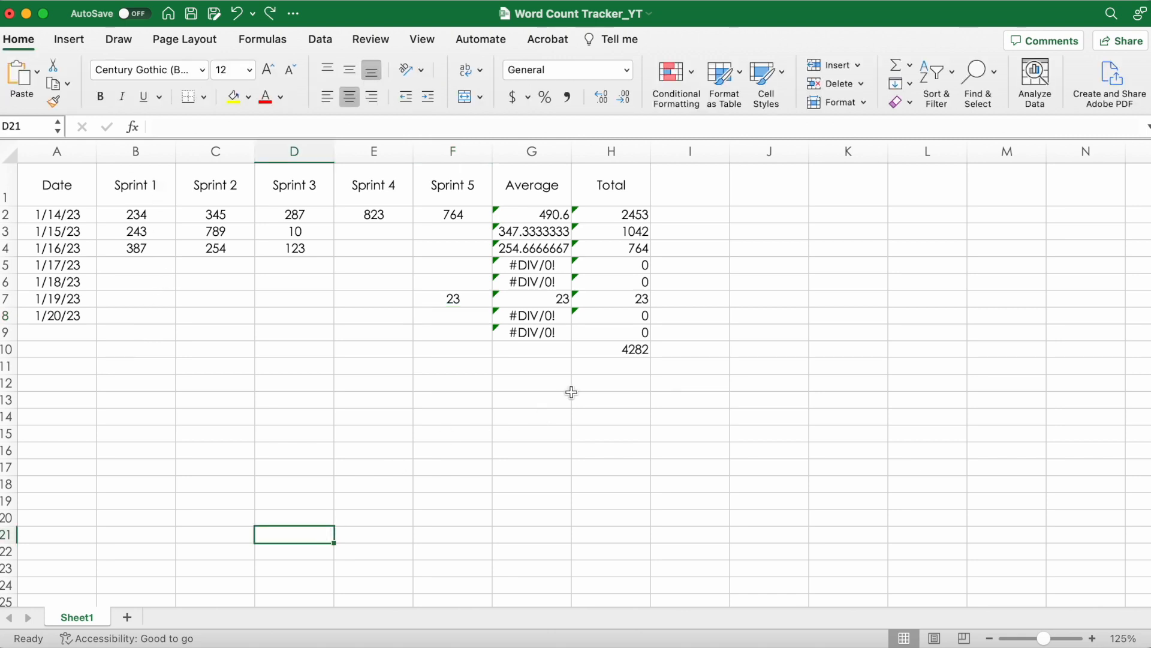
Format A1:H10 as a table with headers in a purple banded medium style
click(723, 70)
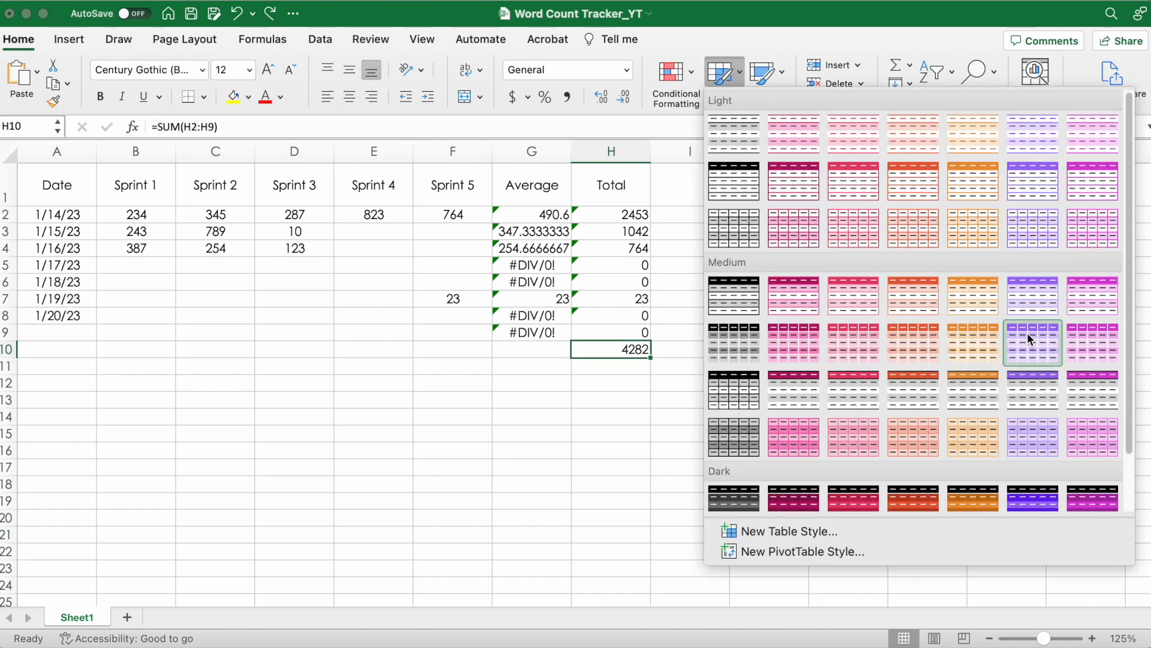
click(1033, 341)
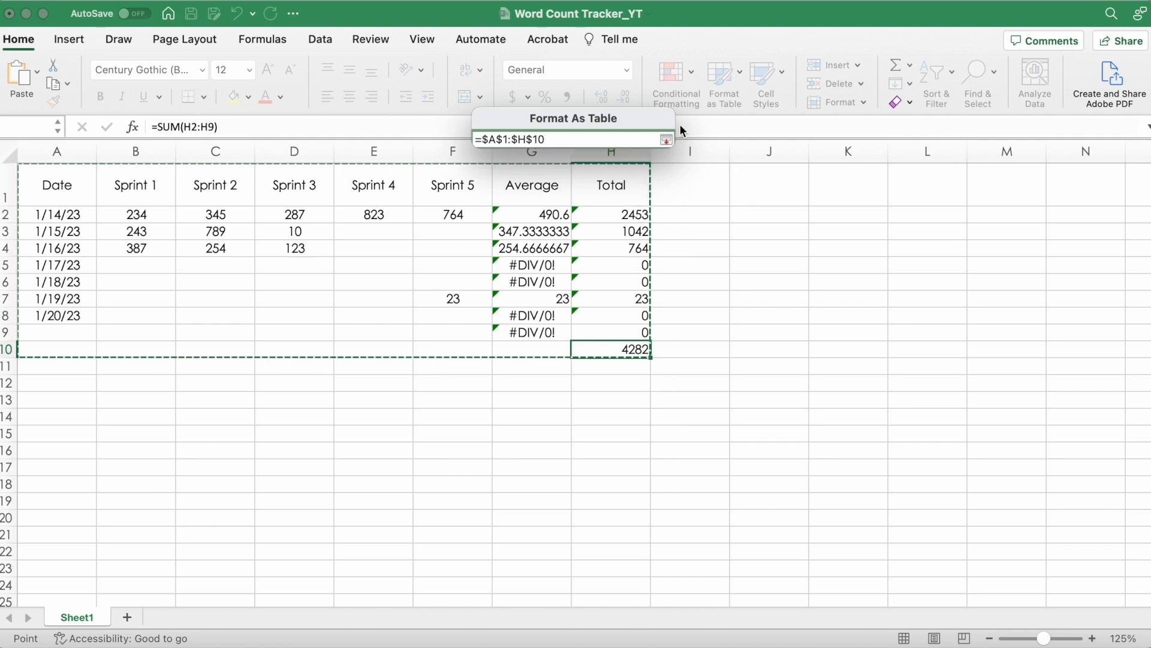
click(722, 76)
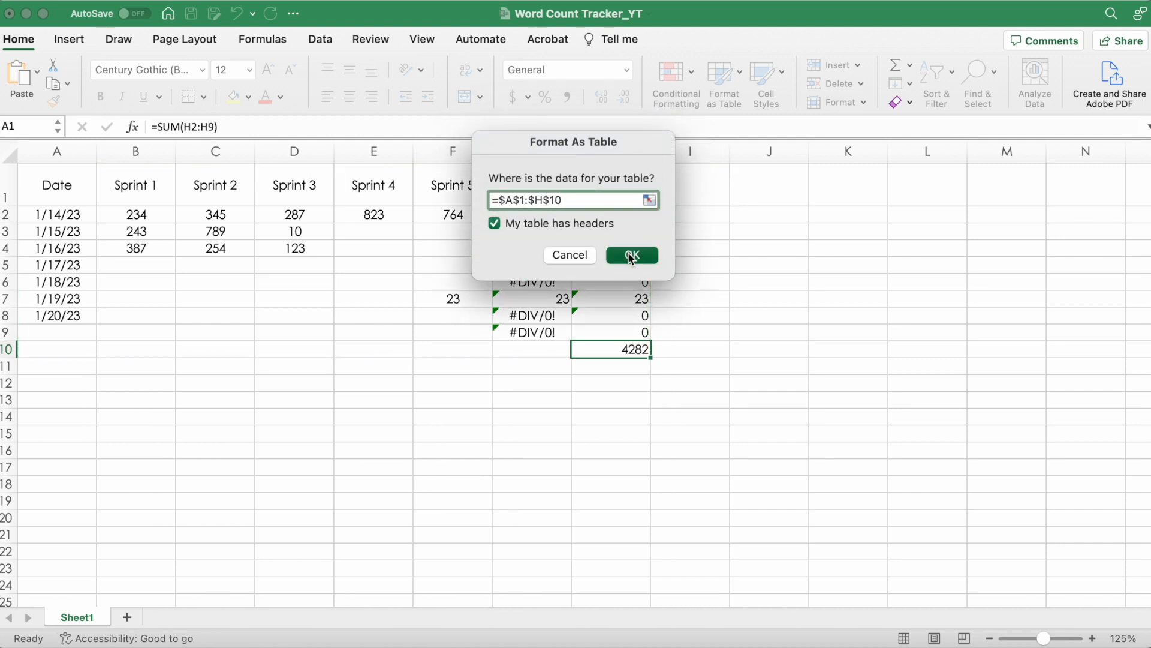
click(631, 255)
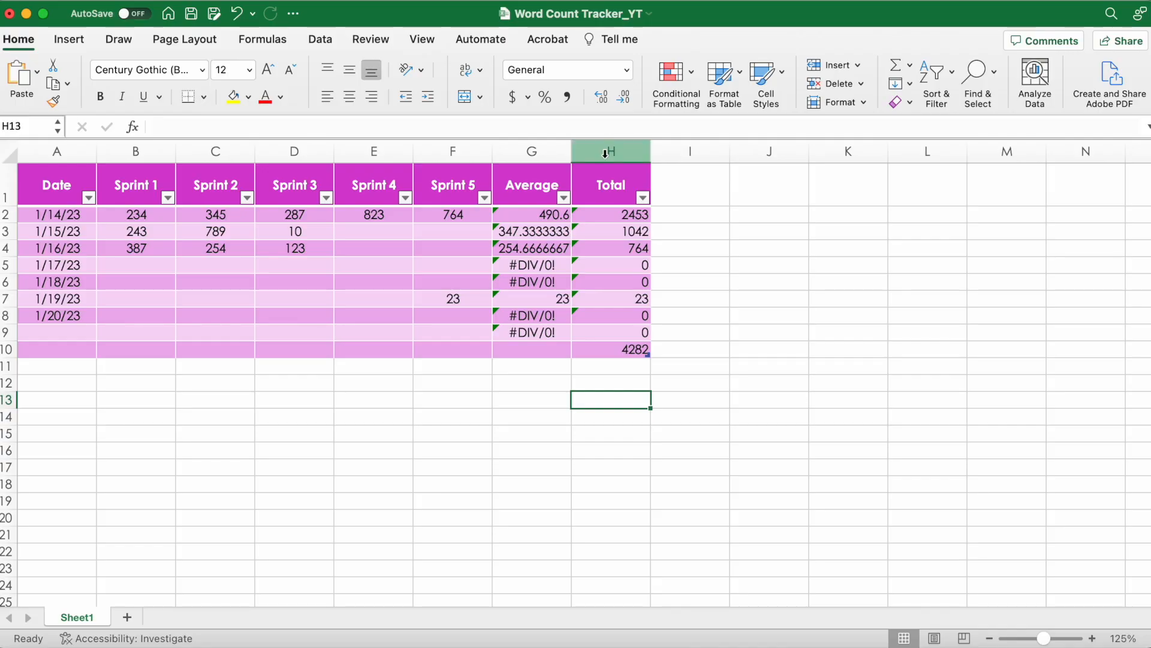
click(610, 151)
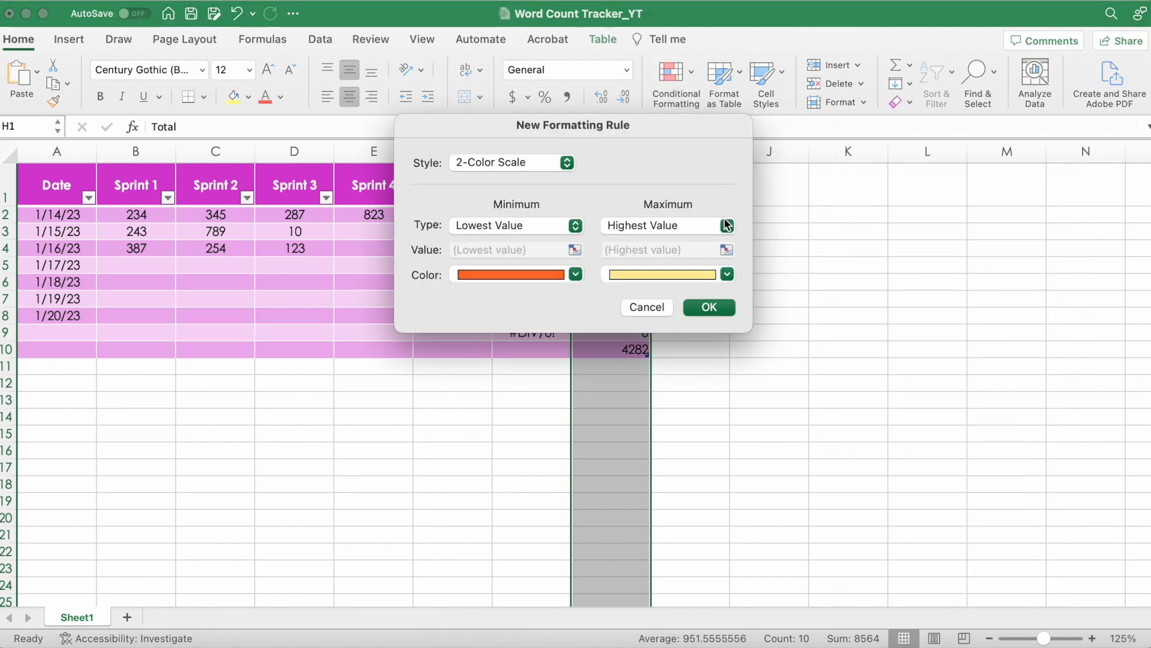
Add a traffic-light icon-set rule to Total: green at >= 750, yellow at >= 250, as Numbers
click(512, 163)
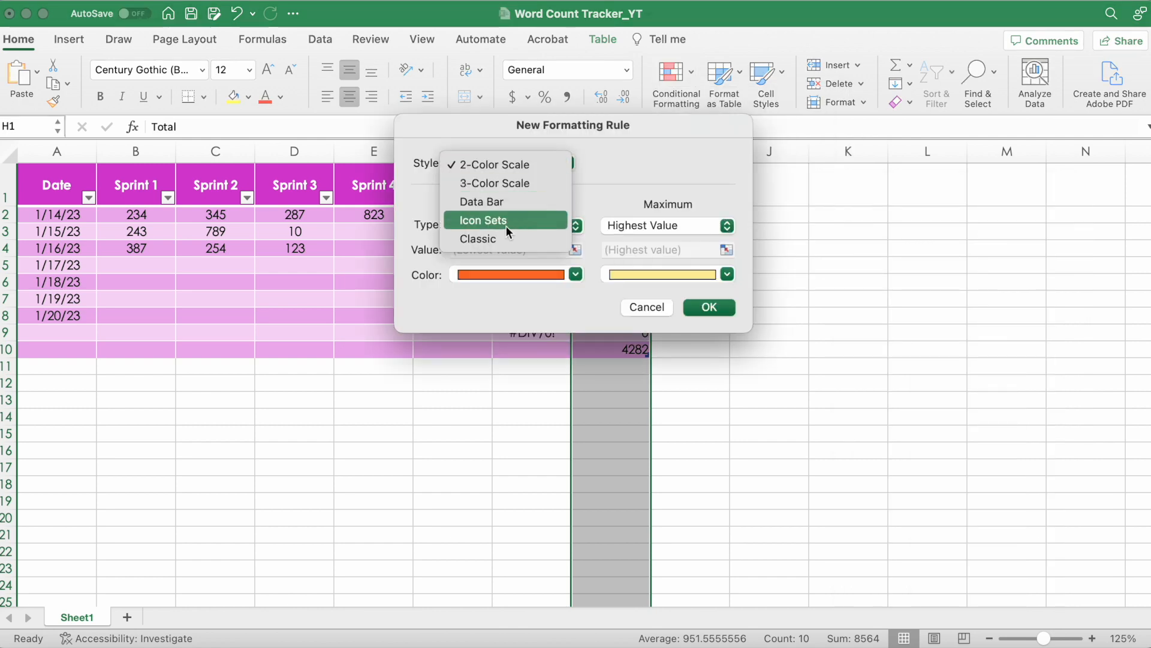
click(484, 220)
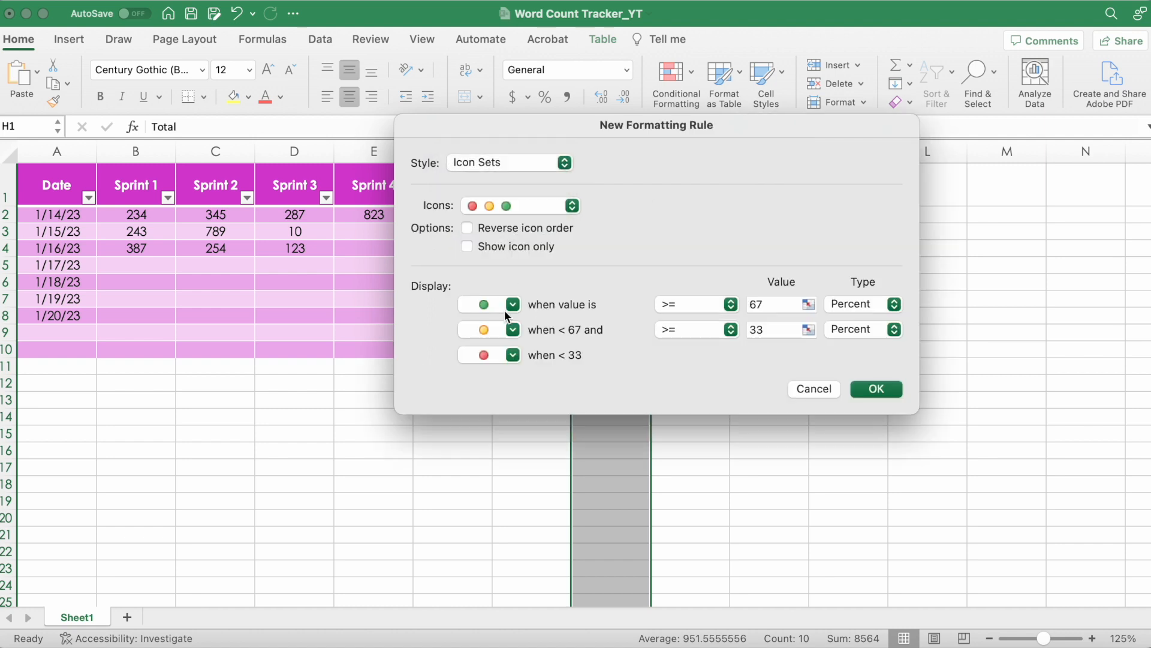
click(893, 329)
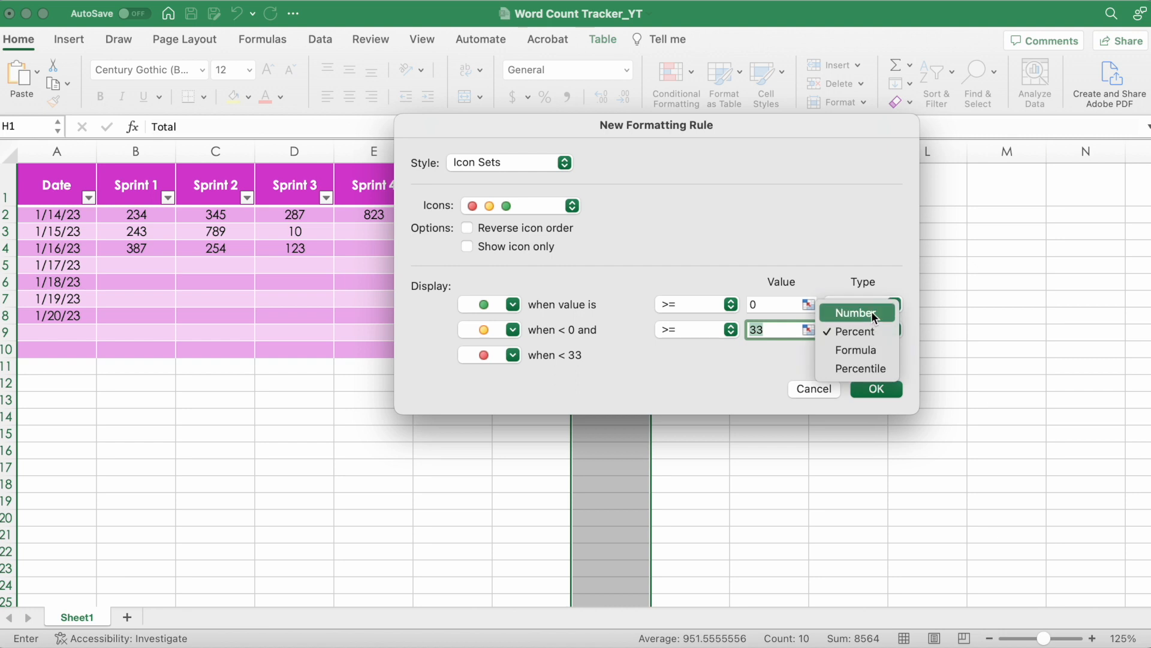
click(856, 311)
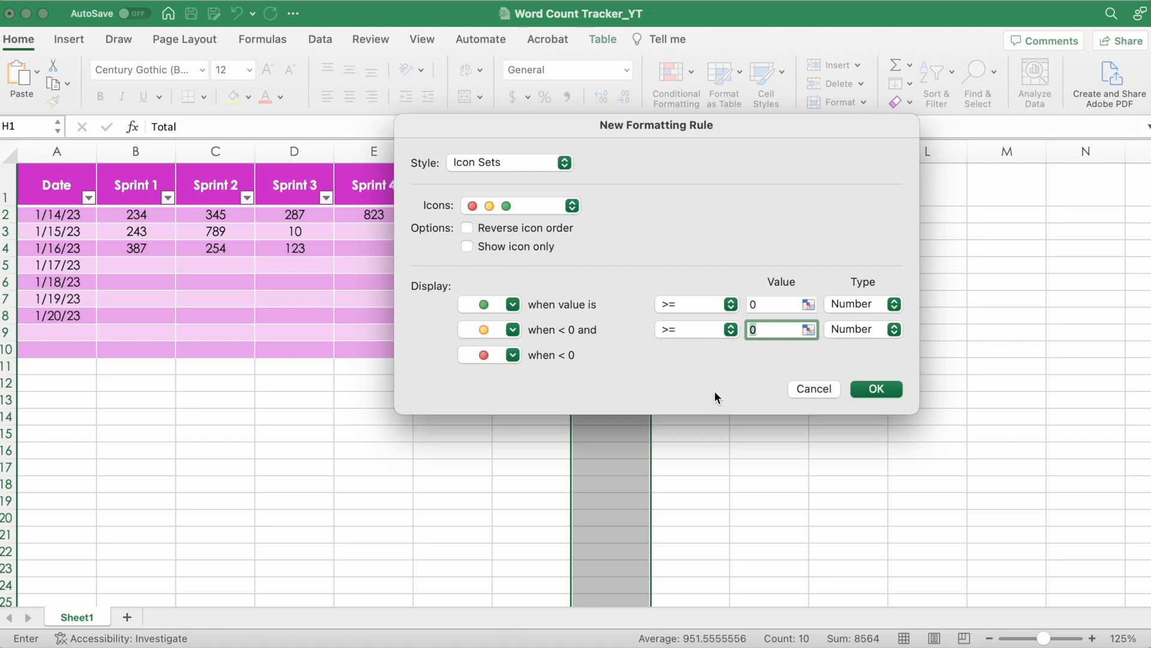
text(2)
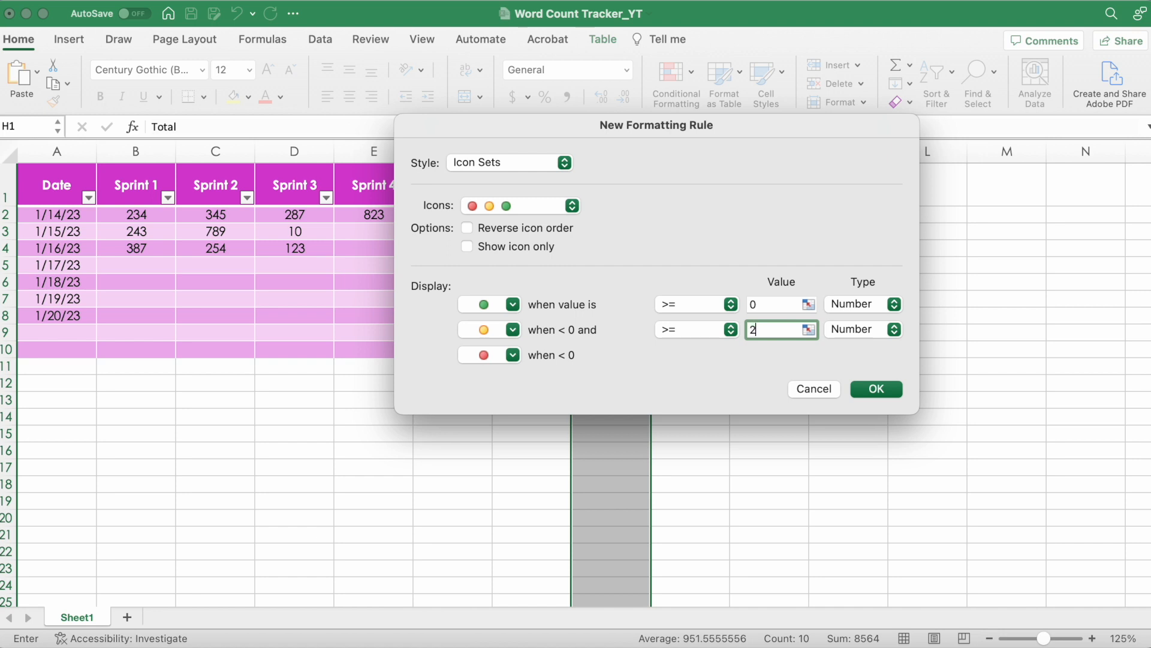
text(50)
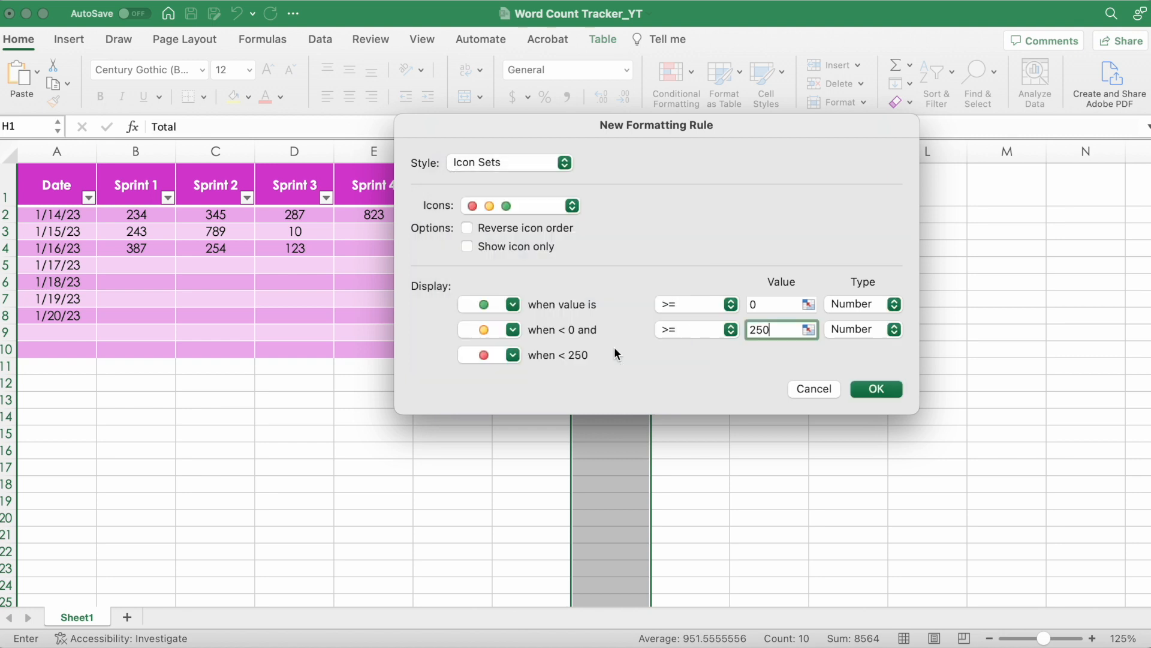
click(775, 304)
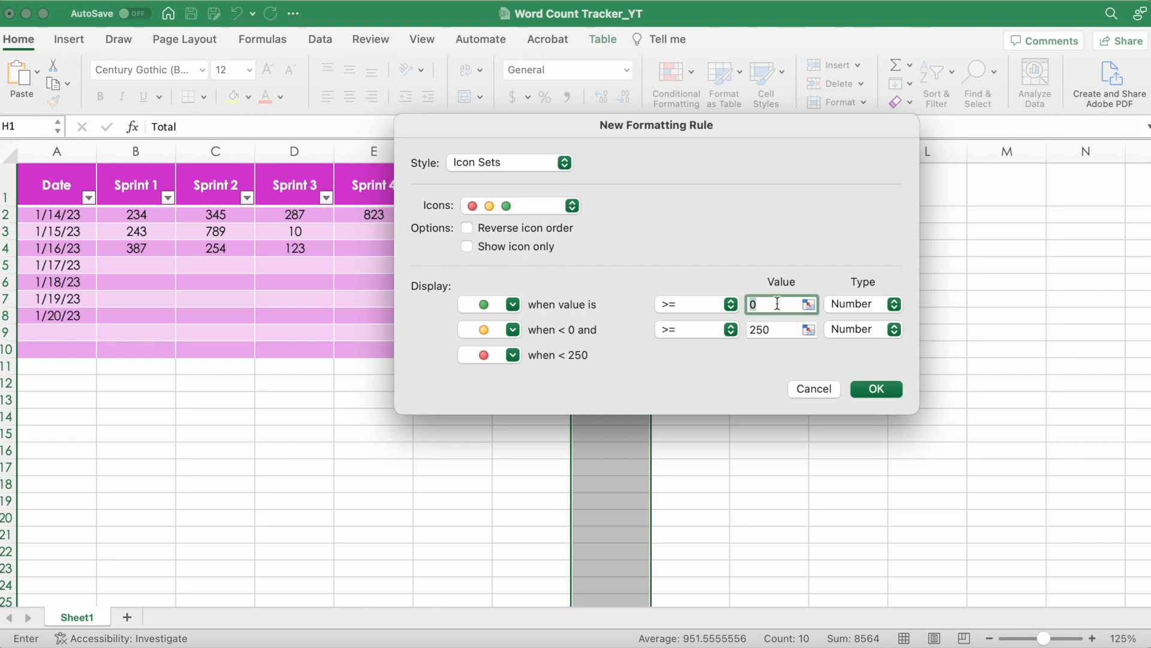
text(75)
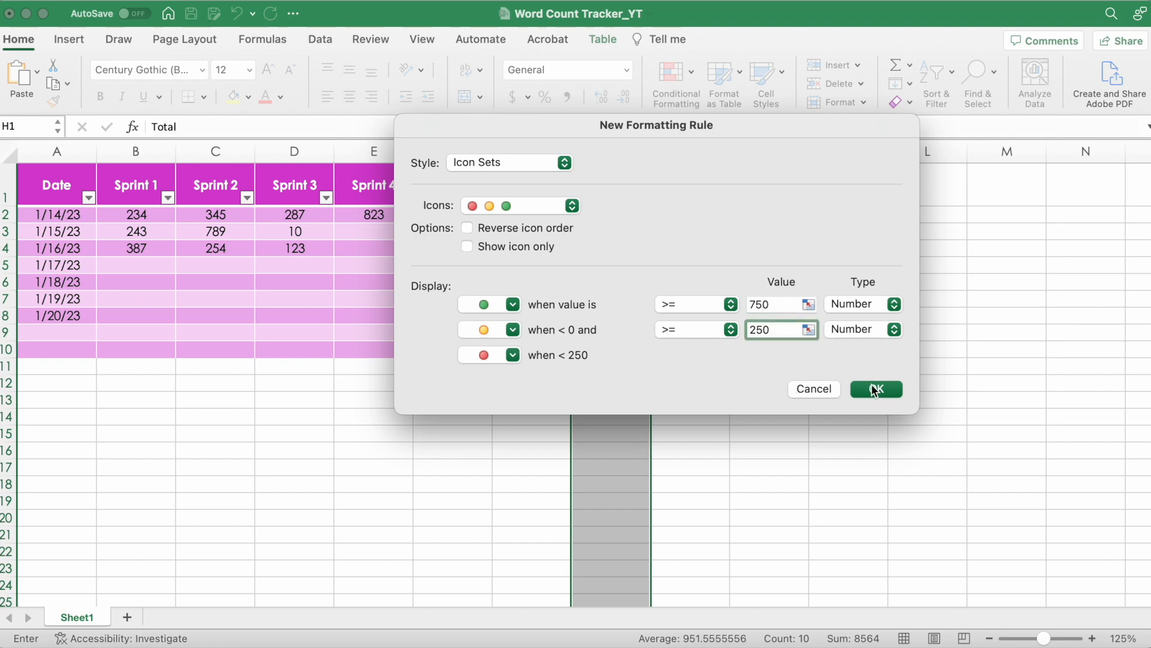
click(876, 388)
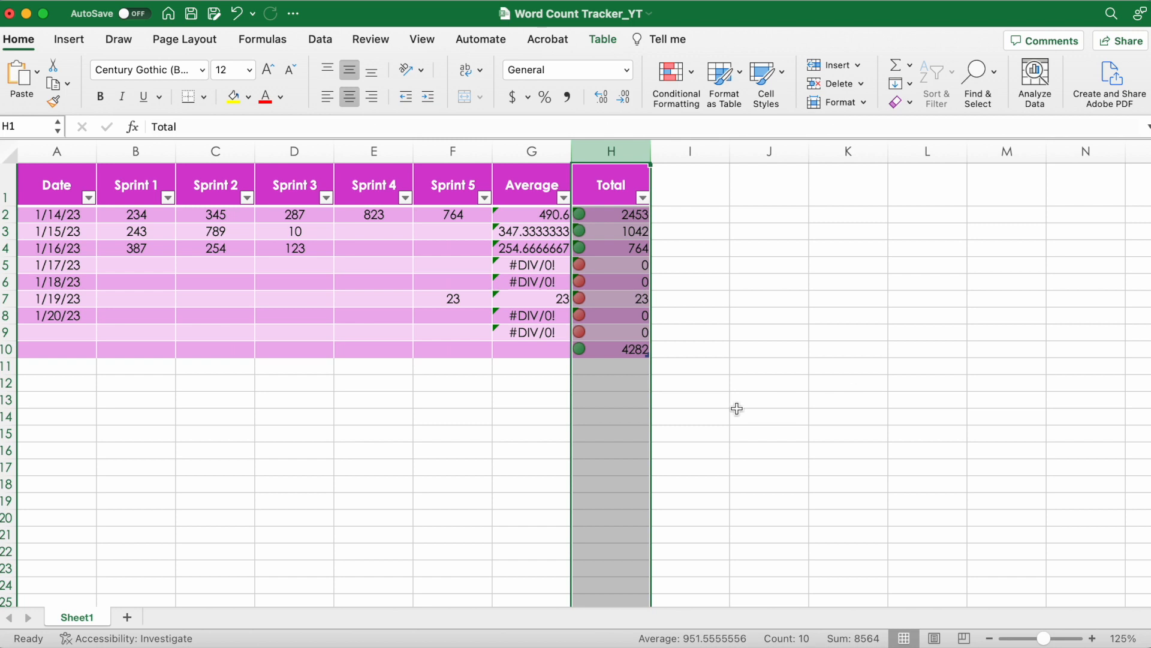
mouse_move(705, 336)
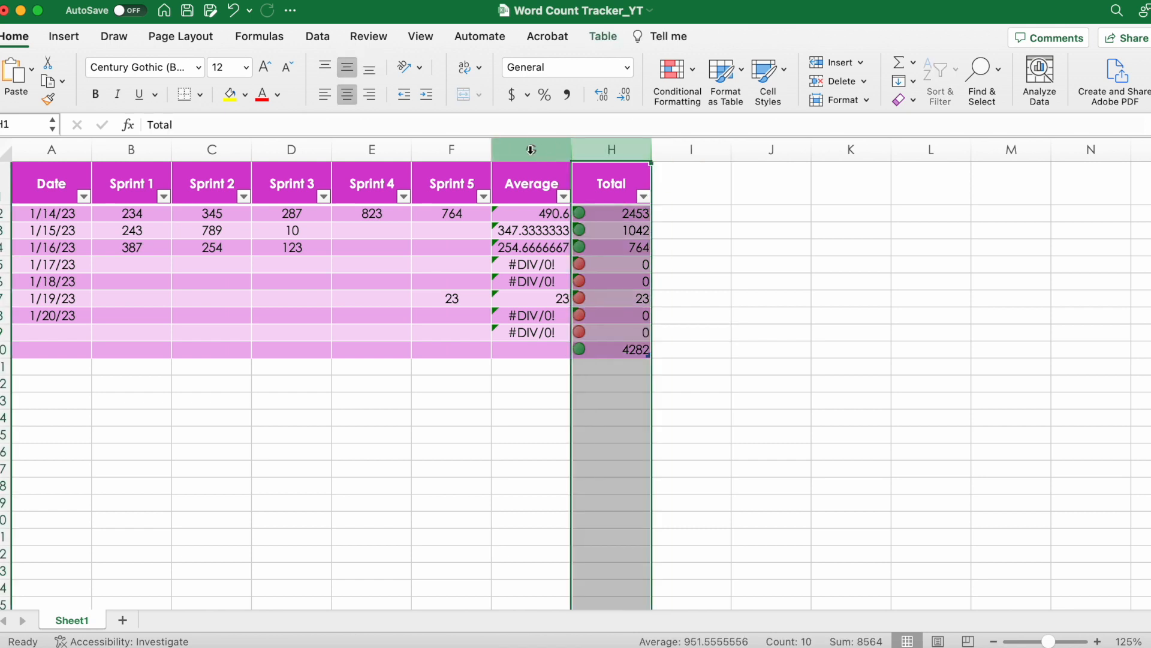
Add Sprint columns B–F to the icon-set rule's Applies to range in Manage Rules
click(677, 76)
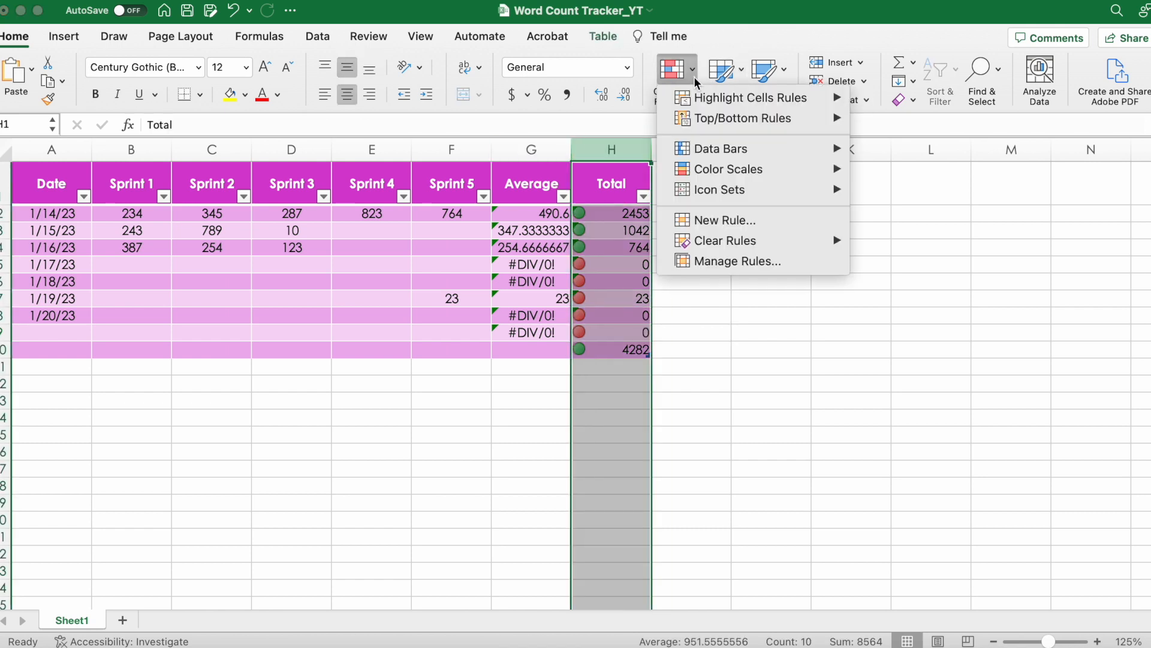
click(737, 261)
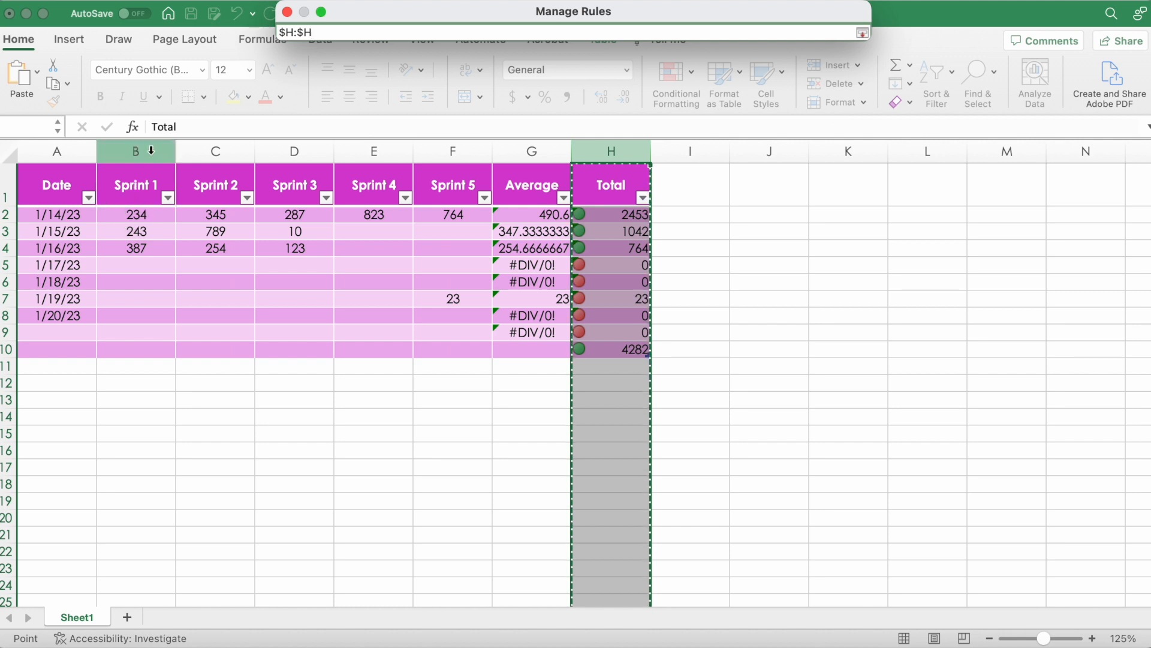
click(135, 151)
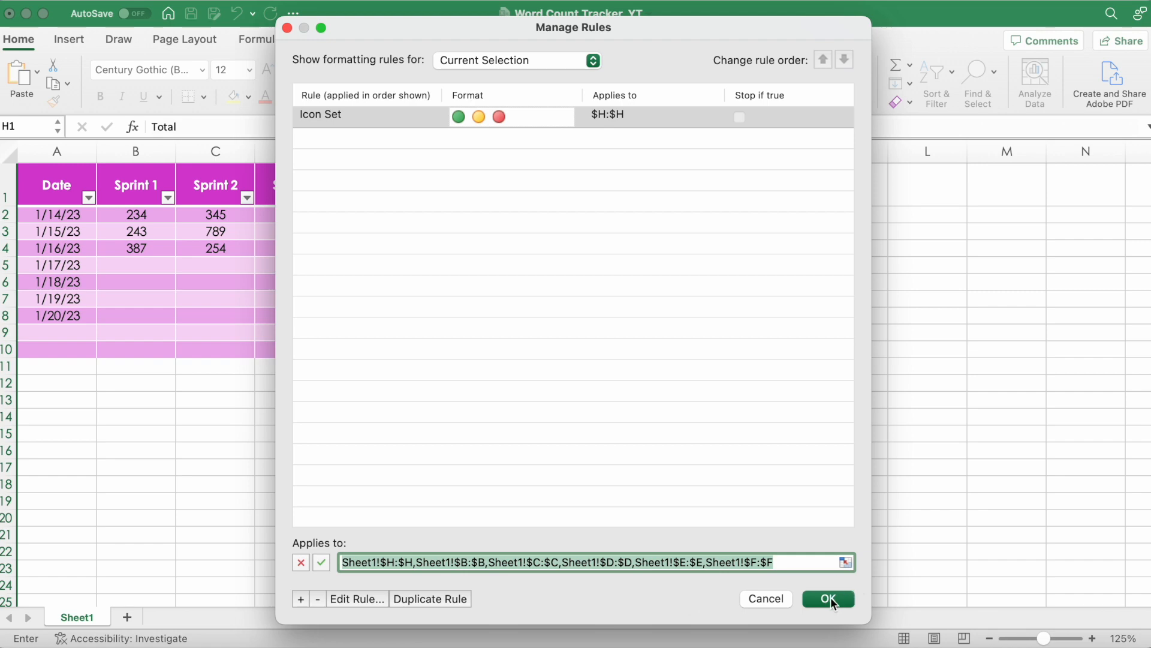
click(828, 599)
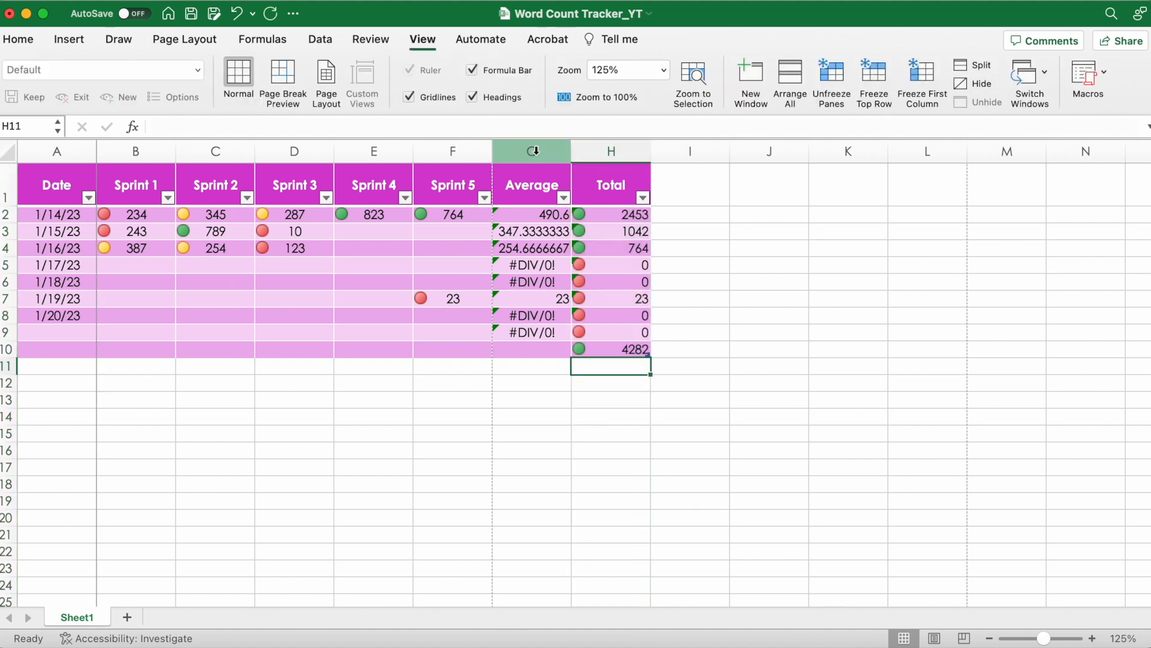
Center-align the values in the Average column G
click(530, 151)
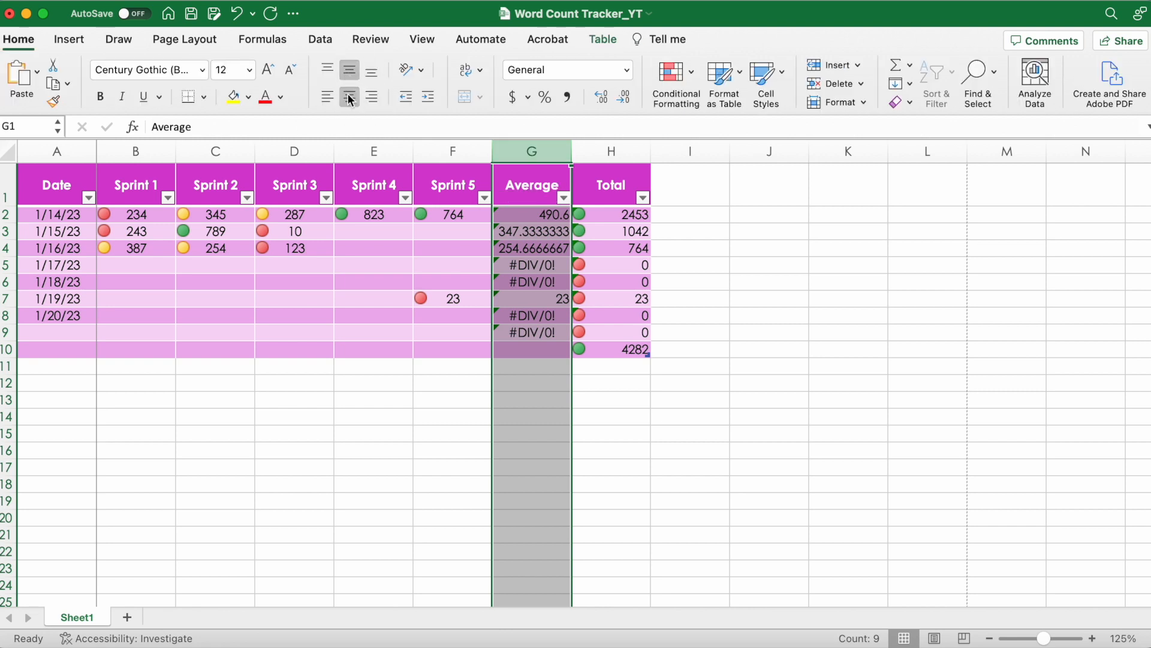
click(611, 152)
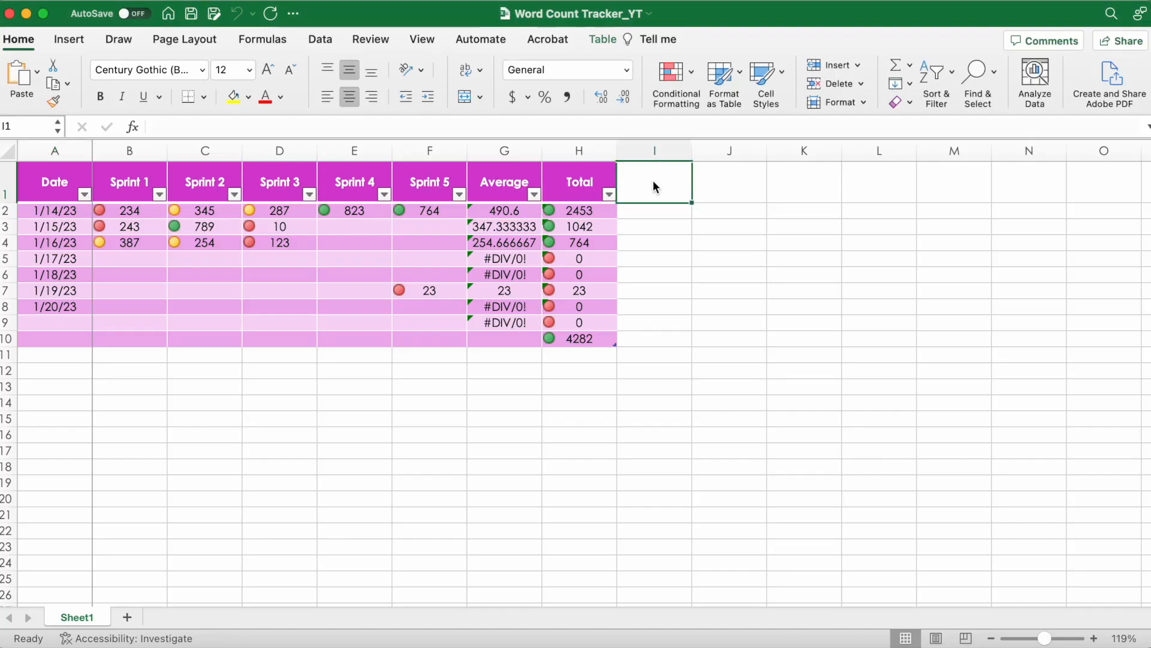
Add a 'Notes' column header in I1 beside Total
double_click(654, 182)
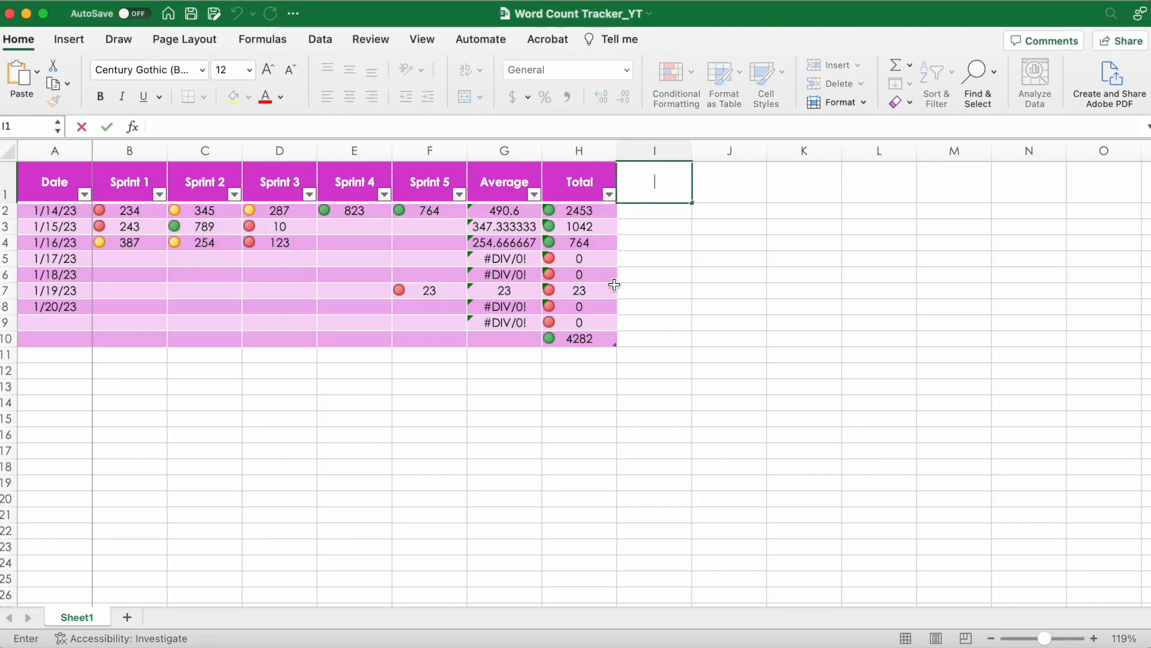
text(Notes)
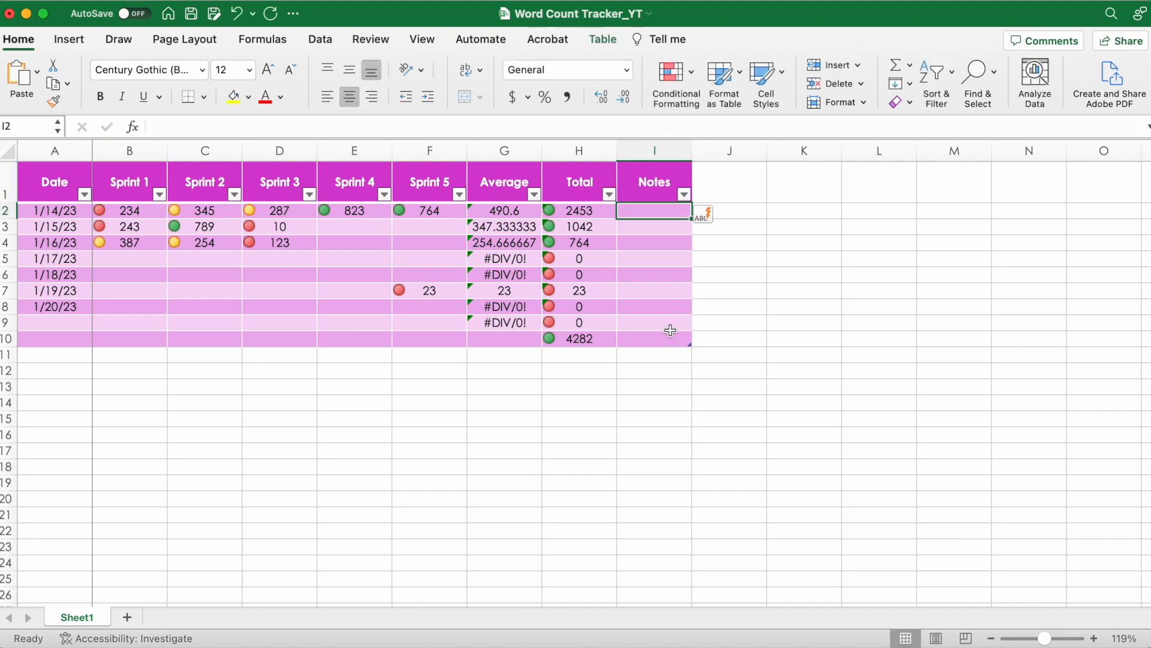
mouse_move(654, 184)
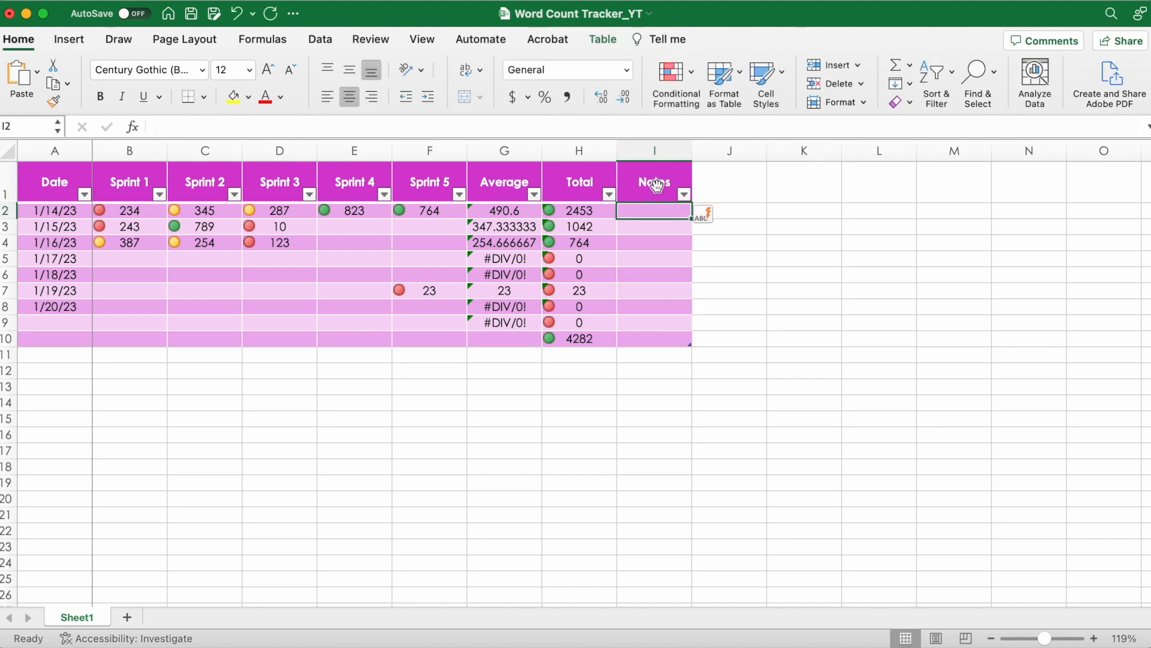
click(653, 151)
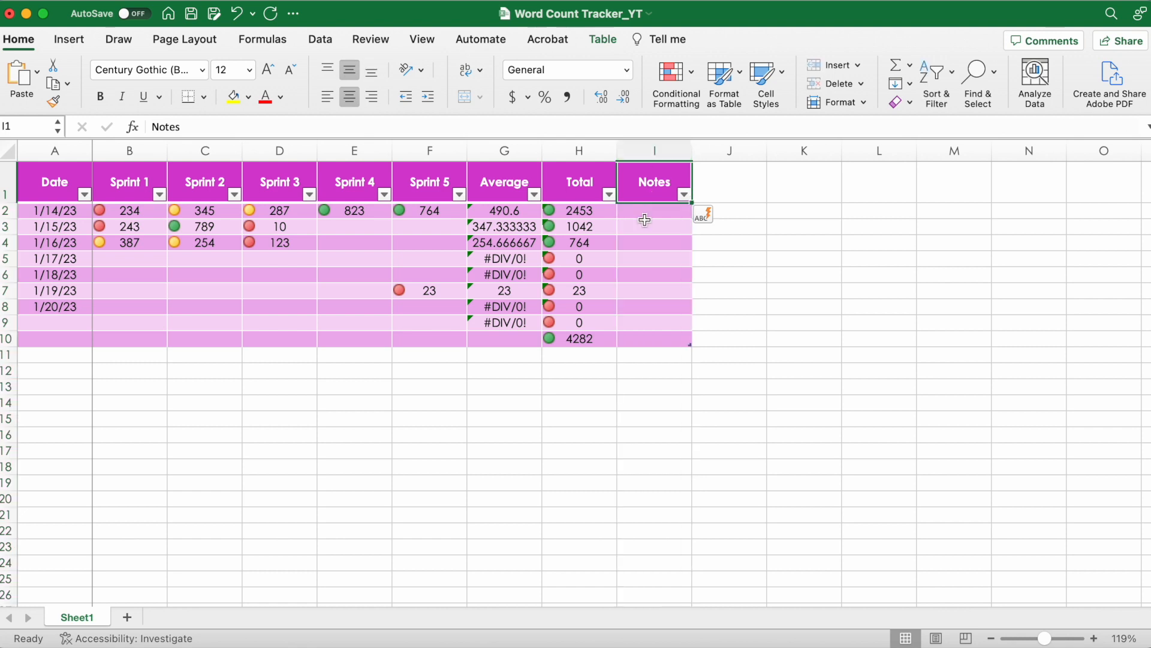
Fill Notes cells I2:I10 dark magenta and type 'Total' in the last row
click(653, 211)
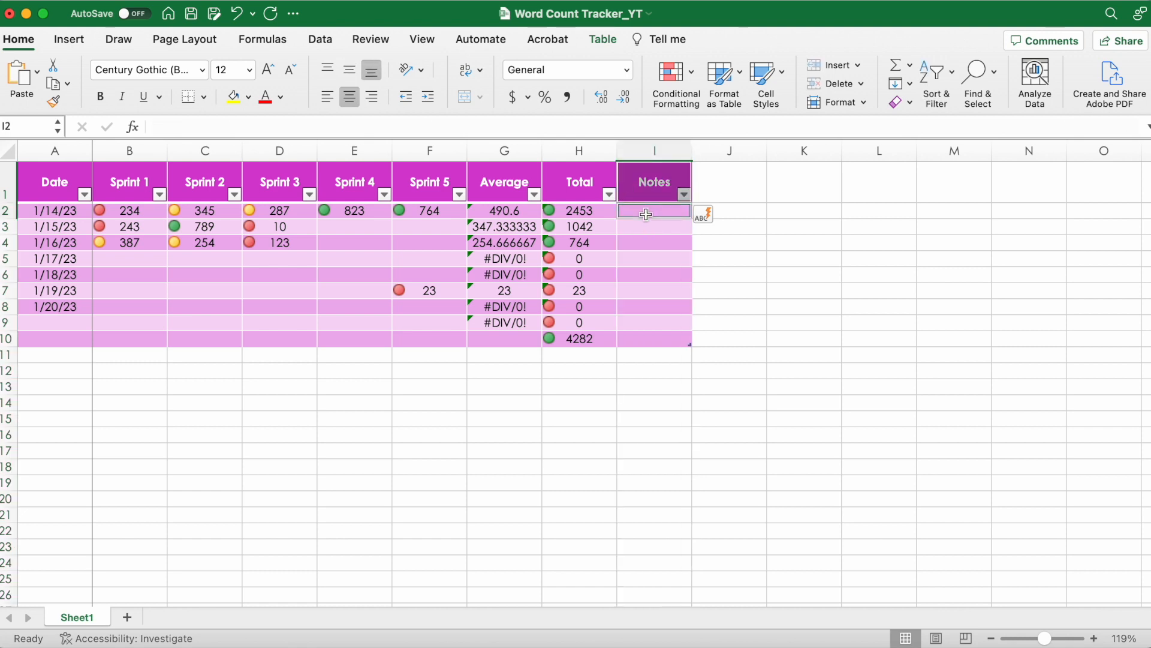
click(653, 243)
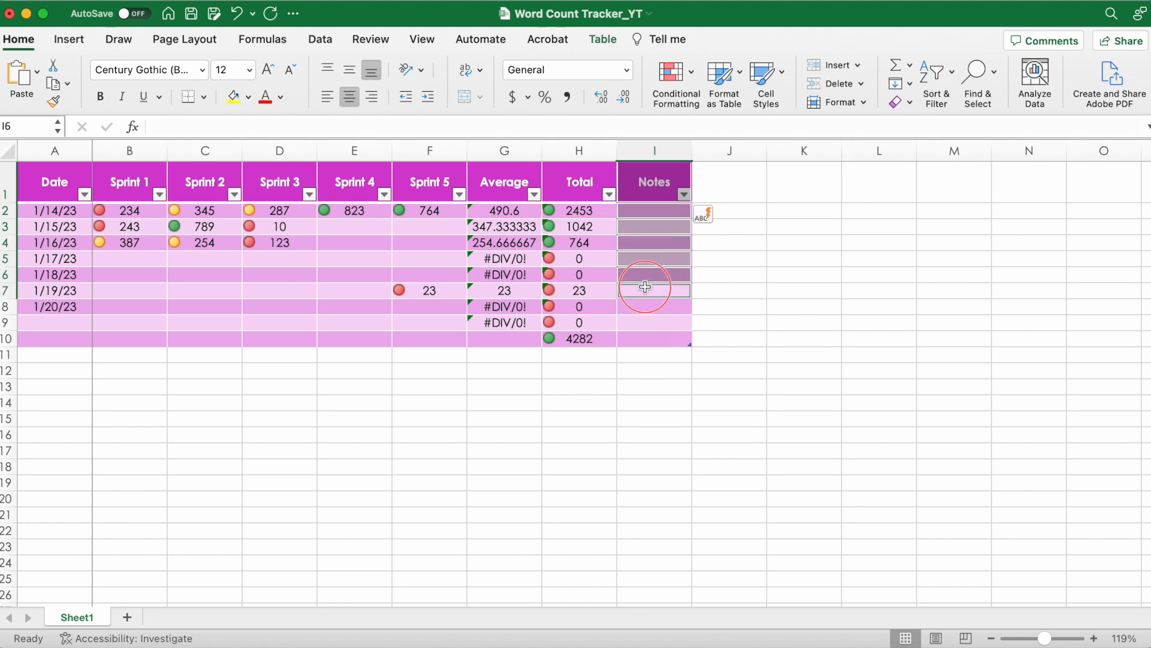
click(652, 322)
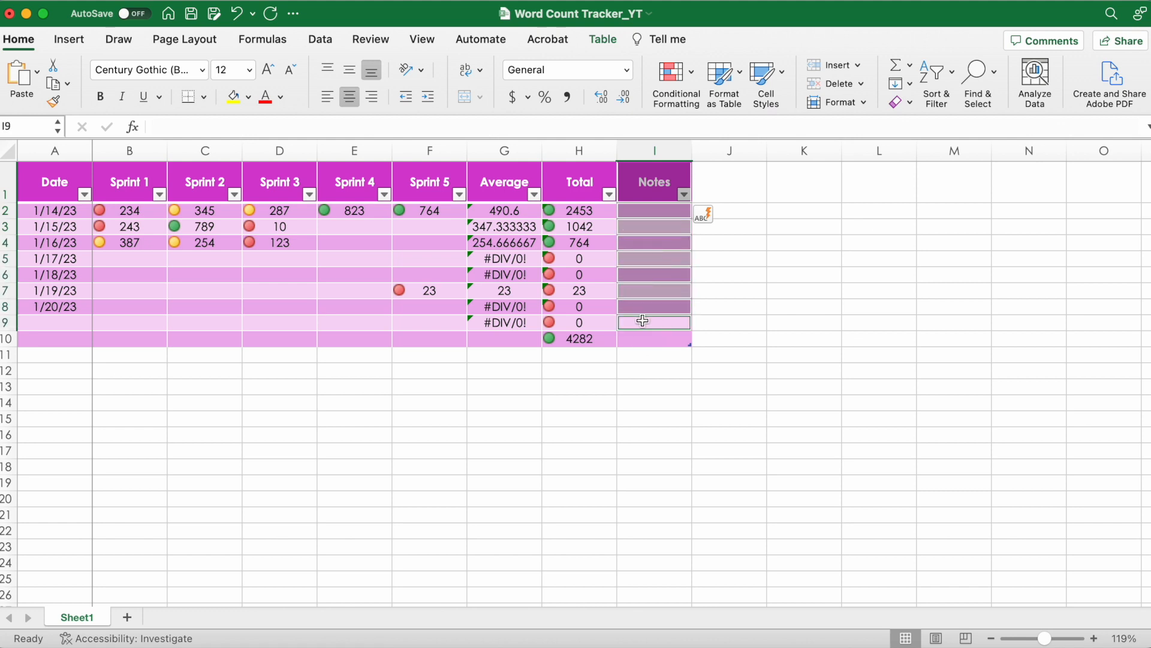
click(653, 337)
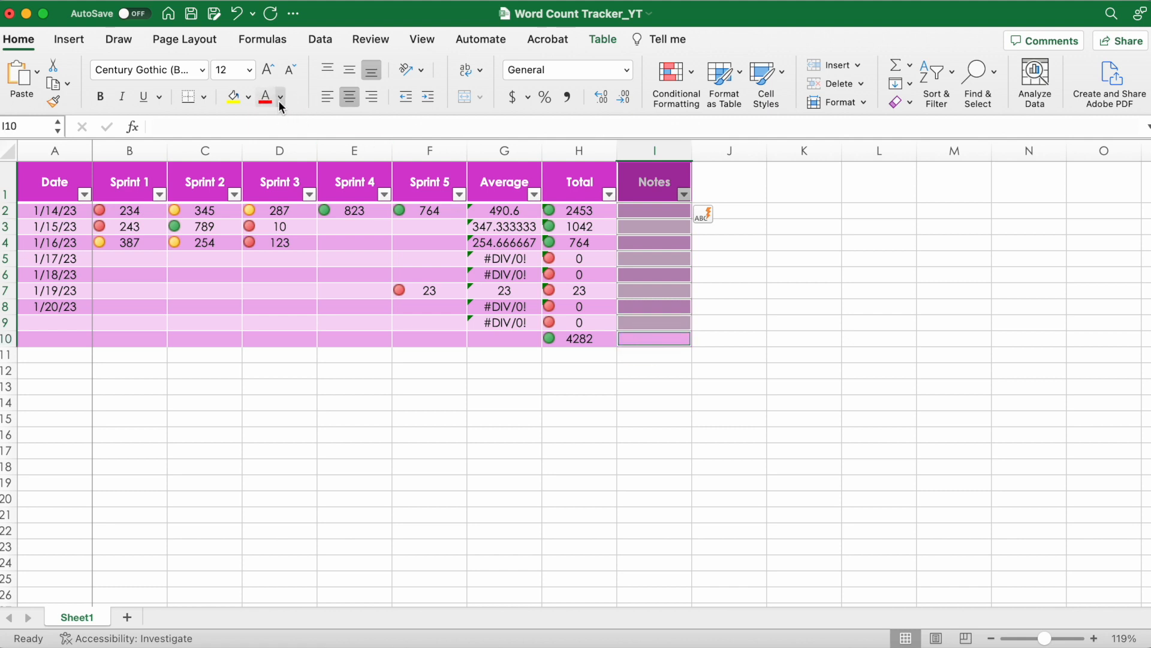
click(264, 96)
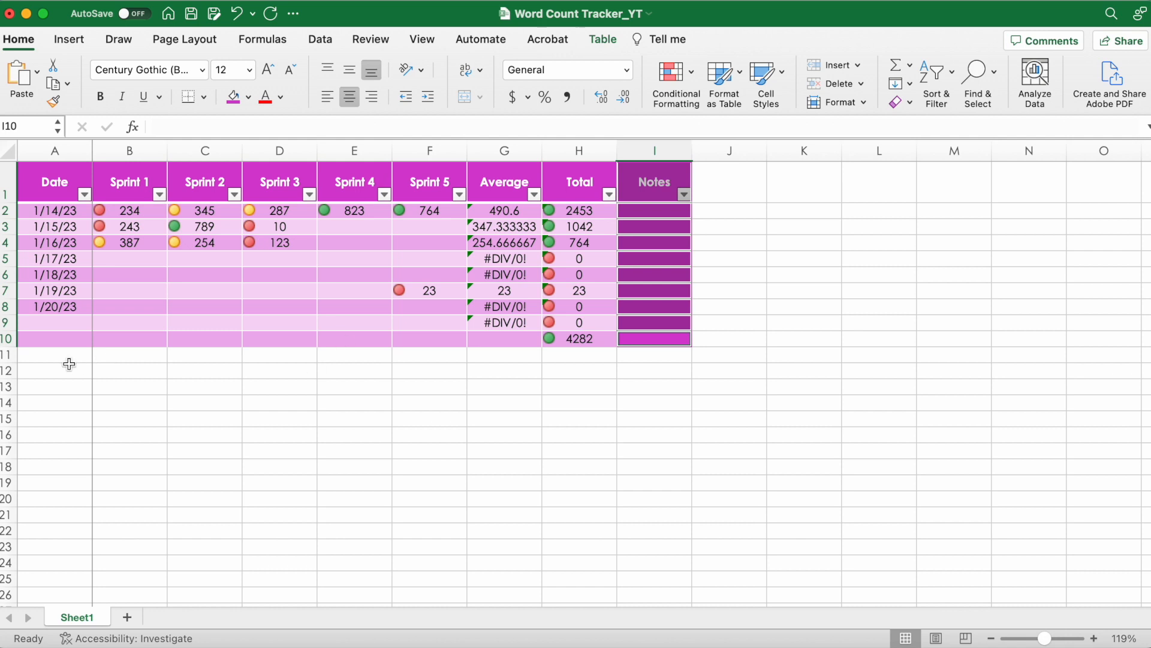
text(Total)
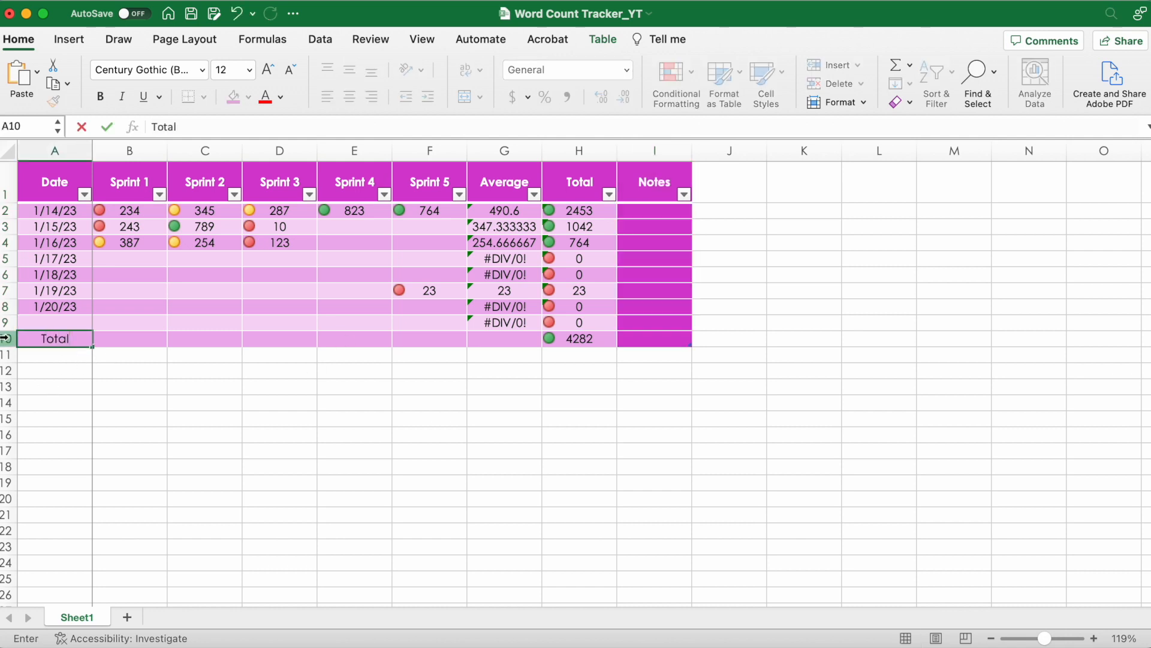
Shade the Total row dark magenta
double_click(53, 338)
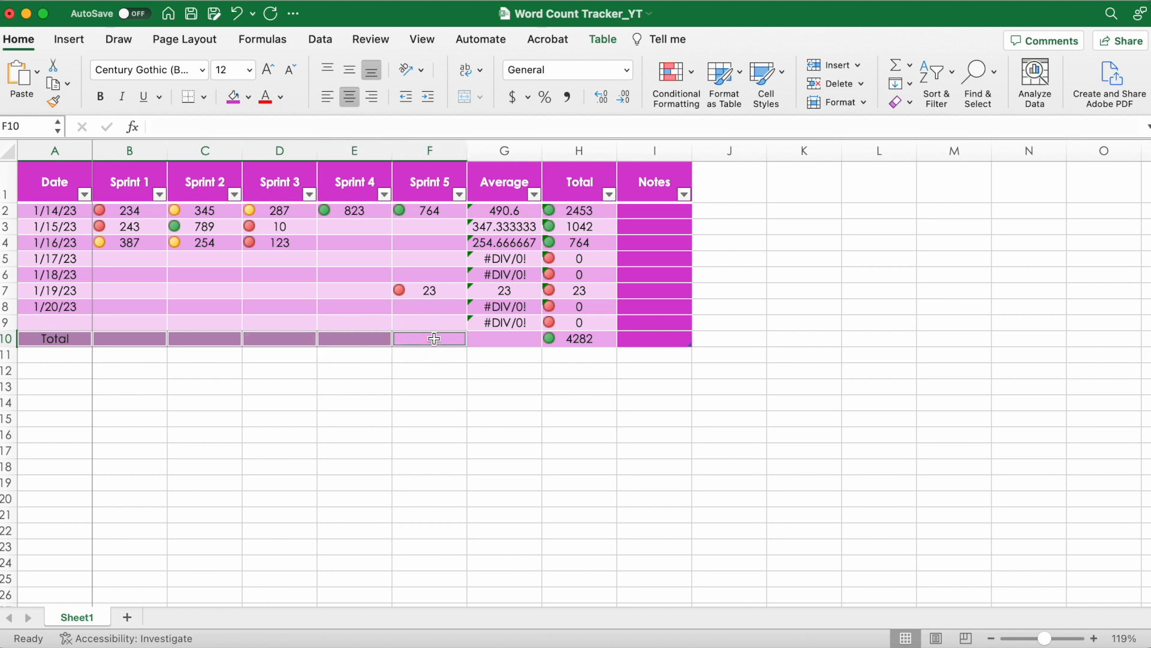
click(504, 339)
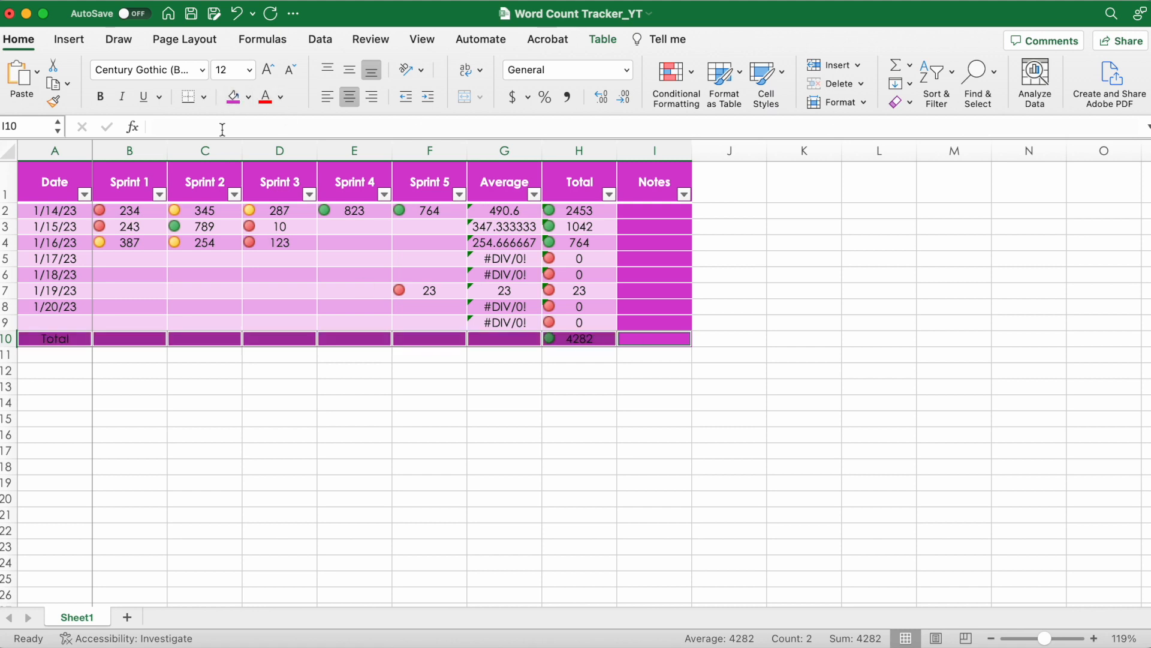
click(53, 386)
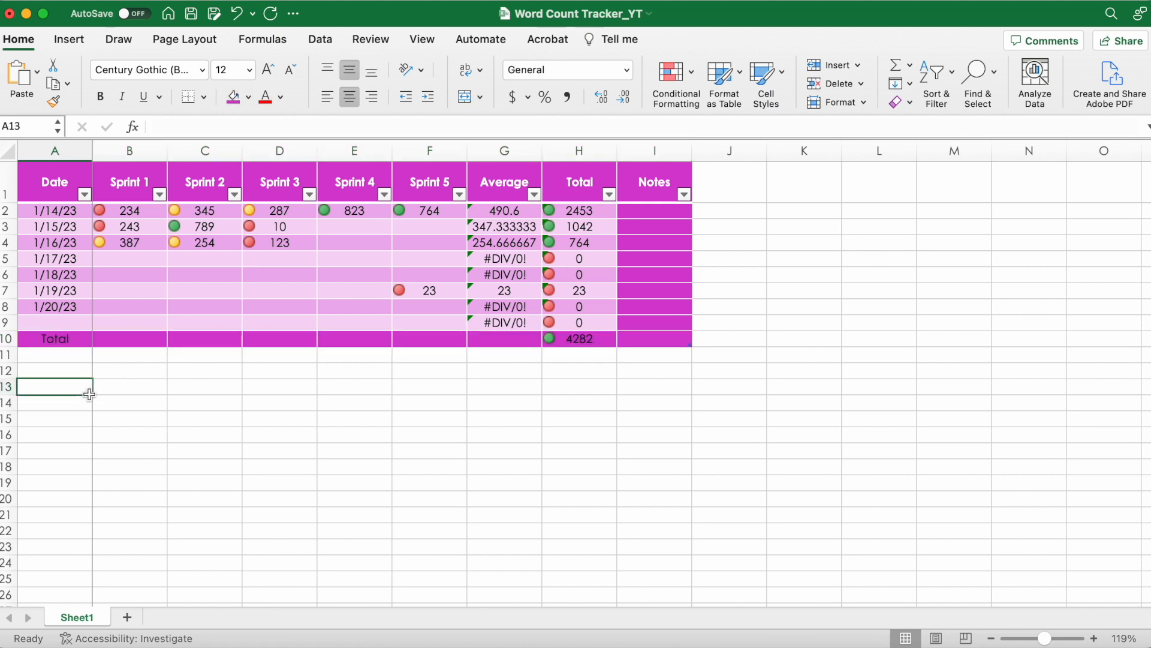
Select the 4282 grand total and make the table's text white
click(579, 338)
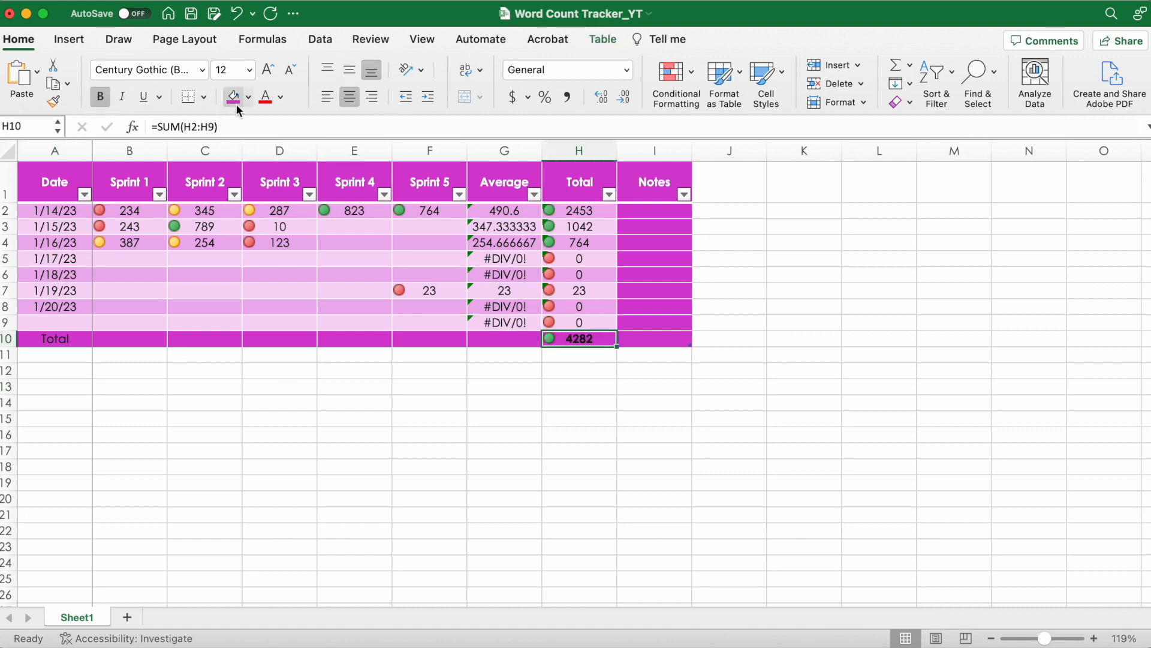
mouse_move(232, 96)
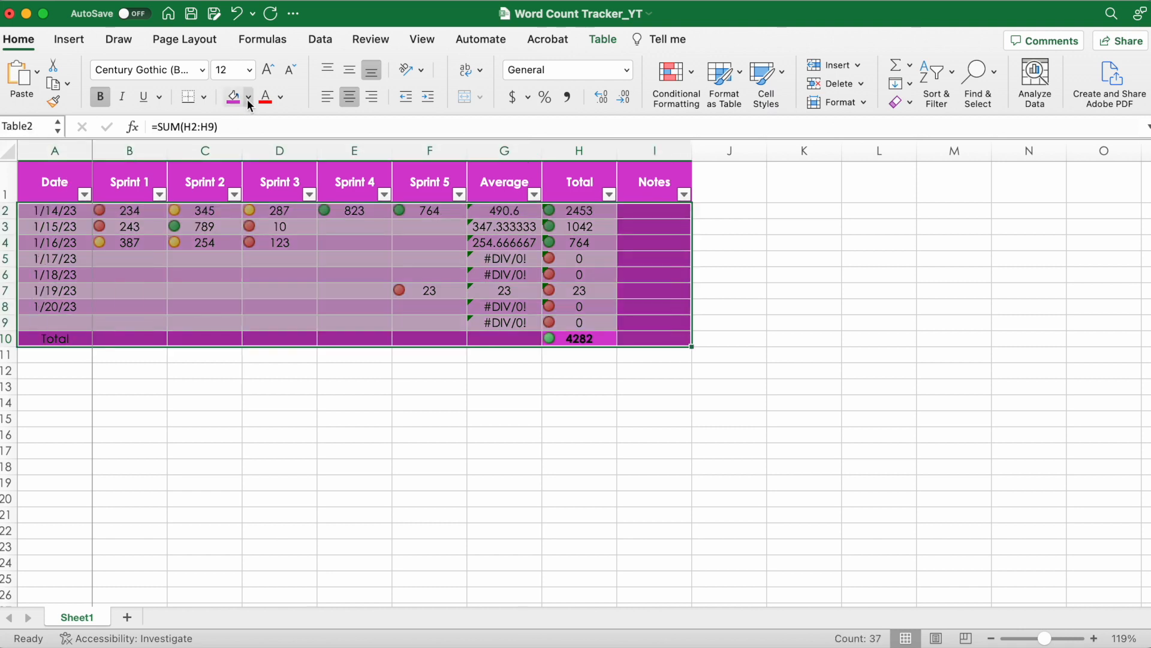
click(280, 97)
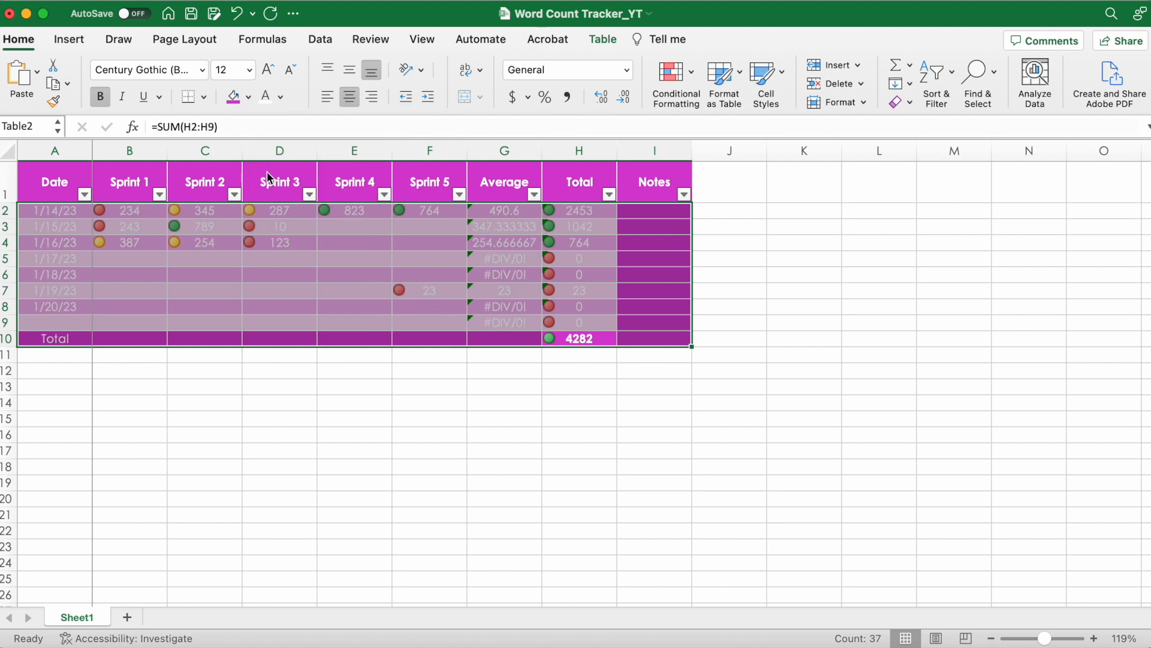
click(279, 258)
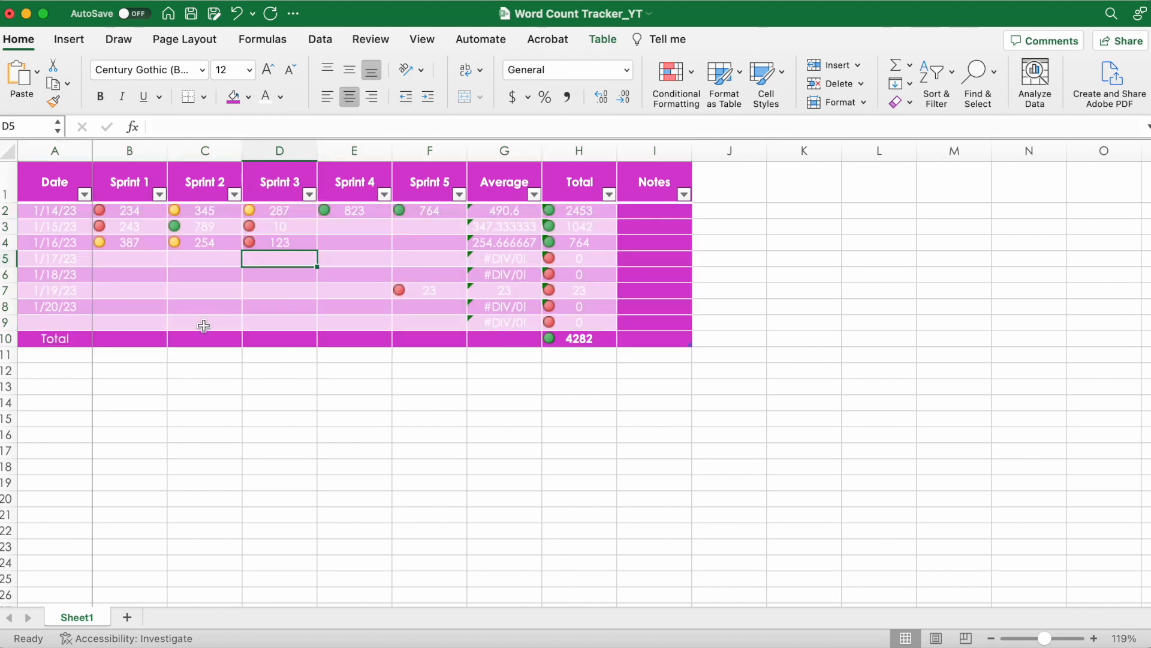
click(54, 321)
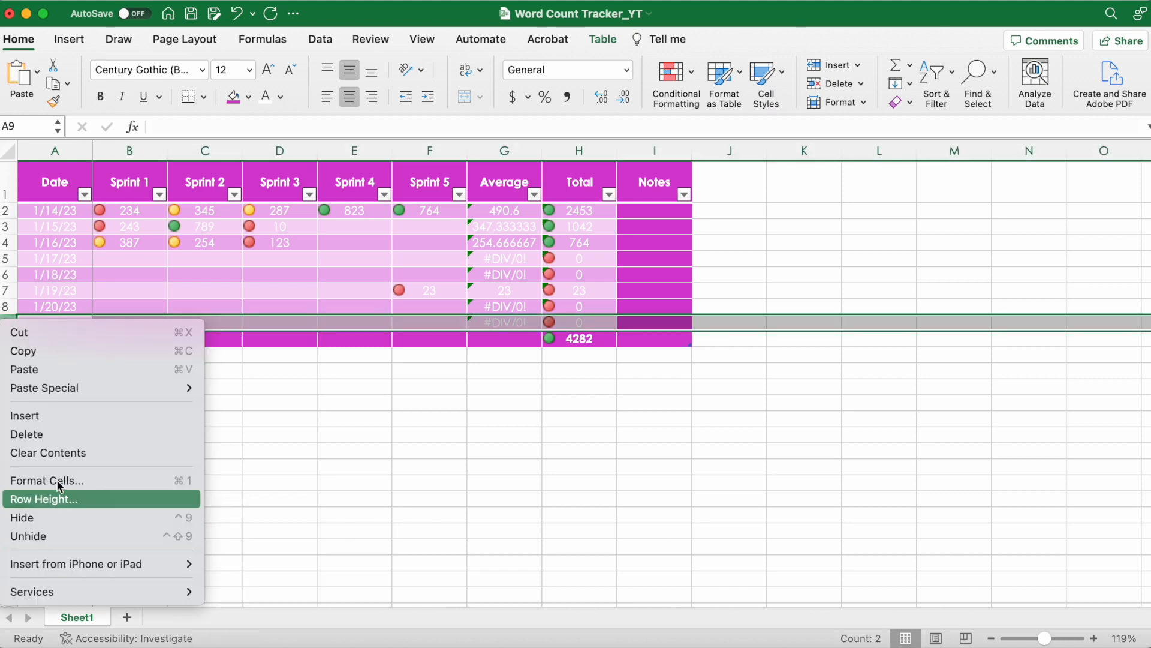
Insert a row above Total, enter sprint count 267, and select dates through row 10
click(26, 434)
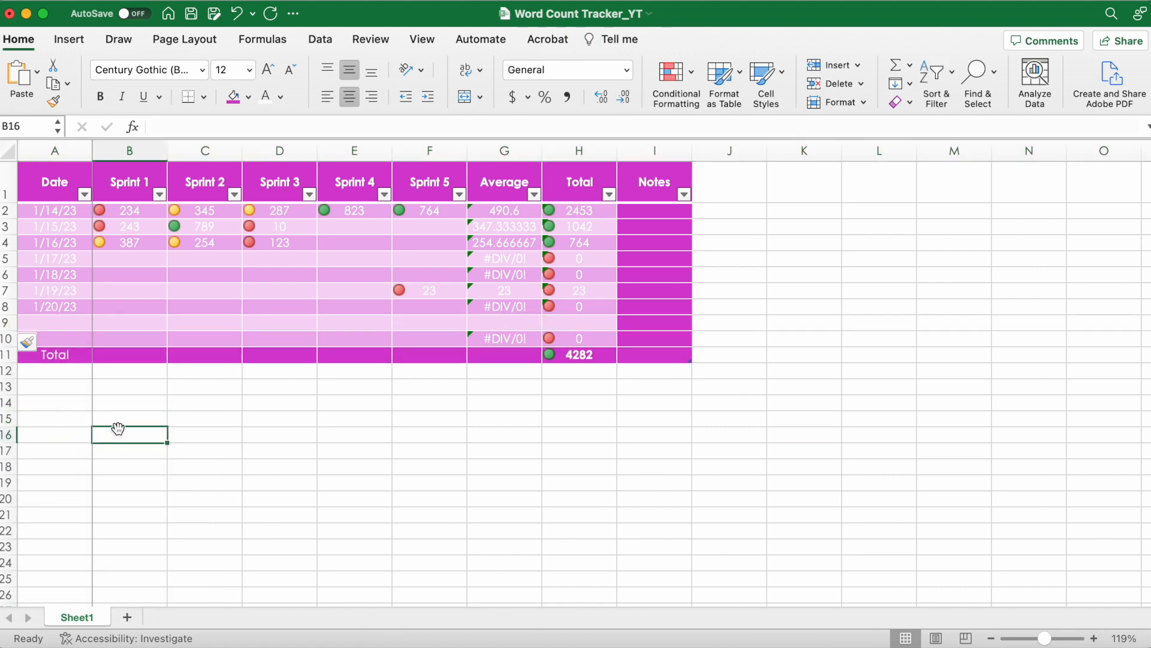
text(267)
click(204, 322)
text(172)
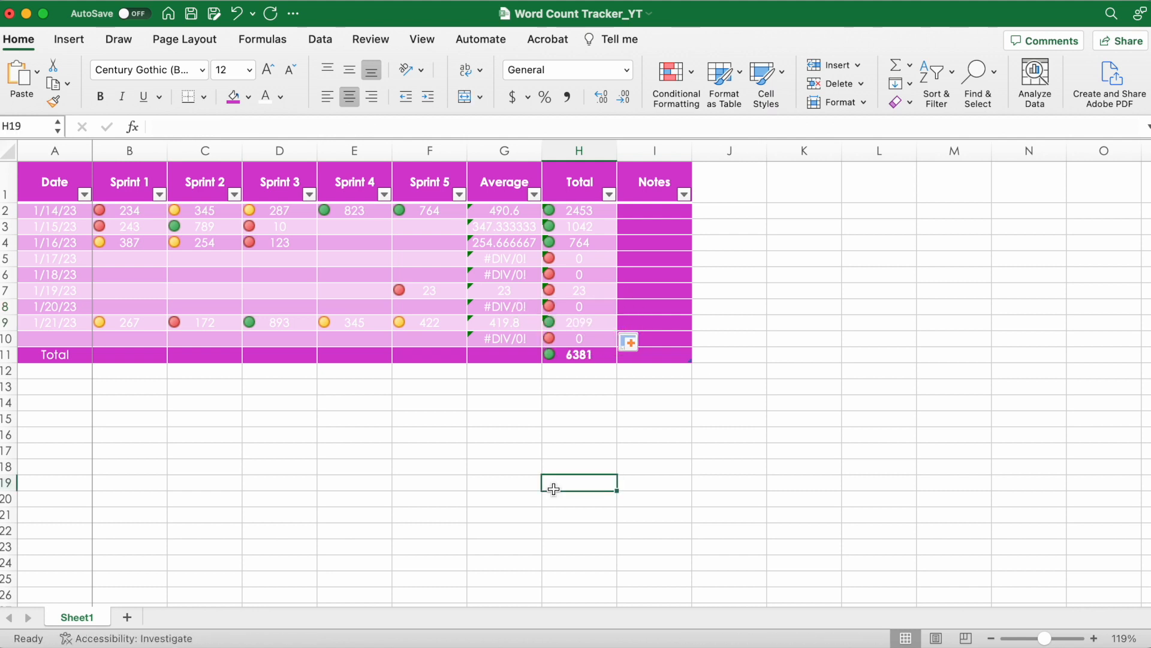
click(54, 211)
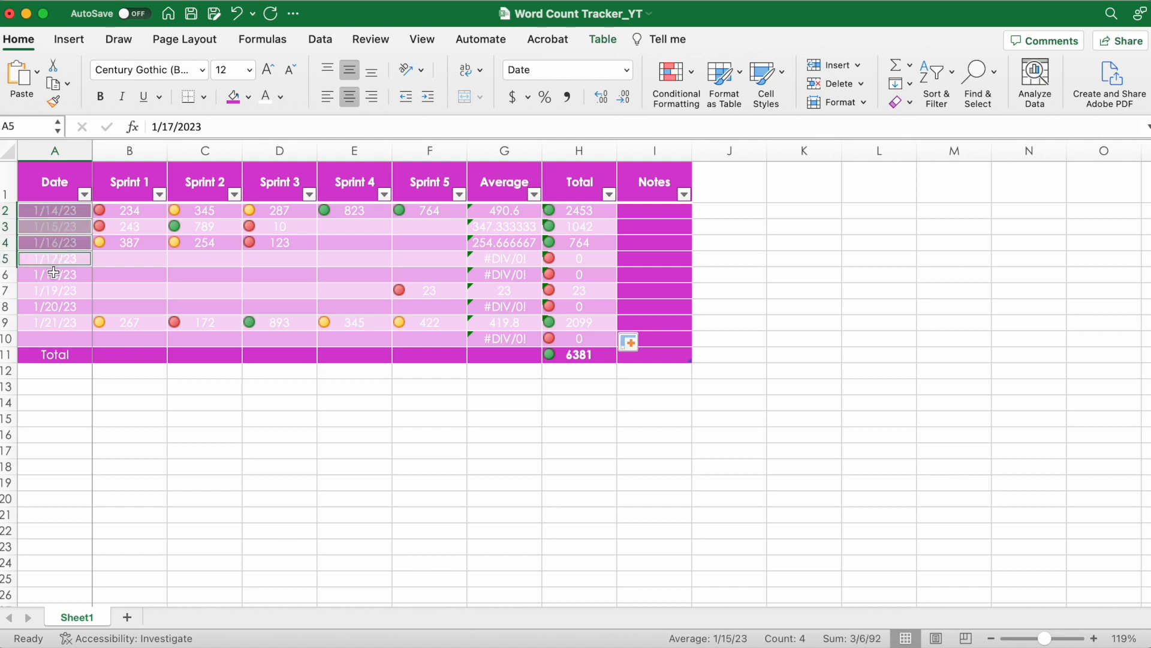
click(54, 290)
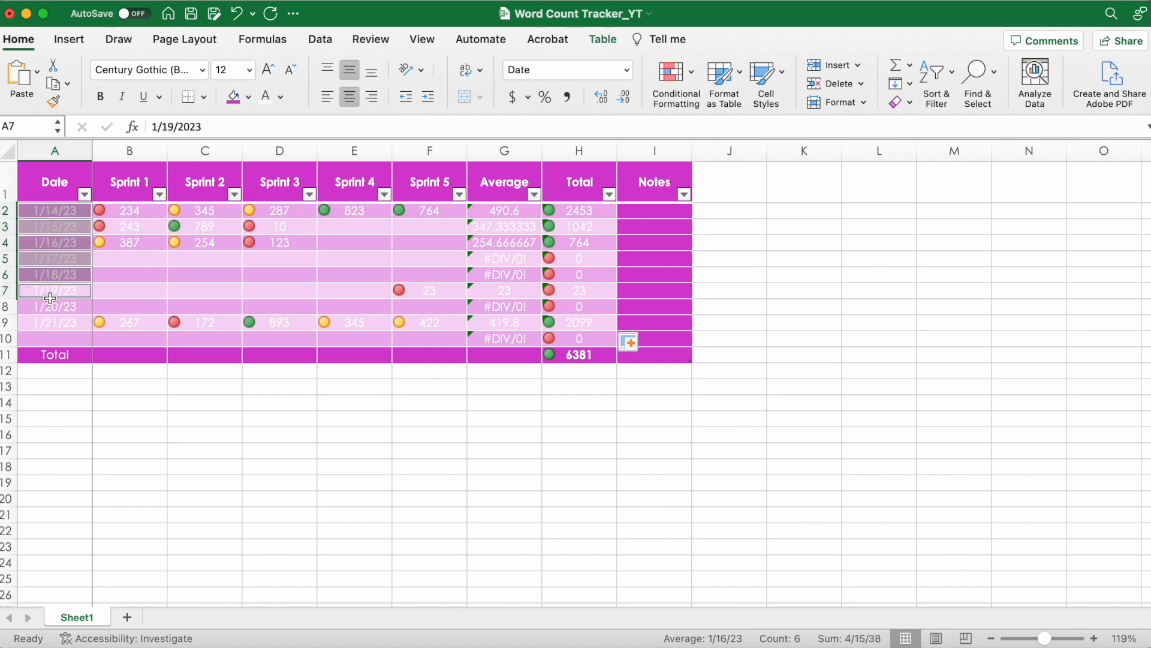
click(53, 306)
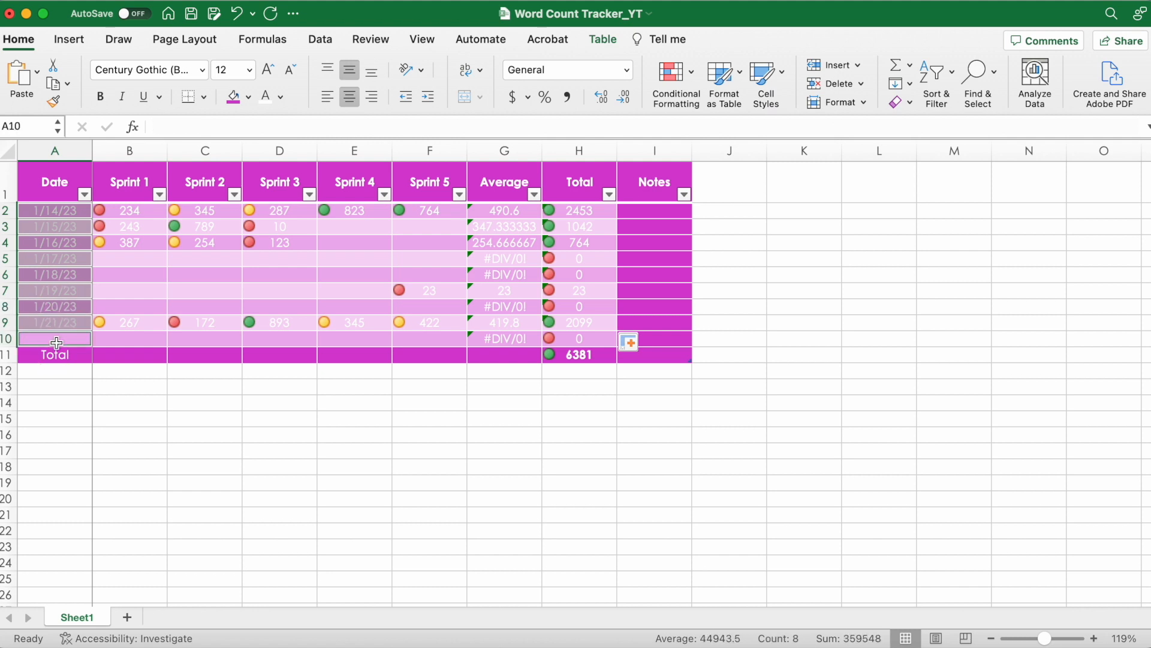
click(54, 354)
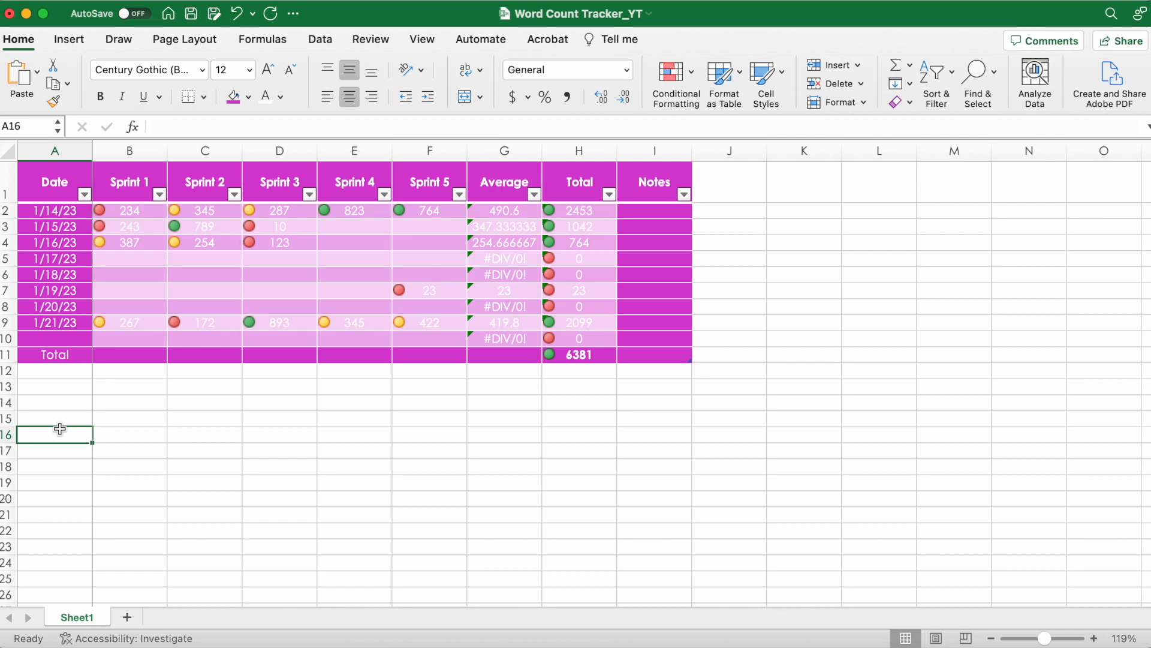
mouse_move(131, 13)
text(2/1/23)
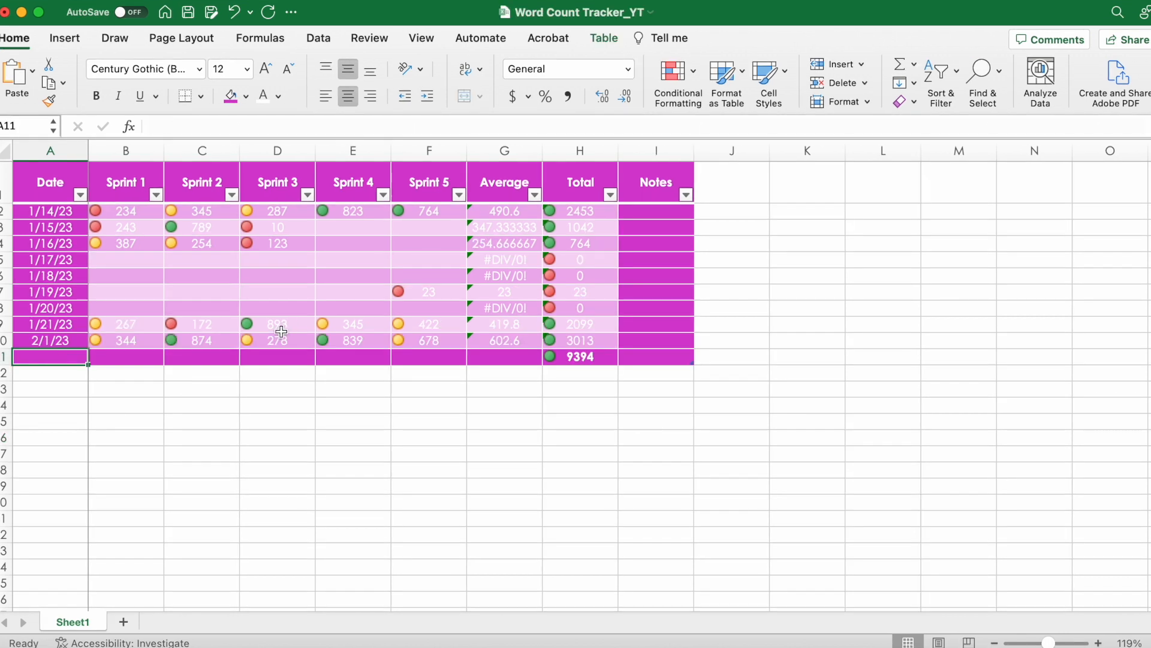
Create a PivotTable on a new sheet with Date as rows and Sum of Total
click(65, 37)
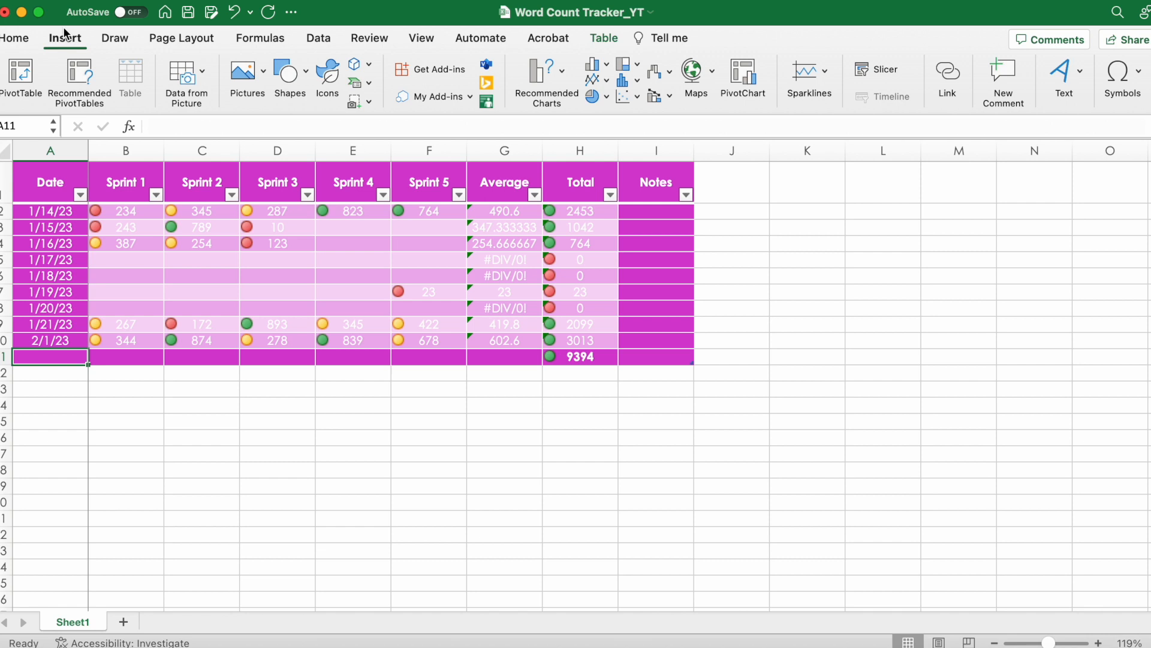
click(22, 80)
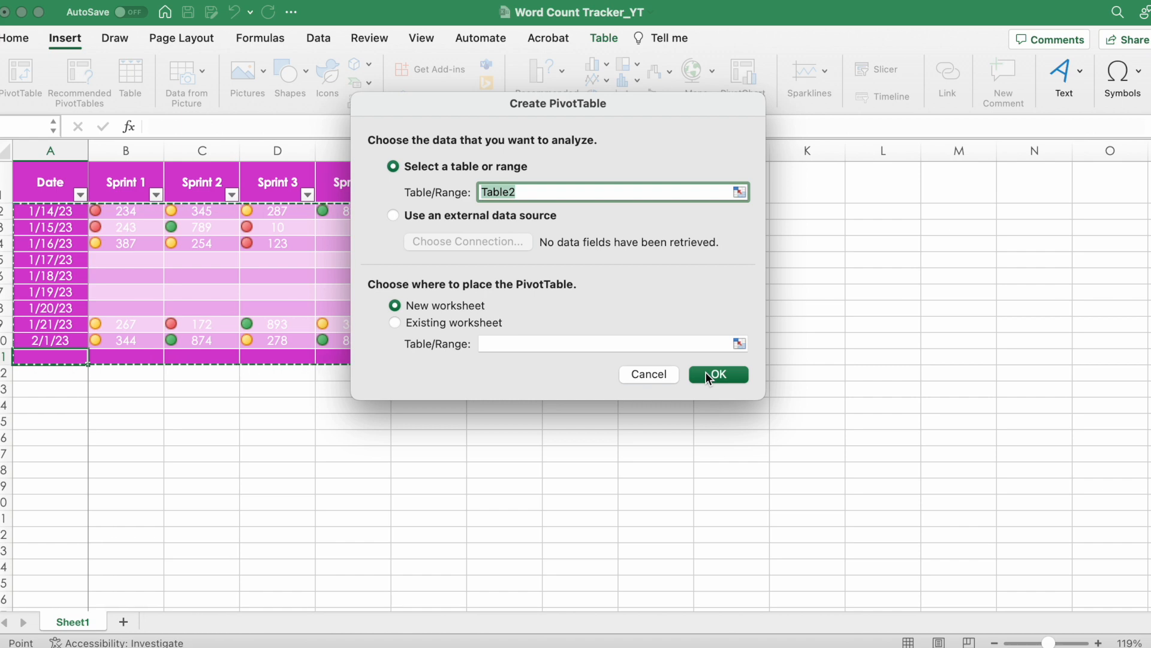
click(716, 373)
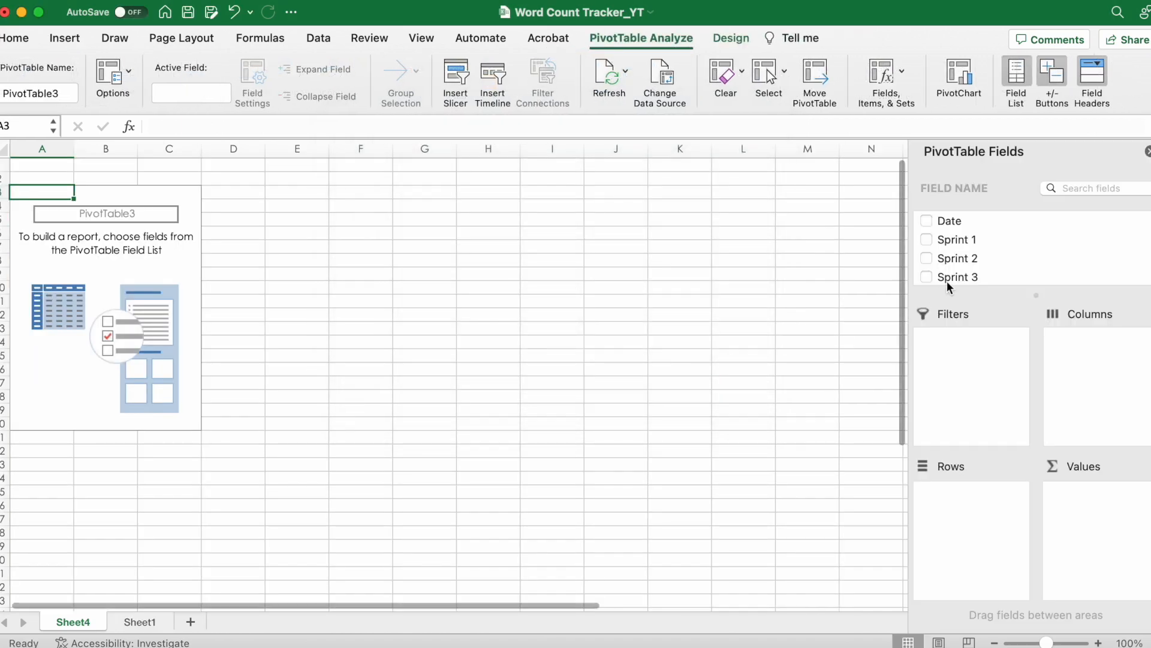
click(927, 221)
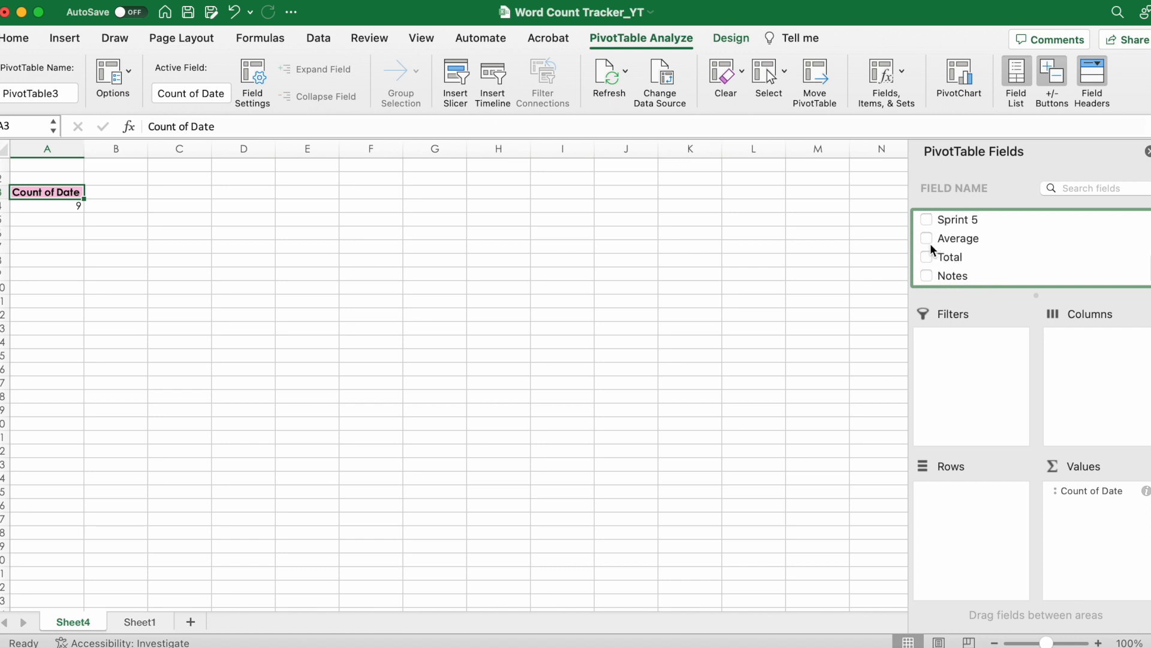
click(926, 256)
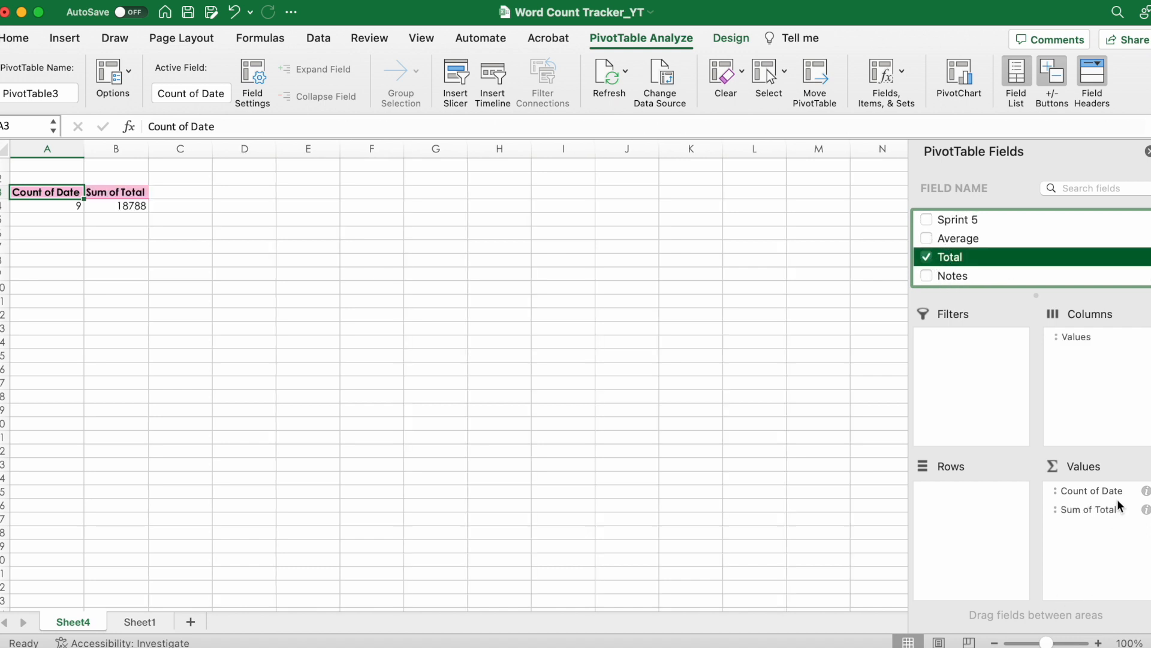
click(1092, 490)
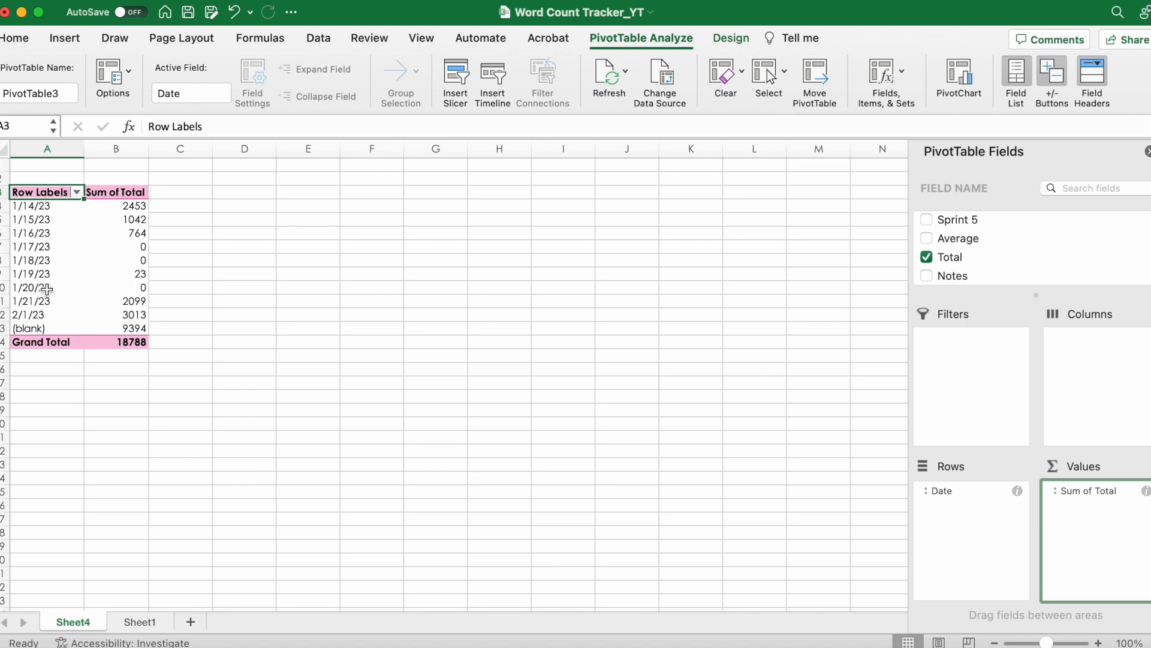
click(31, 260)
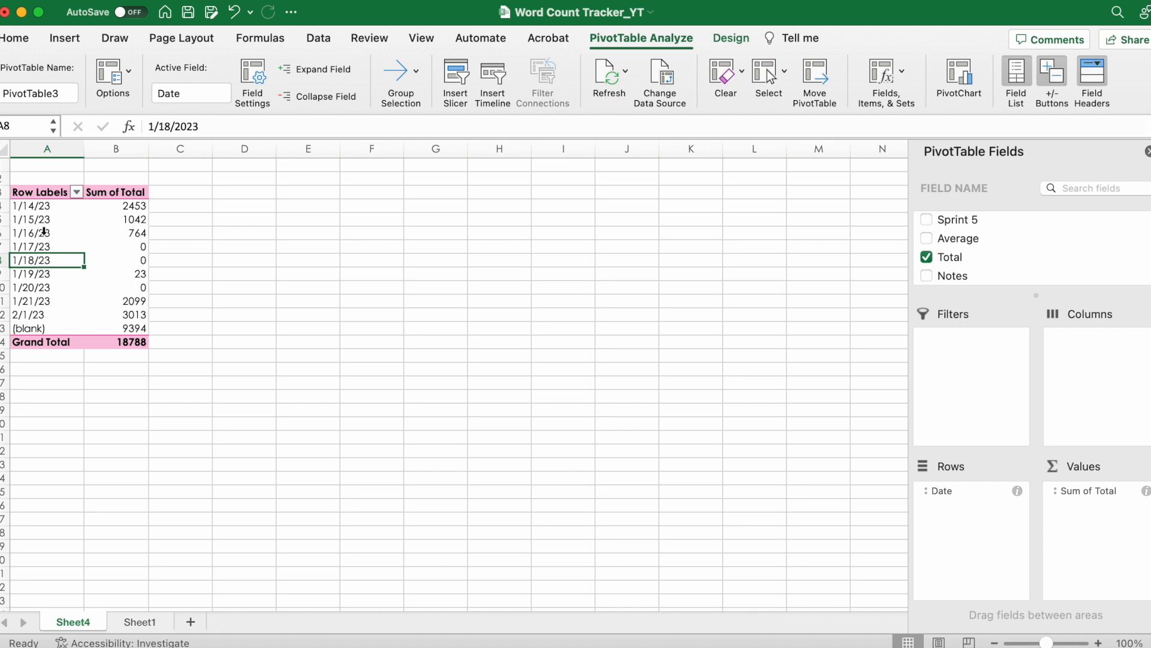
Group the pivot's dates by Months, giving blank, Jan and Feb totals
right_click(31, 233)
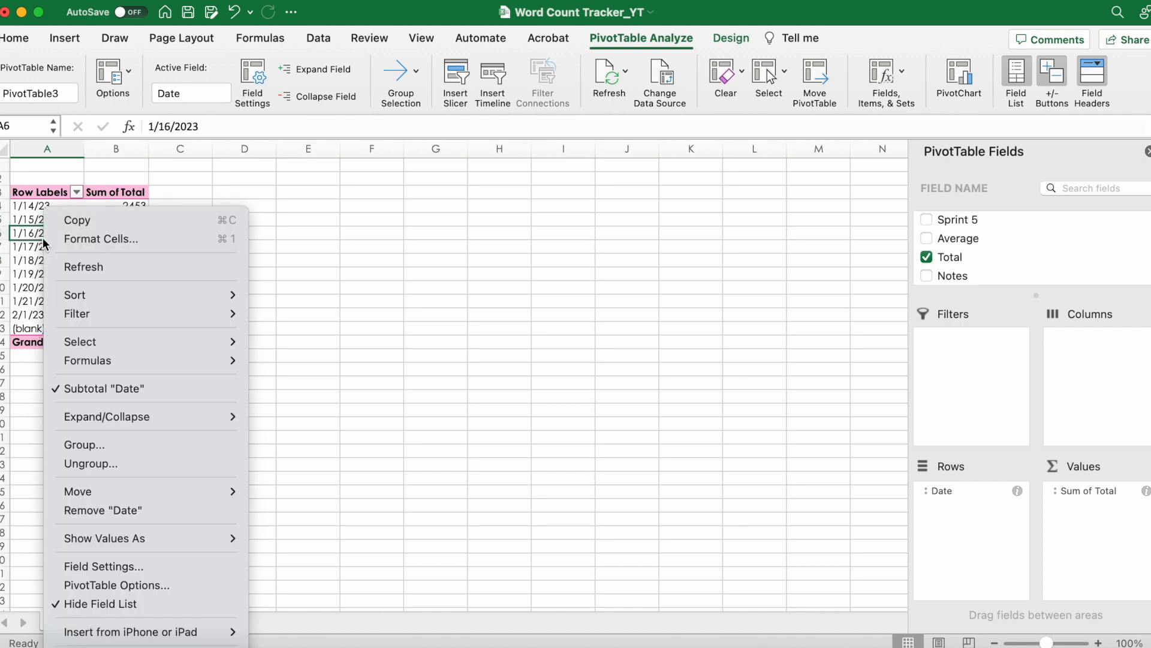
click(84, 444)
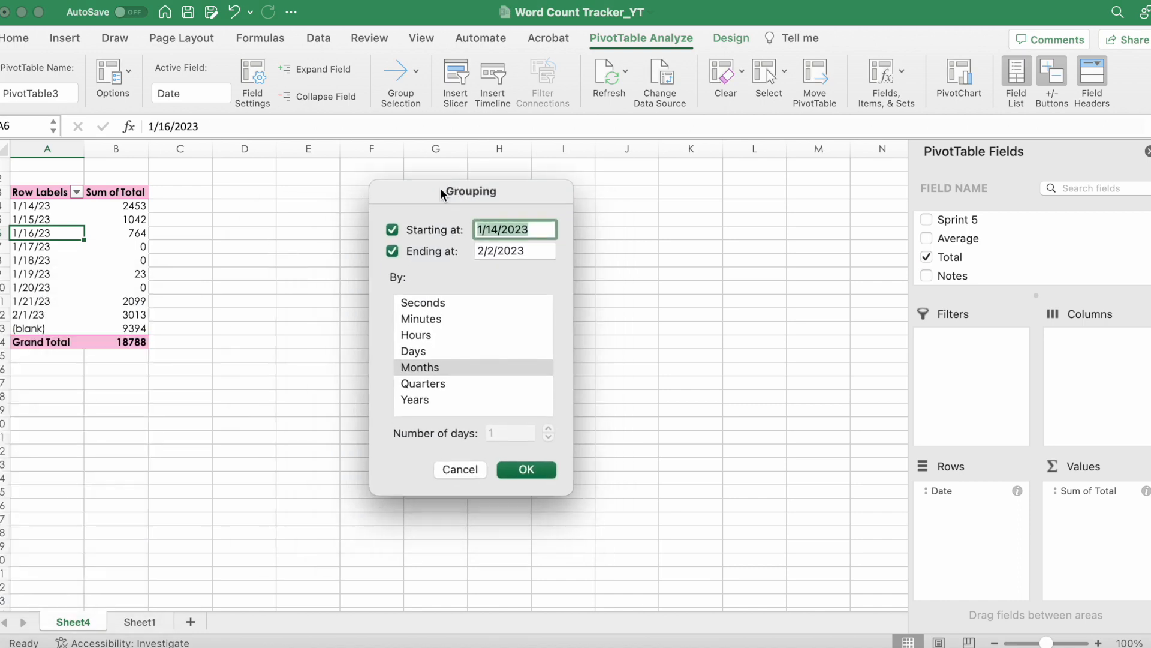
click(419, 367)
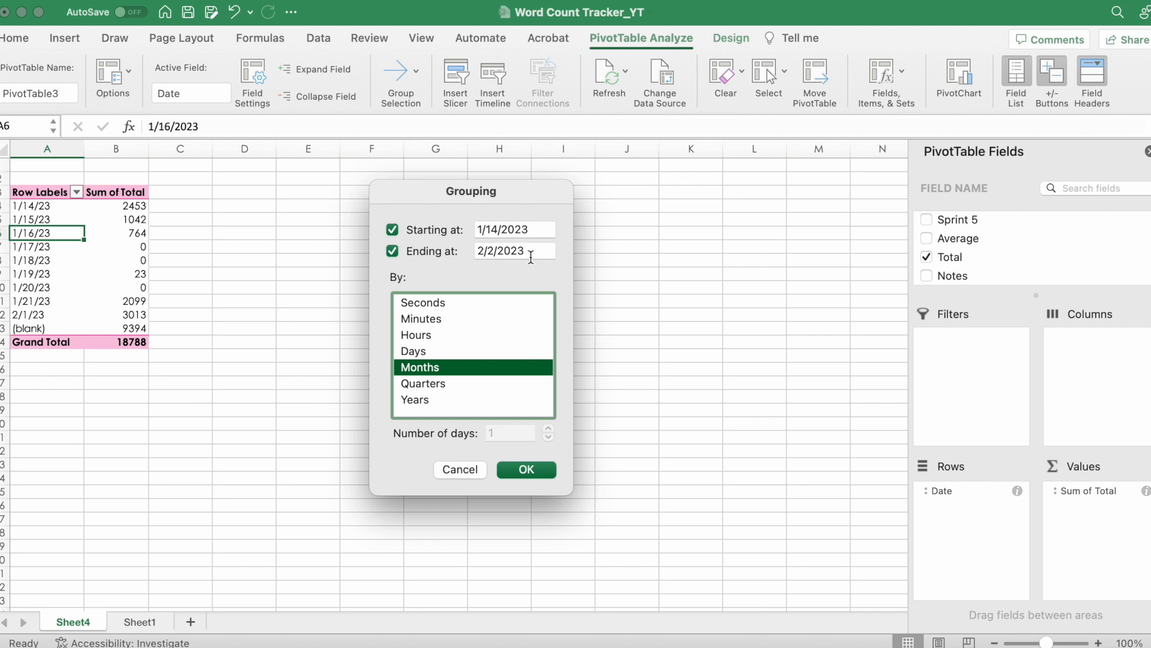
click(525, 469)
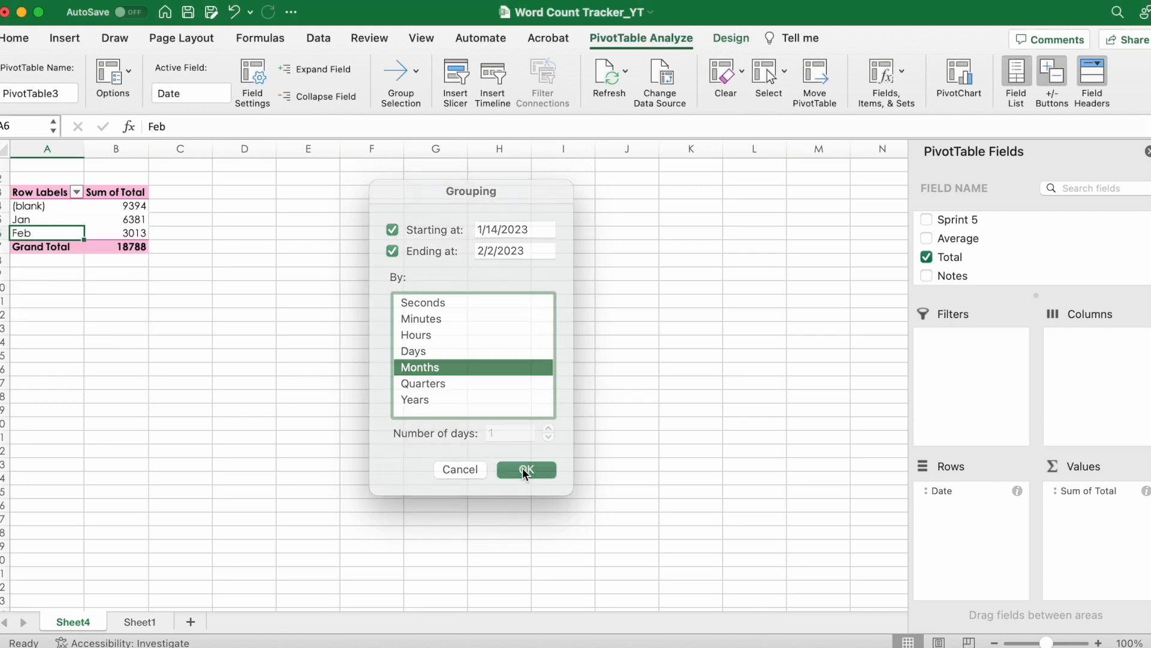
click(526, 470)
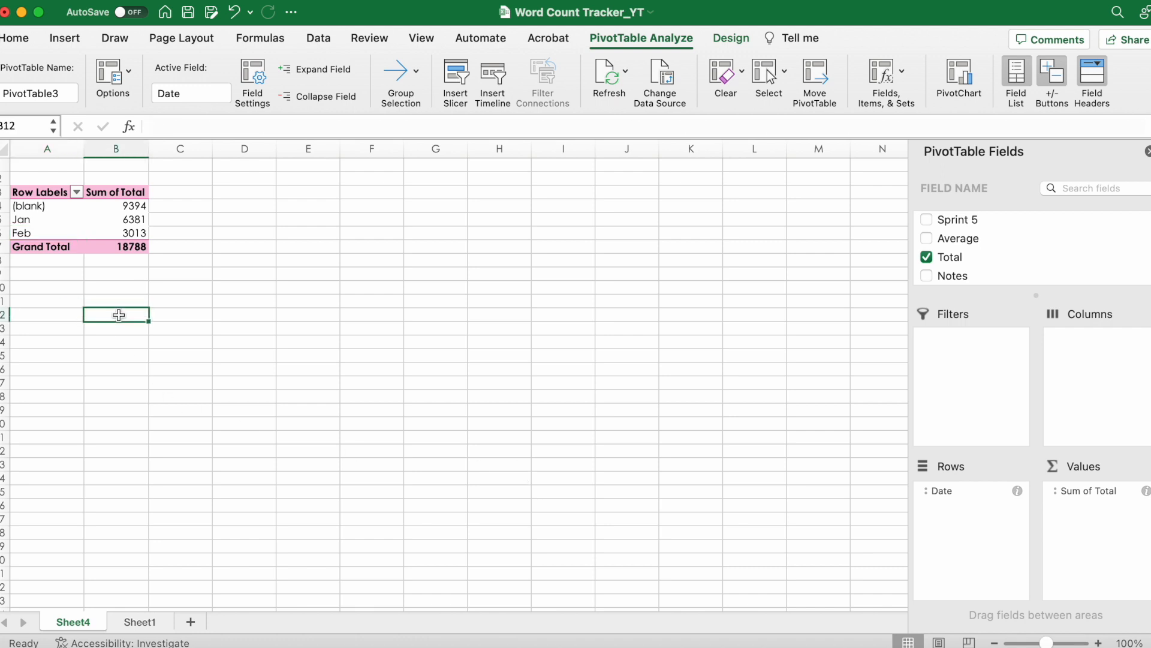
click(76, 192)
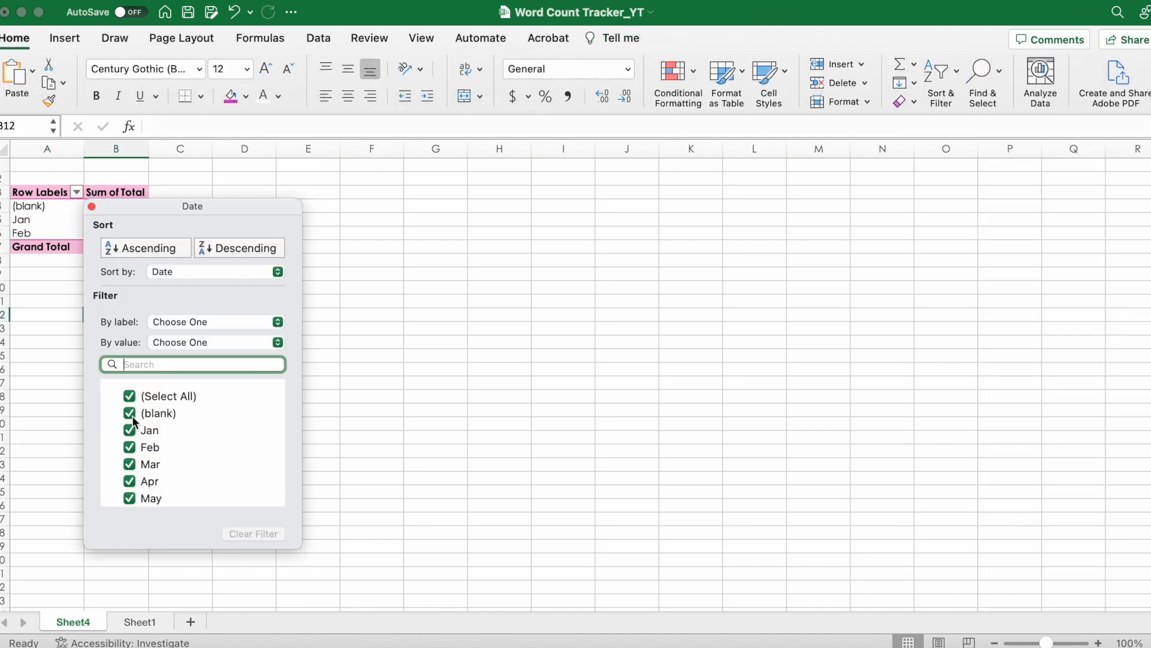
Uncheck (blank) in the pivot Row Labels filter, leaving Jan 6381 and Feb 3013
click(130, 413)
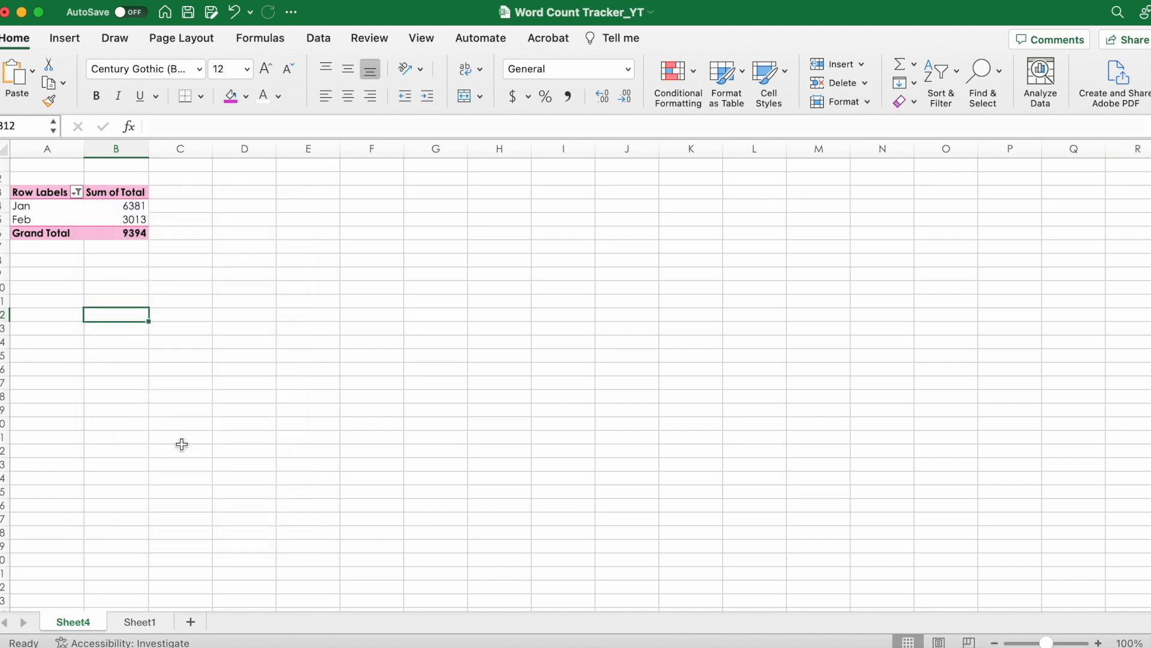
scroll(down, 3)
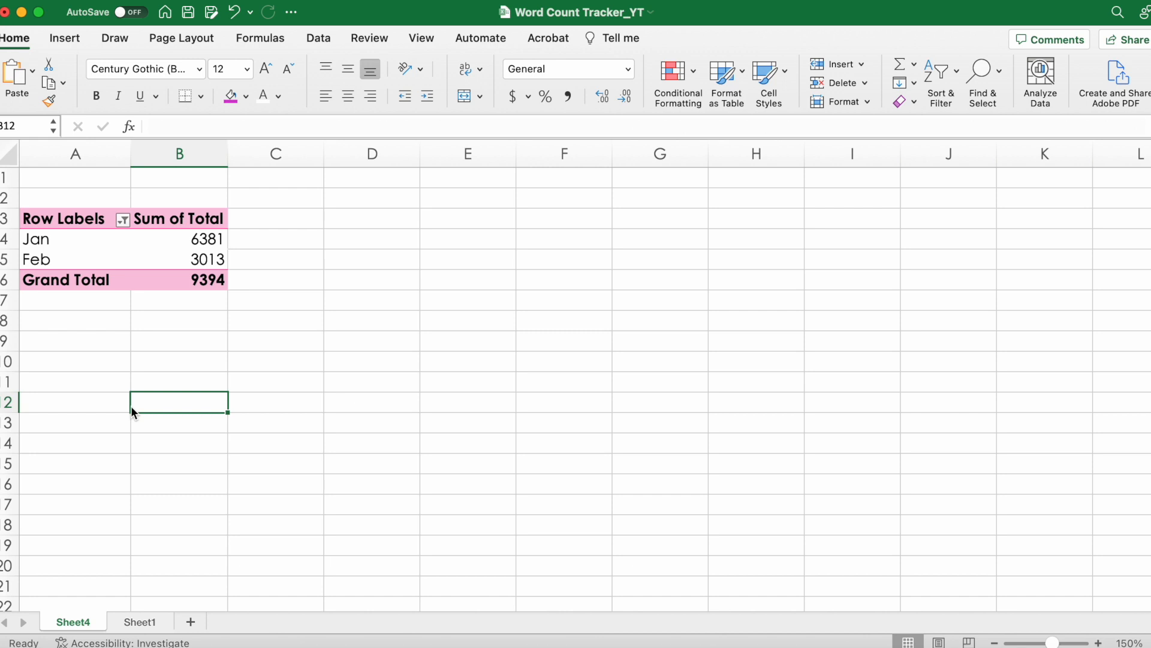
right_click(179, 259)
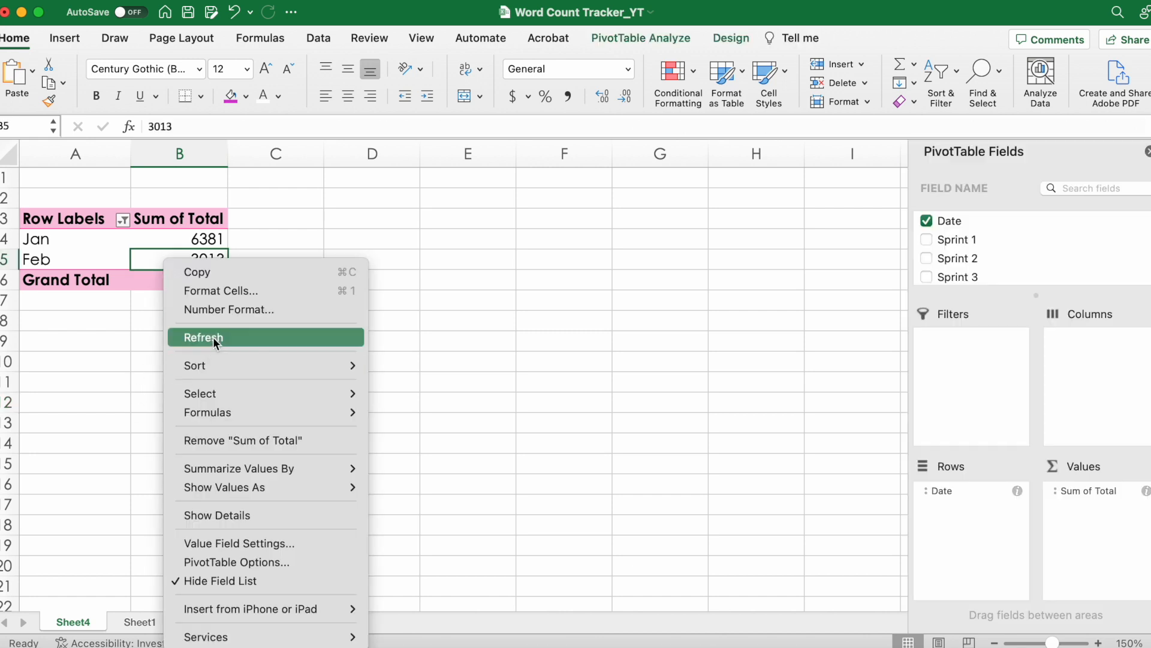
click(203, 338)
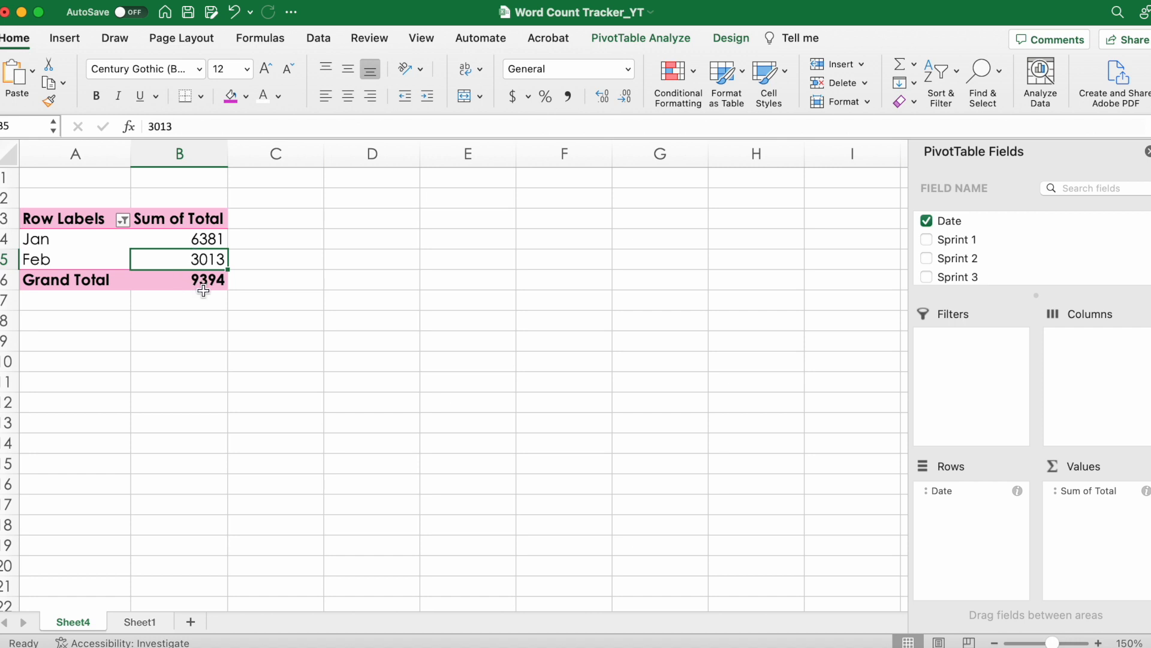